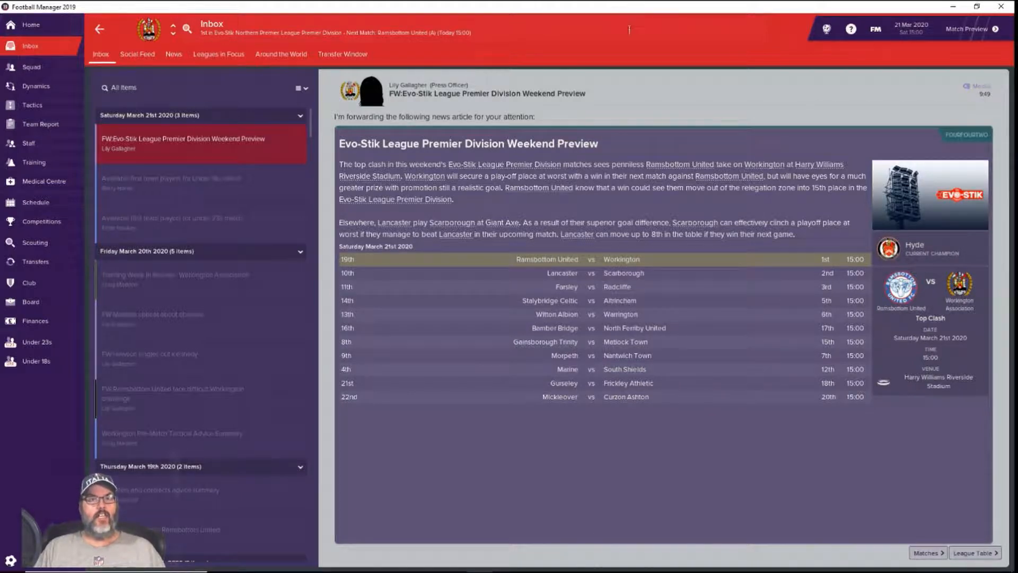
{"action": "mouse_move", "coordinate": [607, 39]}
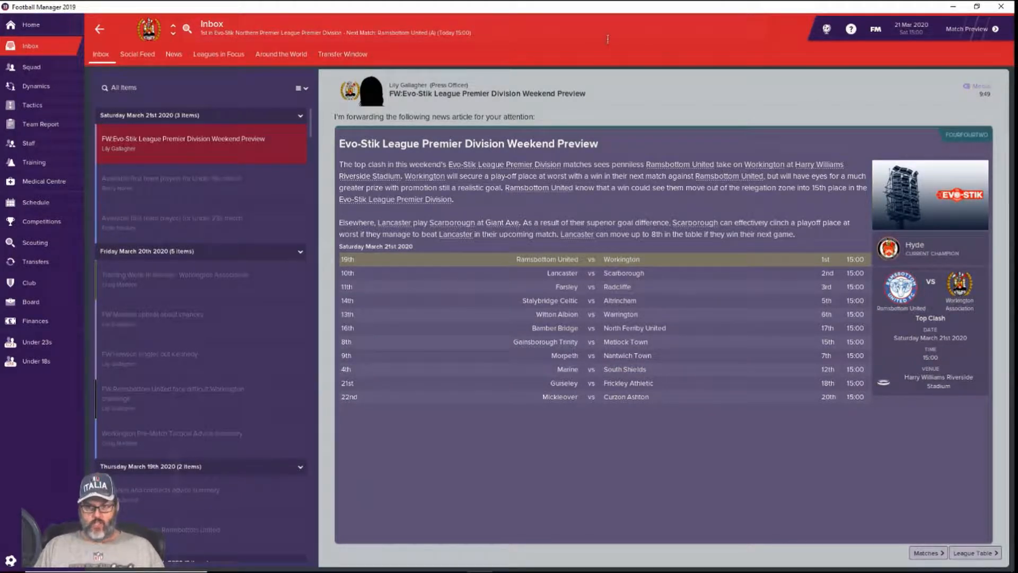
{"action": "mouse_move", "coordinate": [572, 51]}
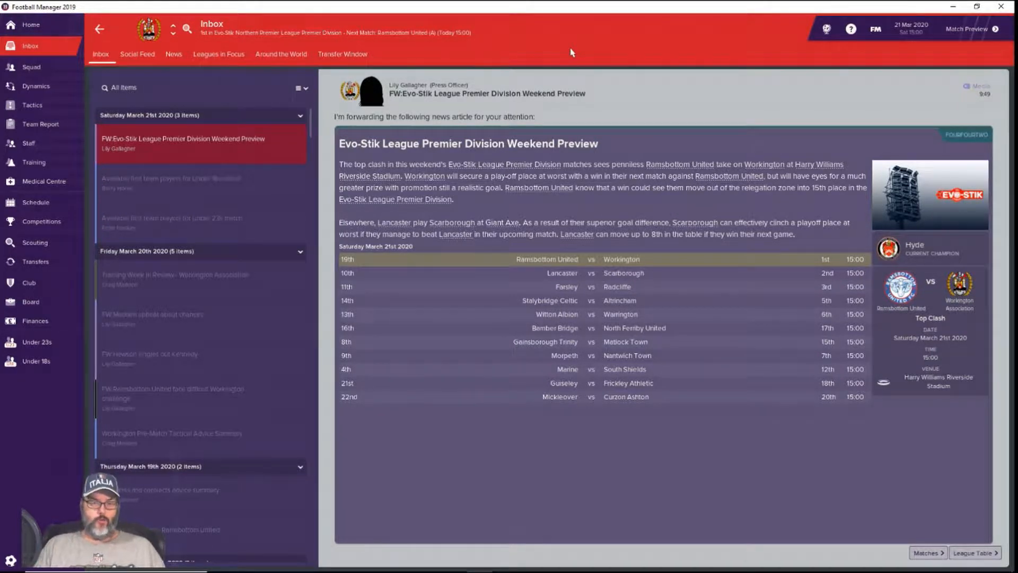
{"action": "mouse_move", "coordinate": [160, 268]}
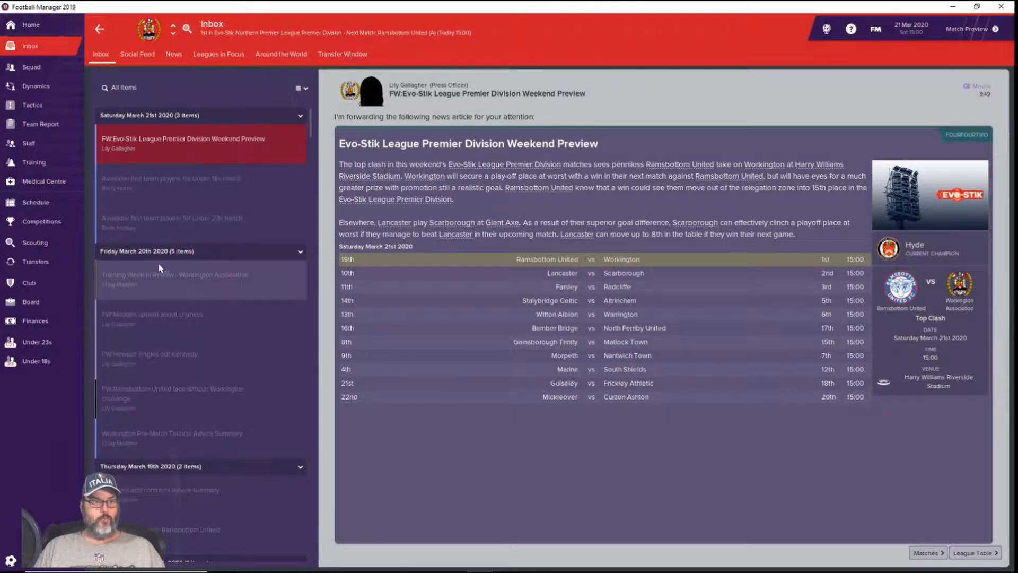
{"action": "mouse_move", "coordinate": [35, 202]}
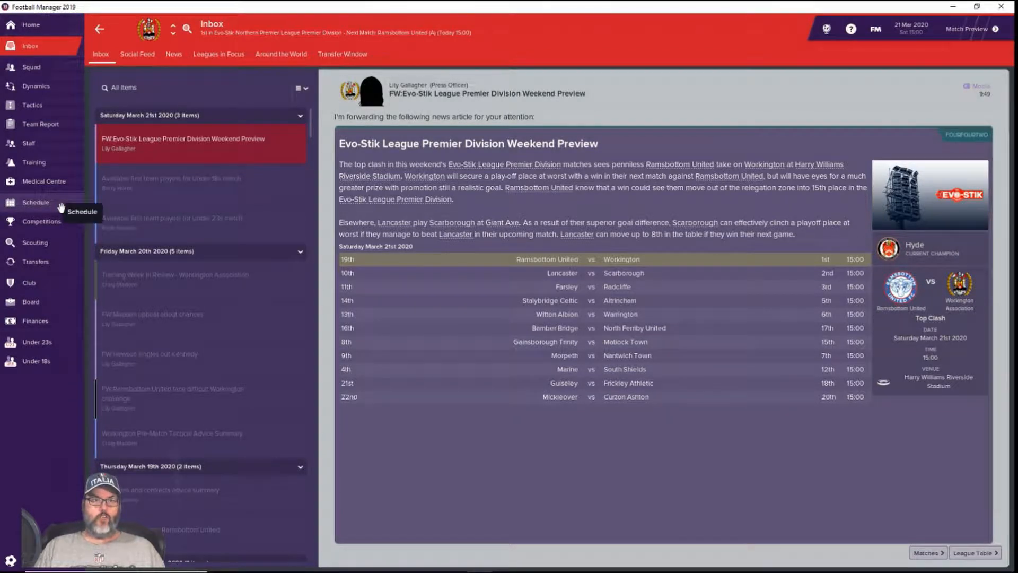
{"action": "mouse_move", "coordinate": [36, 202]}
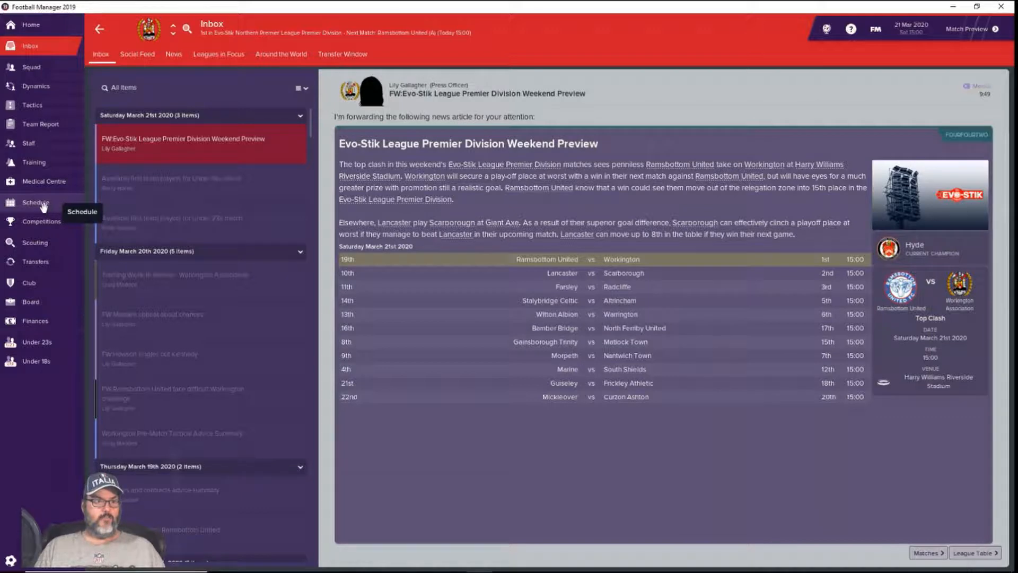
- View results: 1-1 at Nantwich, 2-1 Mickleover loss, Matlock semi-final, 2-0 Curzon Ashton win
{"action": "left_click", "coordinate": [36, 203]}
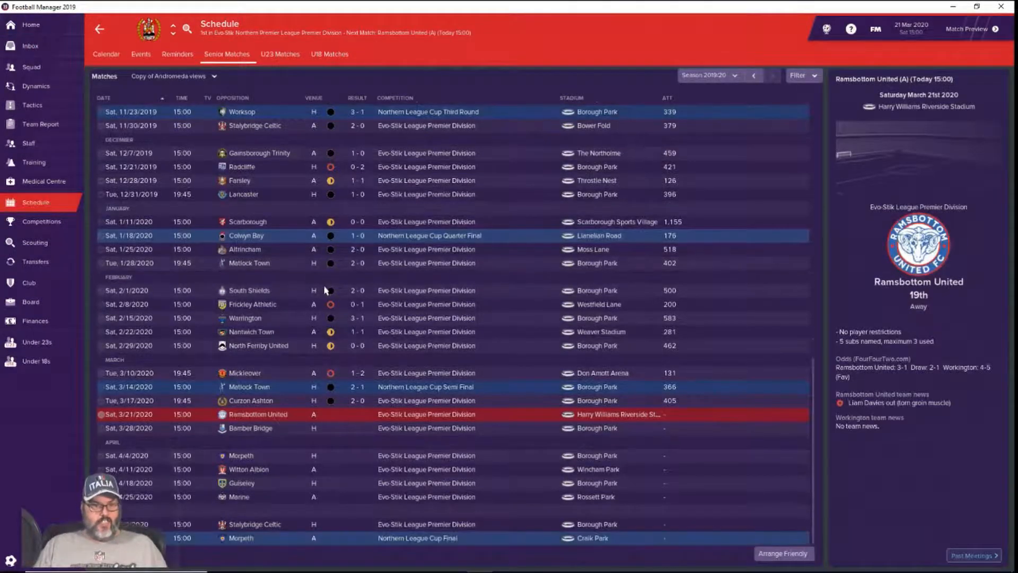
{"action": "mouse_move", "coordinate": [292, 266]}
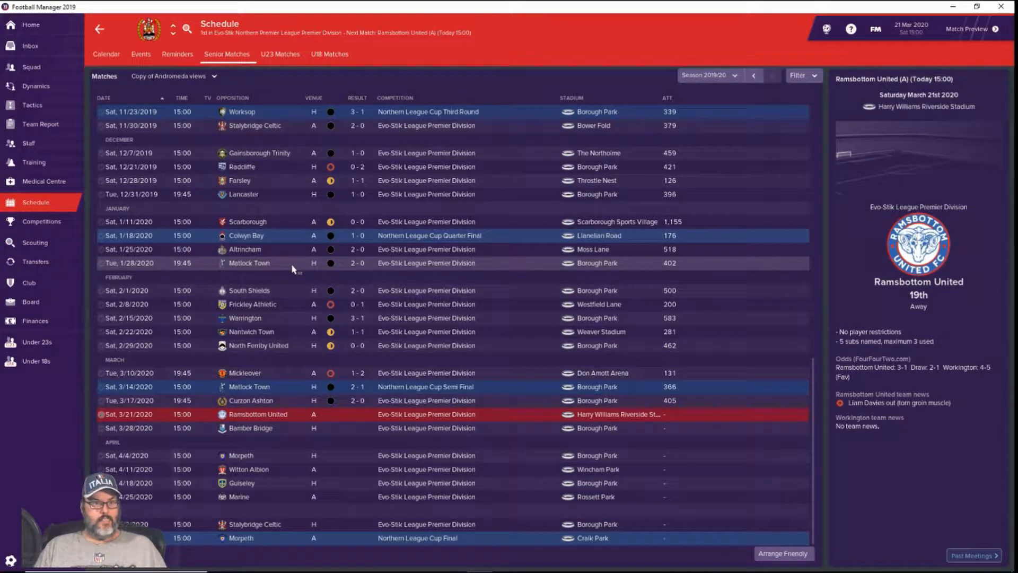
{"action": "mouse_move", "coordinate": [281, 312]}
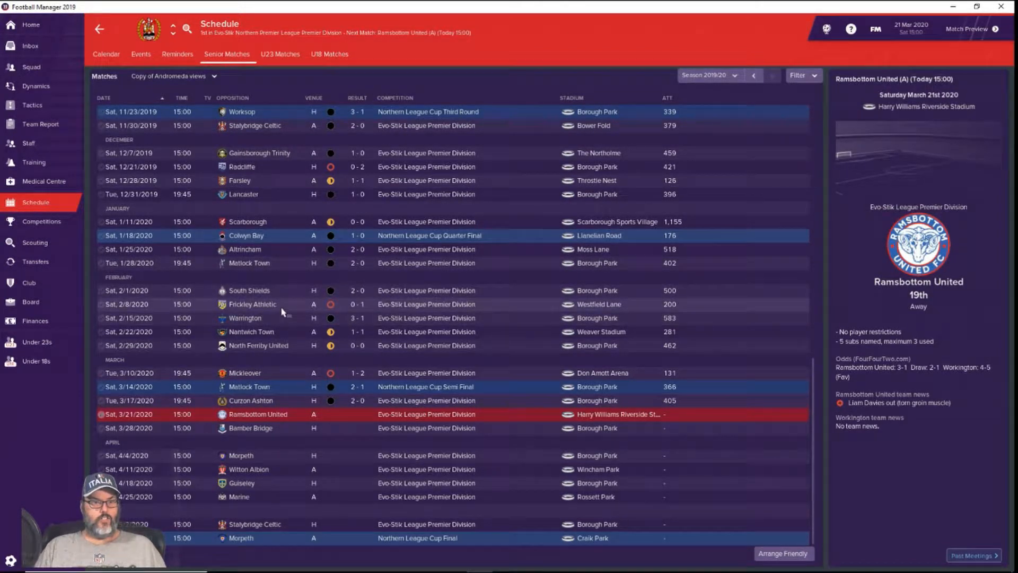
{"action": "left_click", "coordinate": [260, 318]}
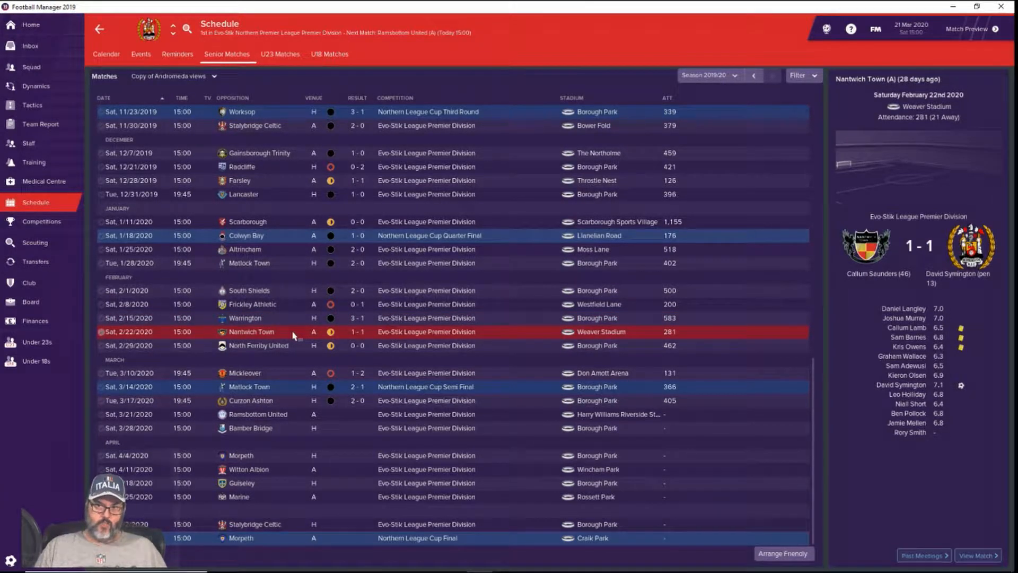
{"action": "mouse_move", "coordinate": [301, 350]}
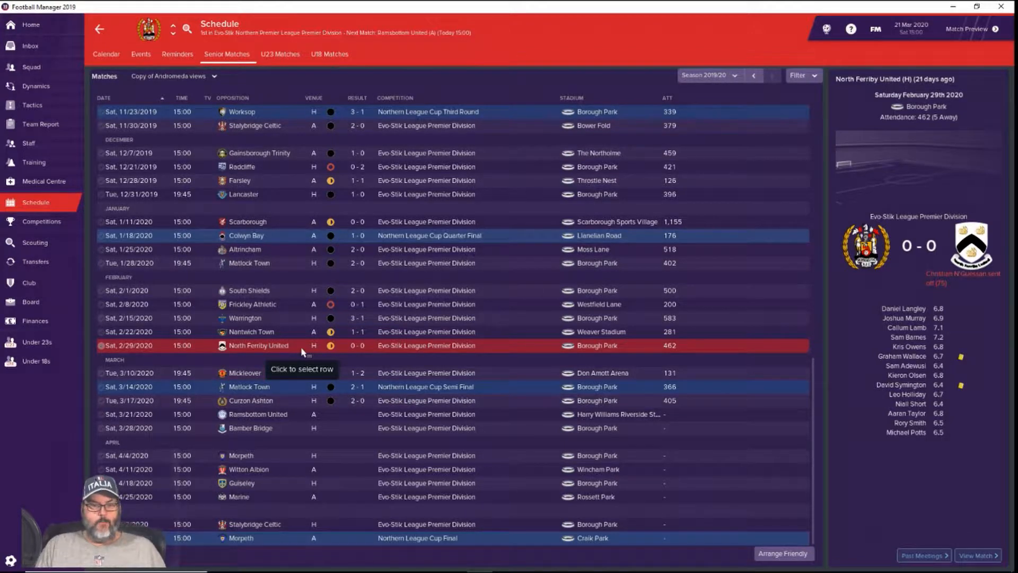
{"action": "mouse_move", "coordinate": [360, 367]}
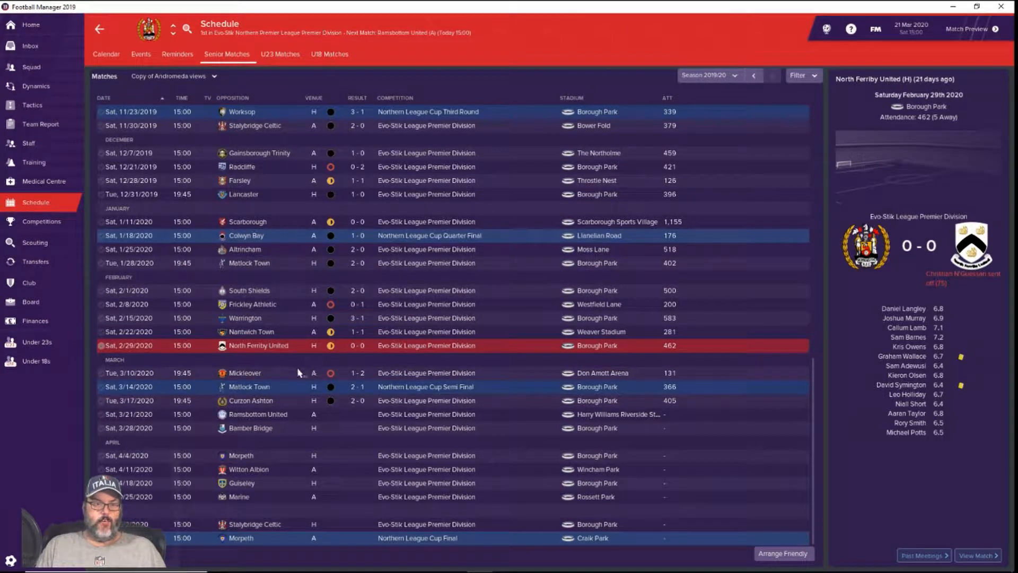
{"action": "left_click", "coordinate": [245, 373]}
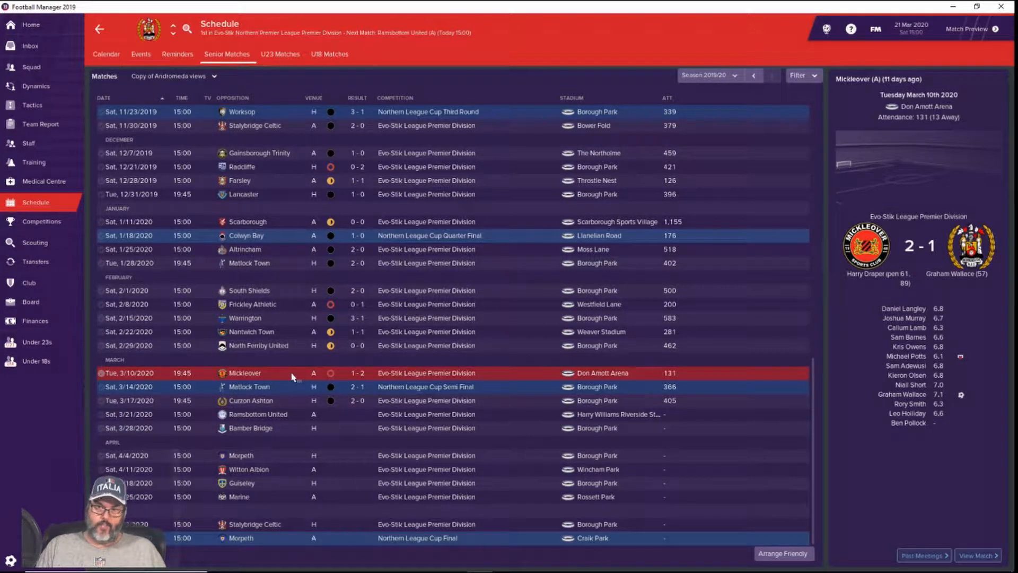
{"action": "mouse_move", "coordinate": [310, 371]}
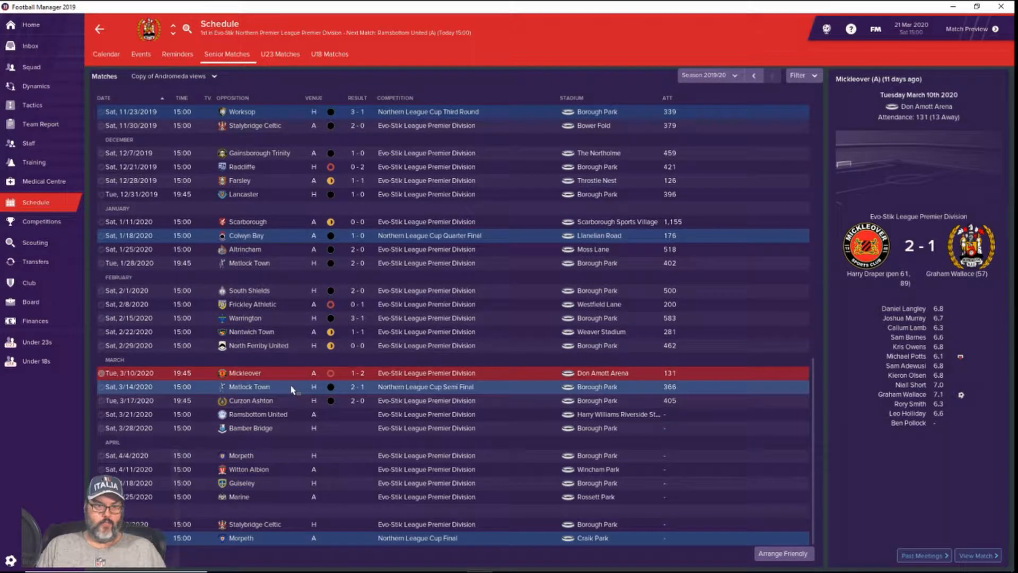
{"action": "left_click", "coordinate": [260, 386]}
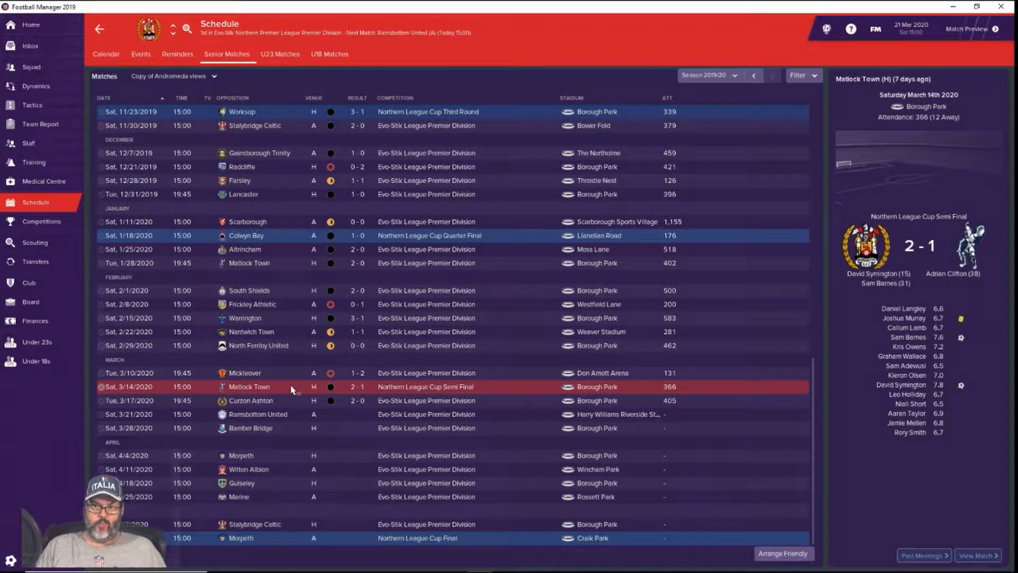
{"action": "left_click", "coordinate": [250, 400]}
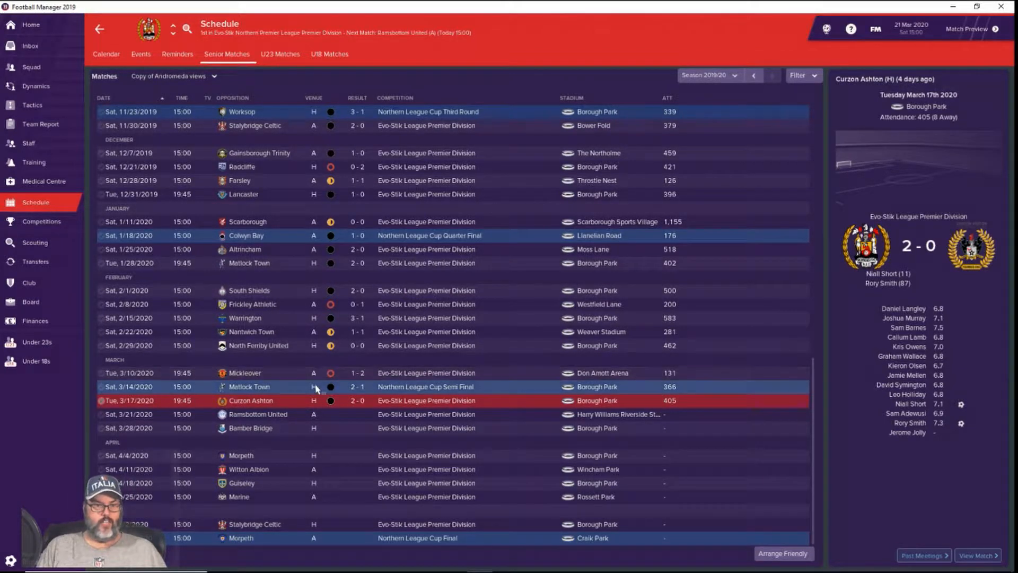
{"action": "mouse_move", "coordinate": [312, 386]}
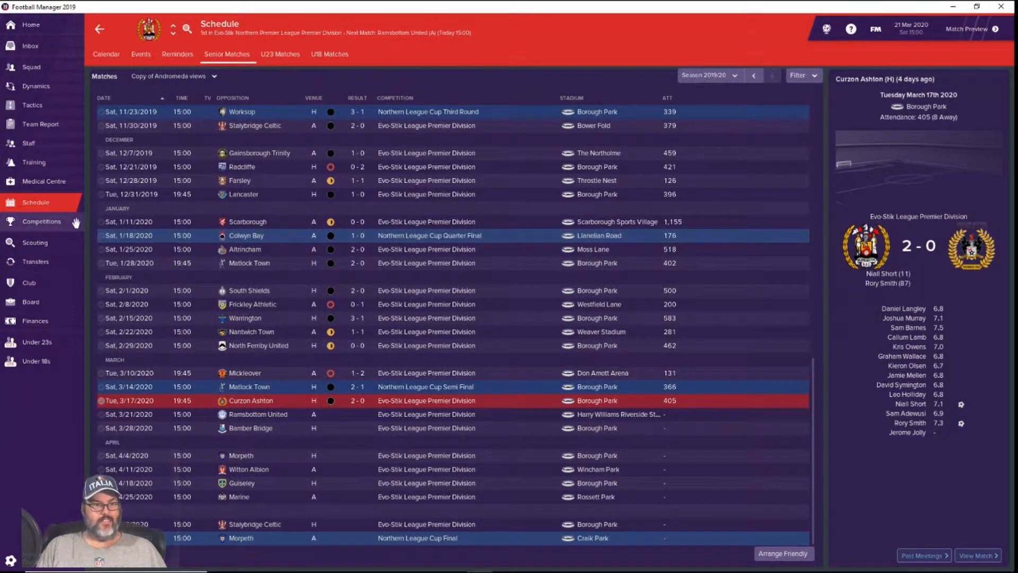
- Open the Competitions overview to see the league table and cup summaries
{"action": "left_click", "coordinate": [41, 222]}
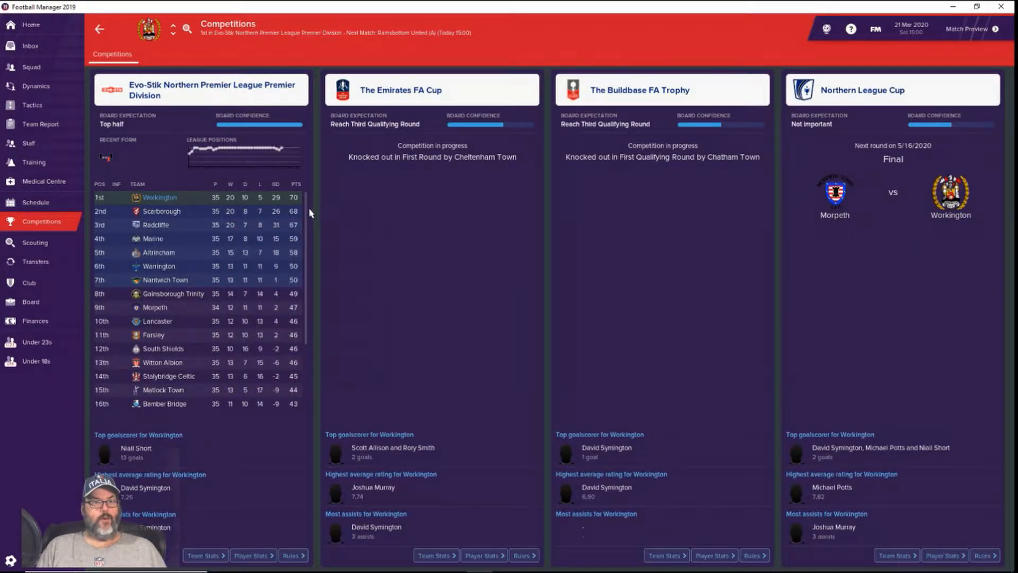
{"action": "mouse_move", "coordinate": [305, 212]}
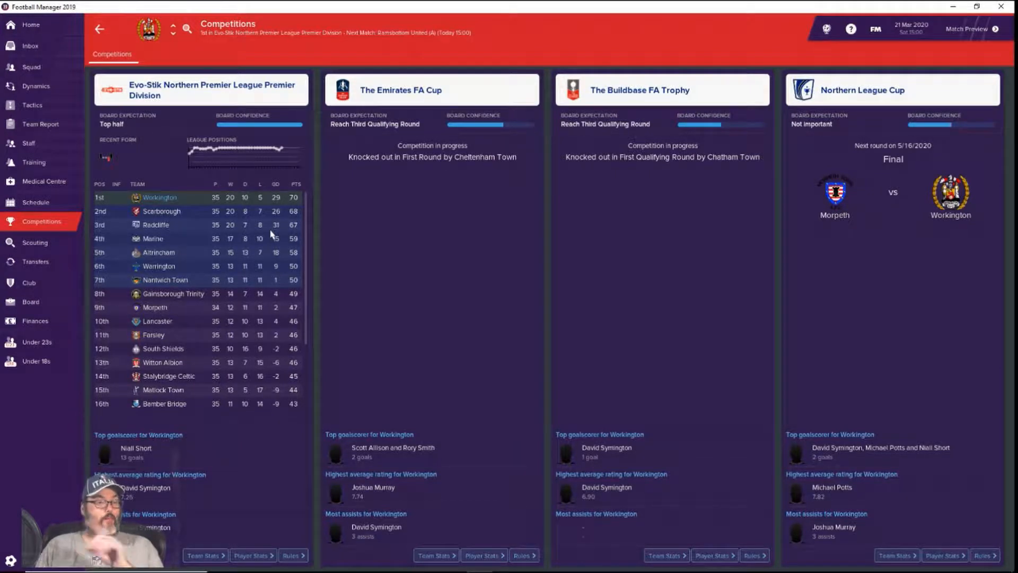
{"action": "mouse_move", "coordinate": [253, 224]}
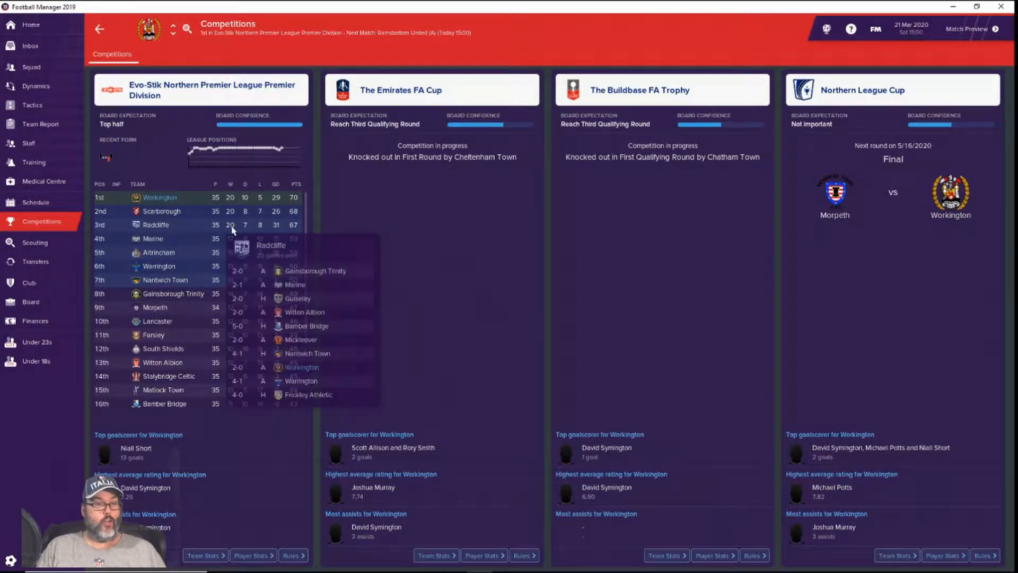
- View the 2019/20 transfer history and Michael Clunan's career stats after his Salisbury move
{"action": "left_click", "coordinate": [35, 261]}
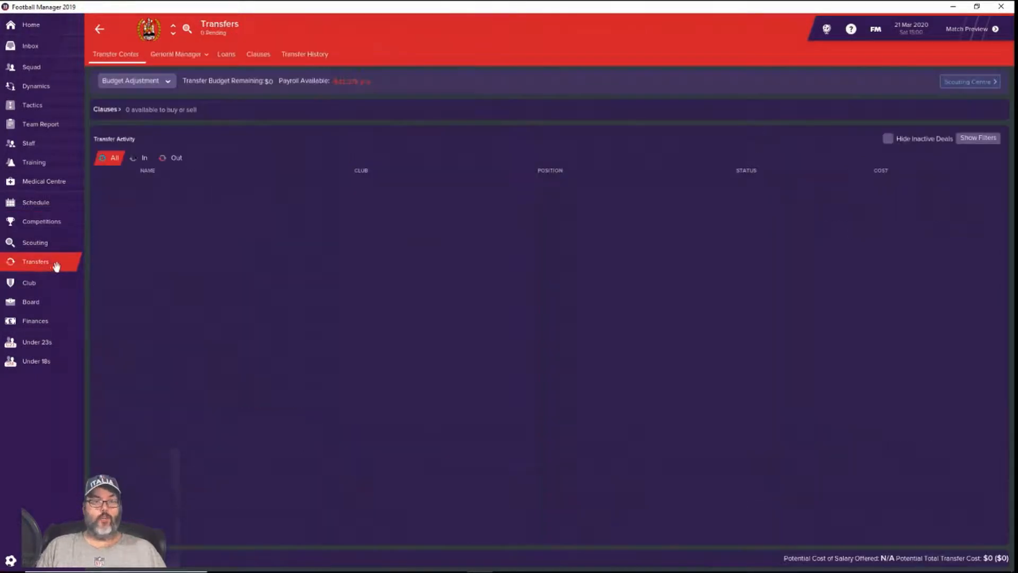
{"action": "left_click", "coordinate": [304, 54]}
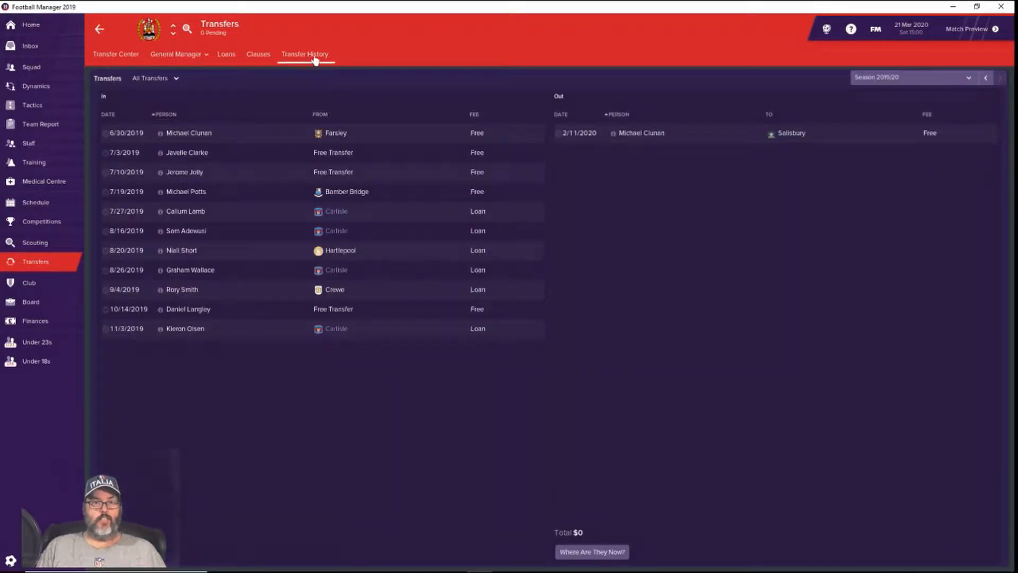
{"action": "mouse_move", "coordinate": [645, 150]}
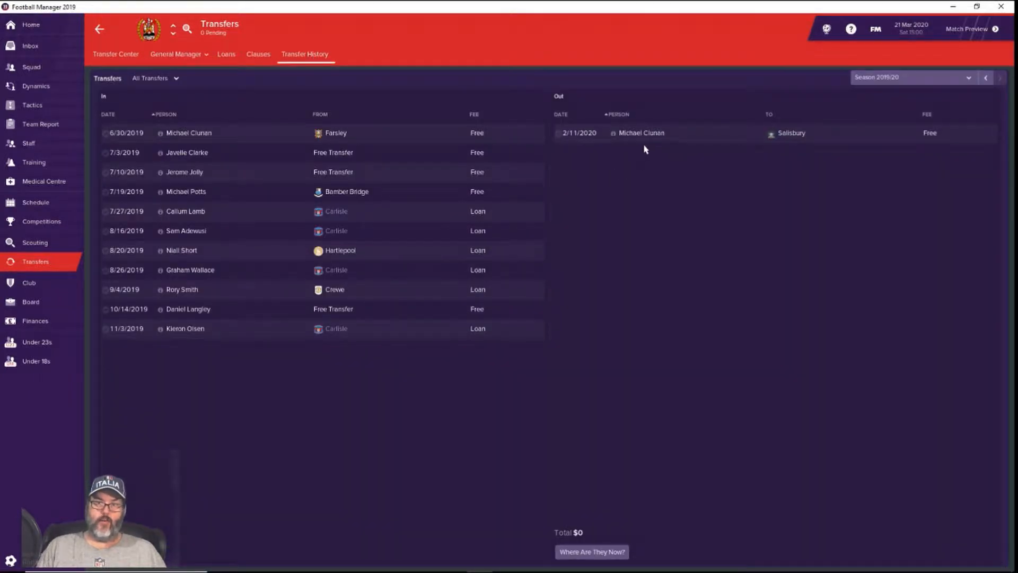
{"action": "mouse_move", "coordinate": [642, 133]}
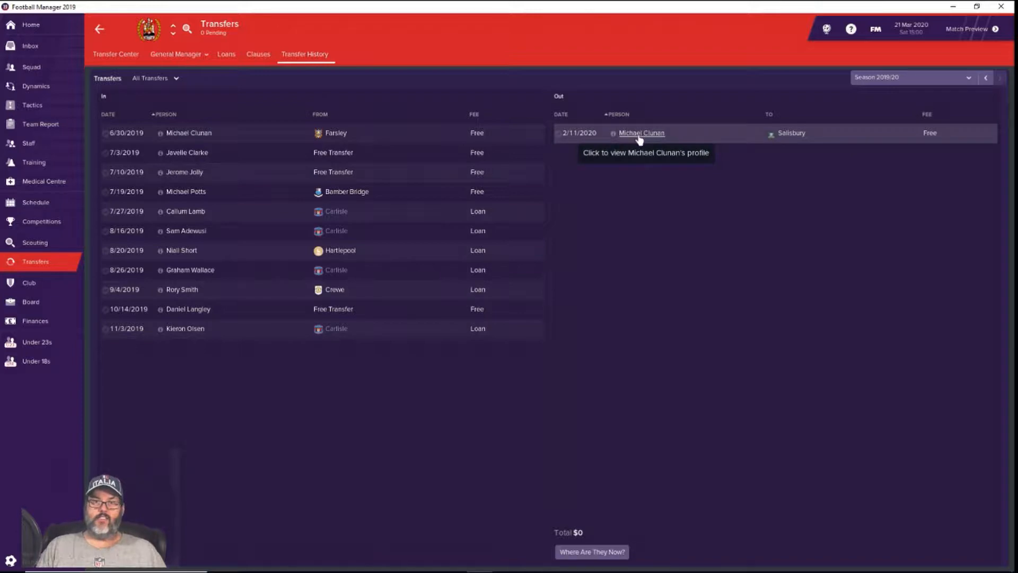
{"action": "mouse_move", "coordinate": [642, 133]}
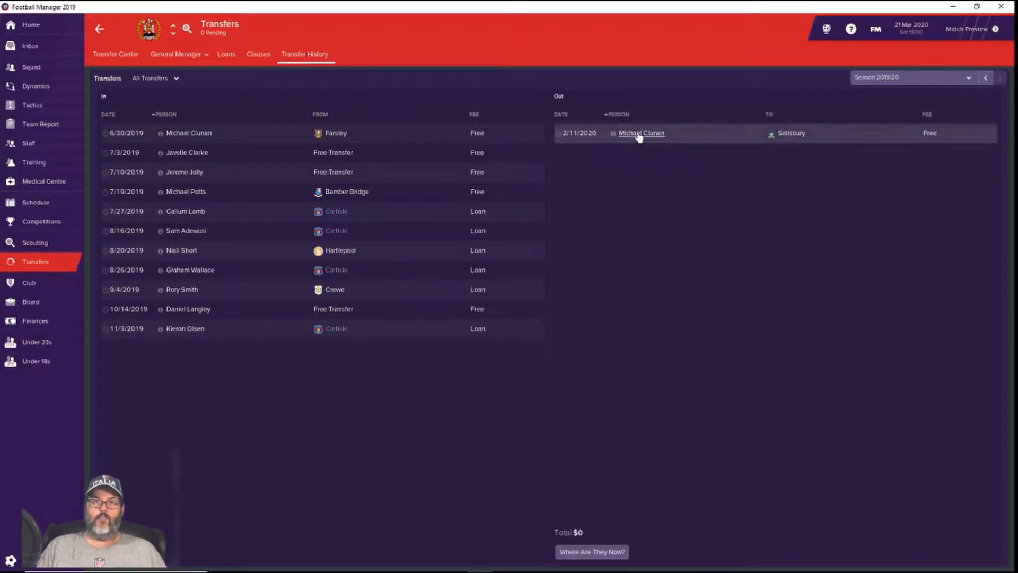
{"action": "left_click", "coordinate": [642, 133]}
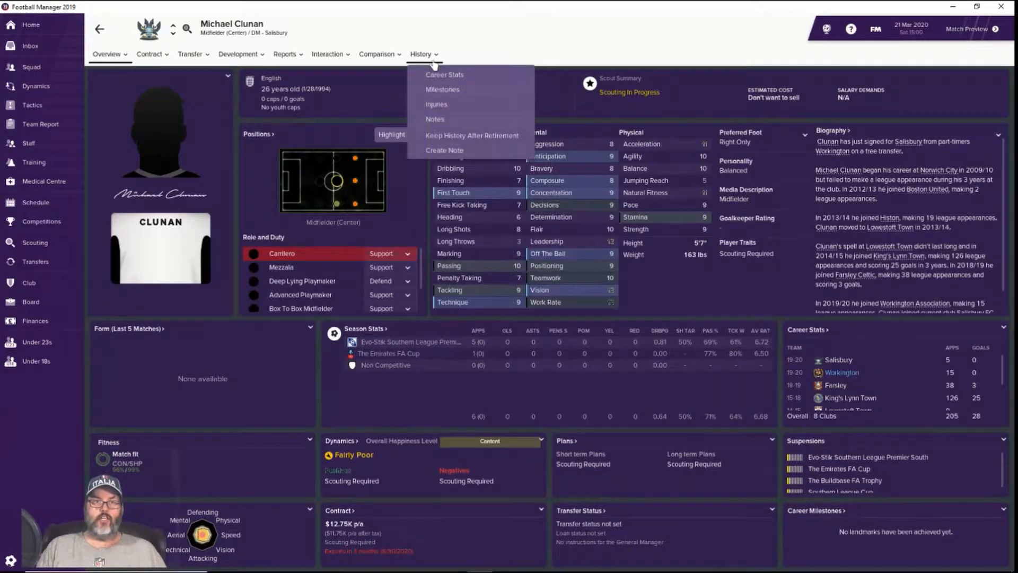
{"action": "left_click", "coordinate": [444, 75]}
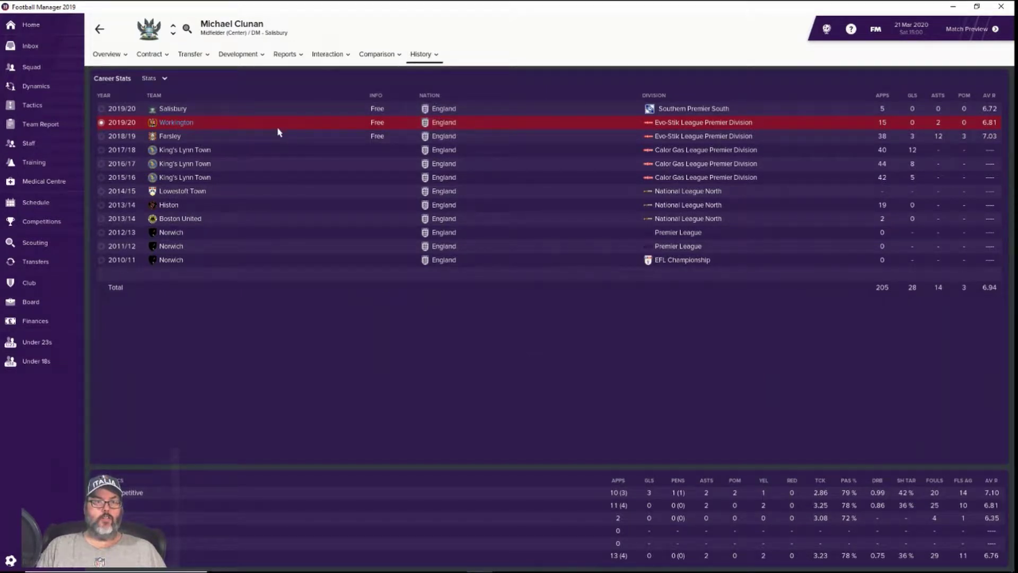
{"action": "mouse_move", "coordinate": [281, 138]}
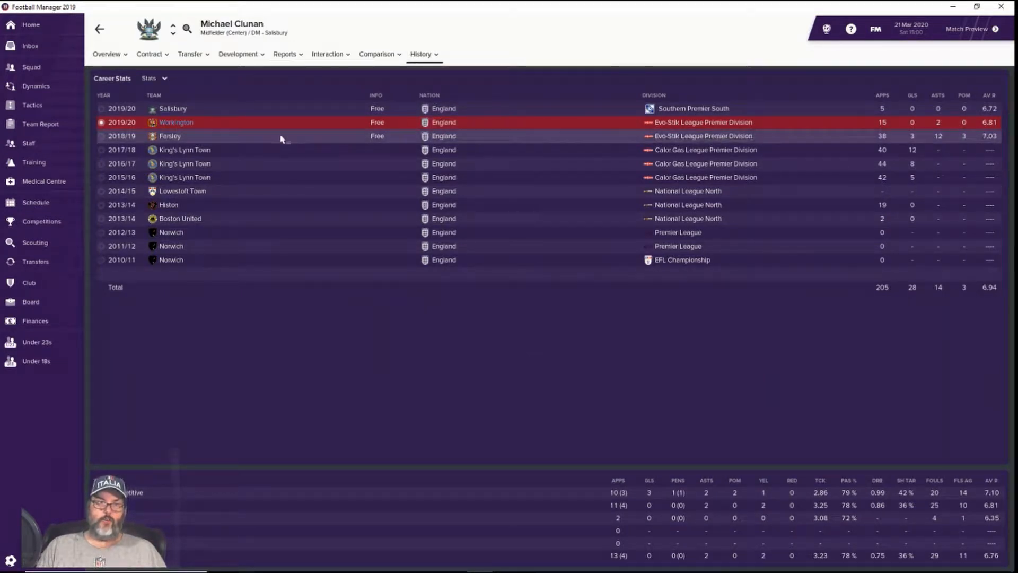
{"action": "mouse_move", "coordinate": [531, 461]}
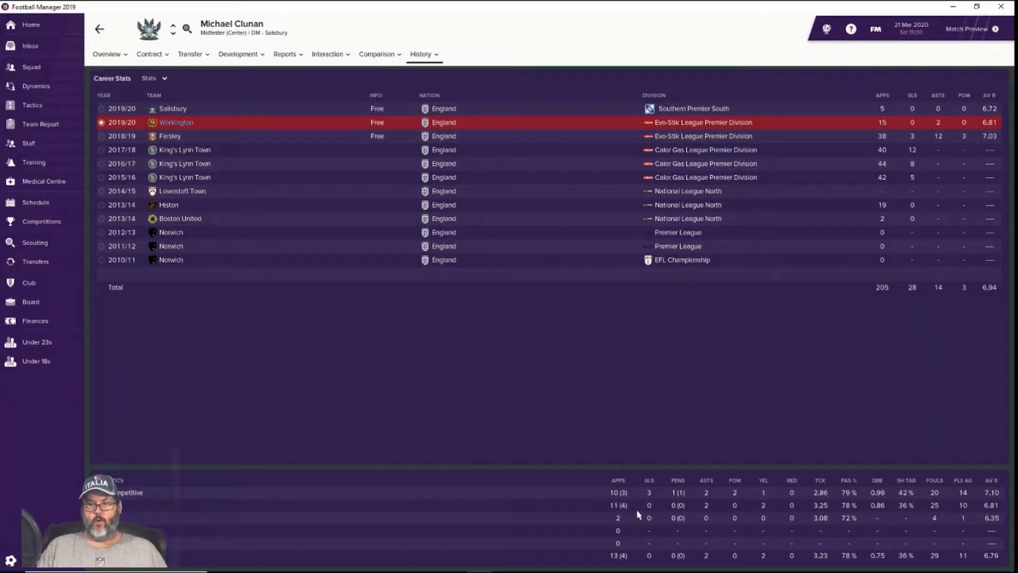
{"action": "mouse_move", "coordinate": [137, 494]}
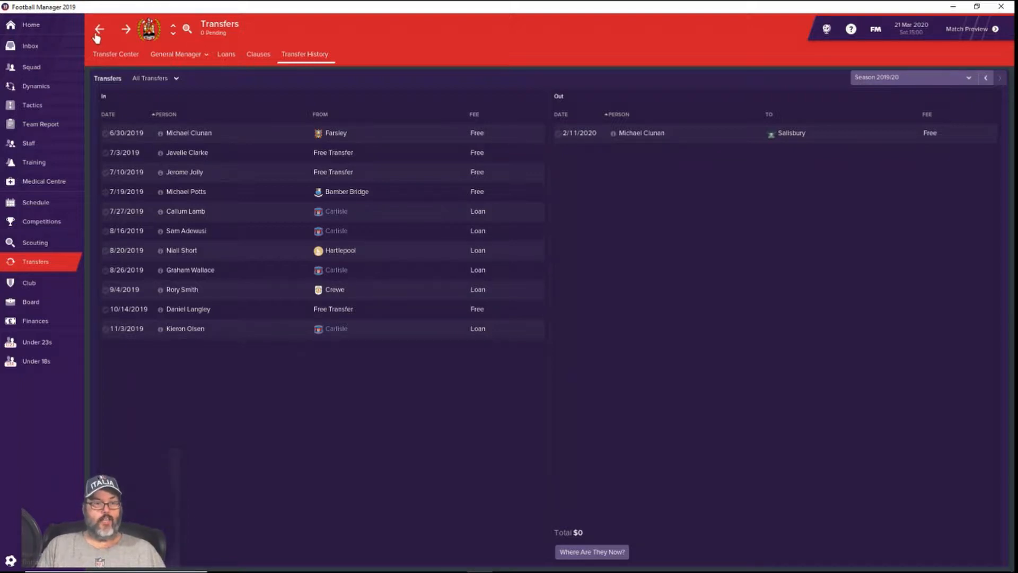
{"action": "mouse_move", "coordinate": [642, 164]}
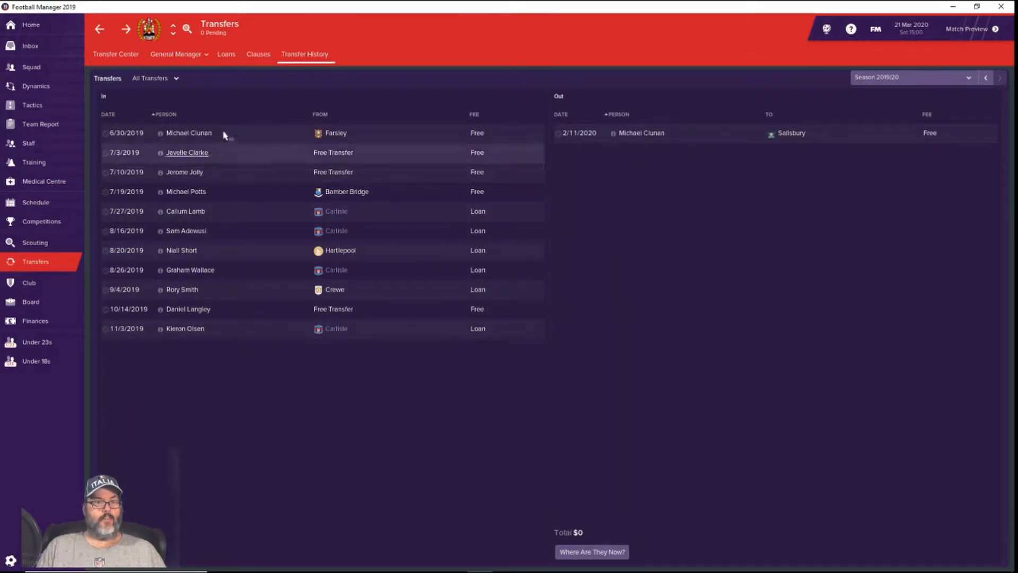
{"action": "mouse_move", "coordinate": [188, 133]}
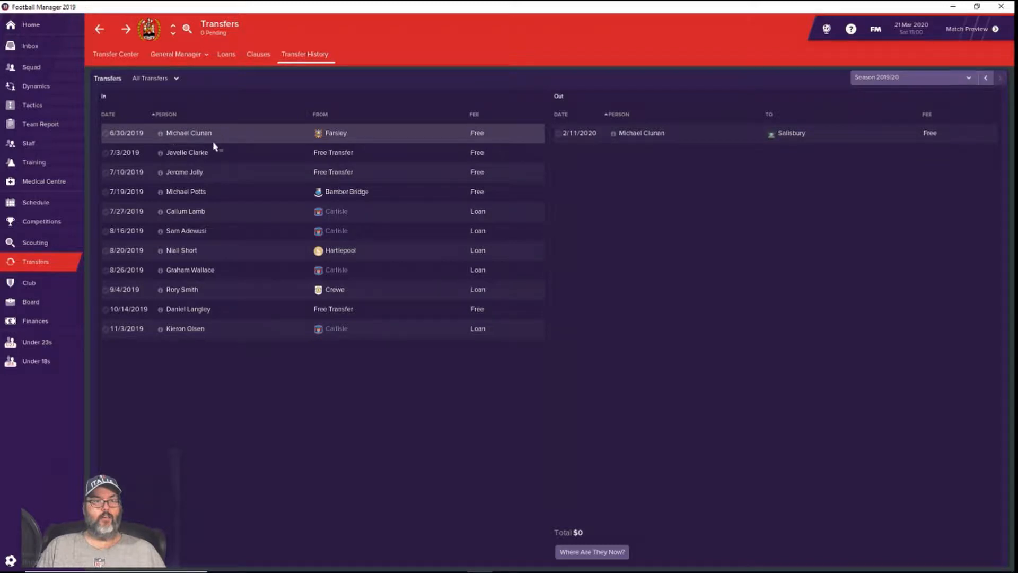
{"action": "mouse_move", "coordinate": [239, 160]}
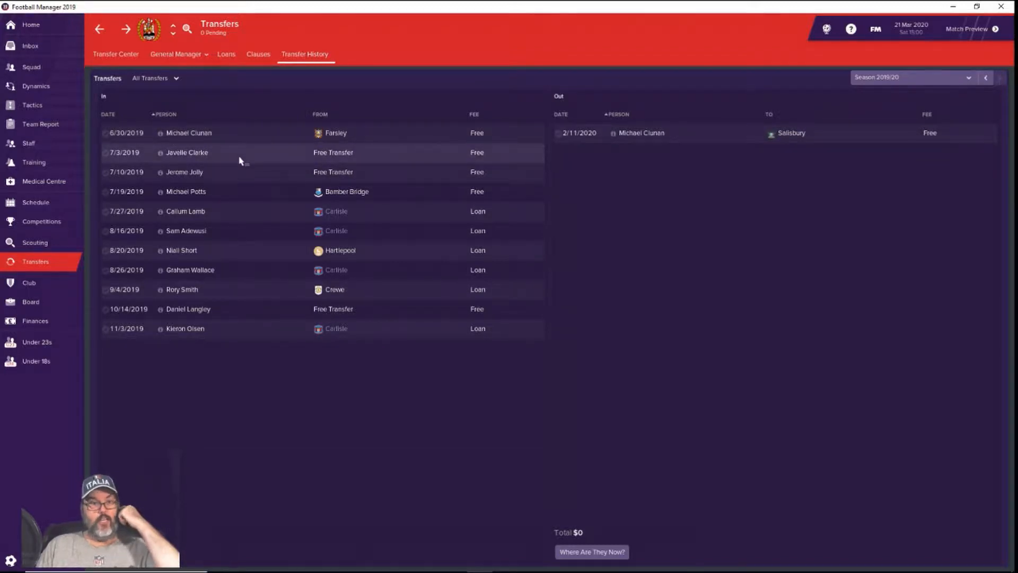
{"action": "mouse_move", "coordinate": [284, 194]}
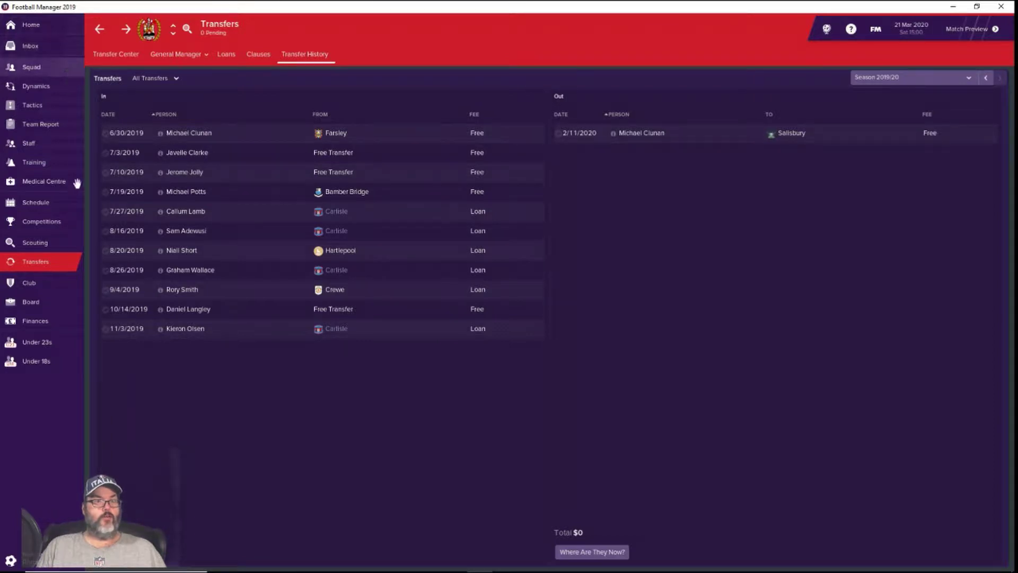
- Open the Finances summary showing a ($109,128) balance and $0 transfer budget
{"action": "left_click", "coordinate": [34, 321]}
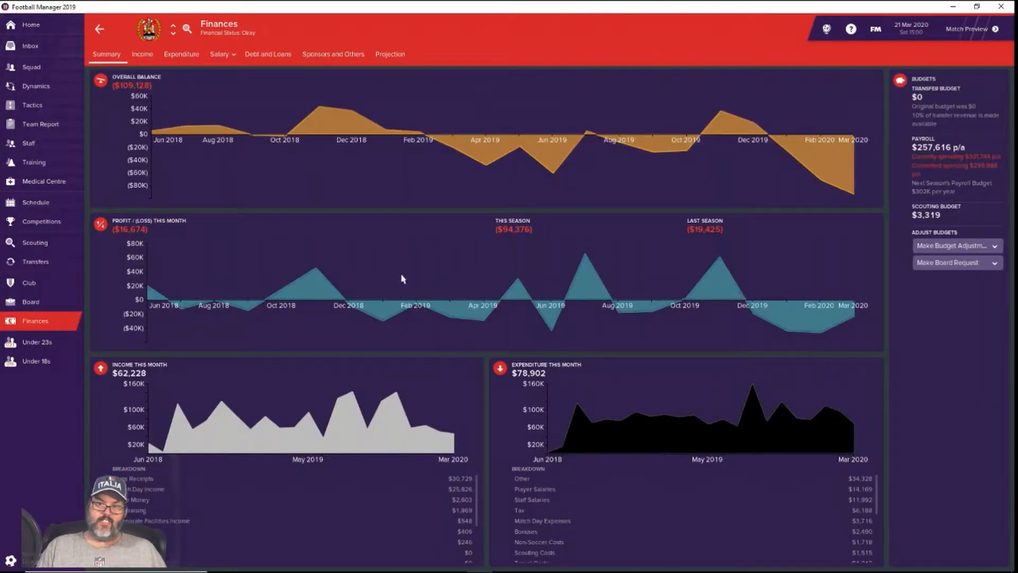
{"action": "mouse_move", "coordinate": [984, 164]}
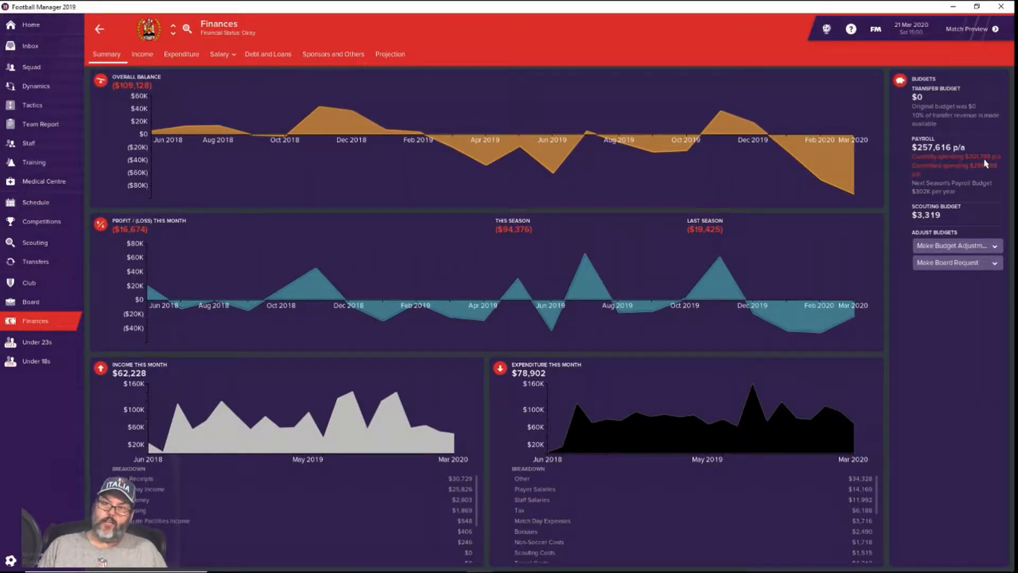
{"action": "mouse_move", "coordinate": [945, 156]}
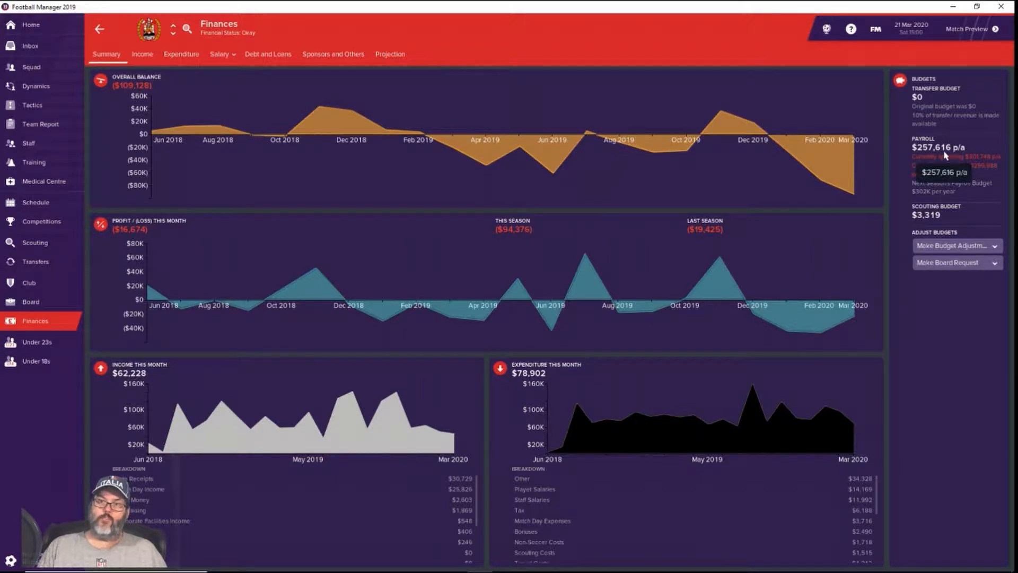
{"action": "mouse_move", "coordinate": [981, 204]}
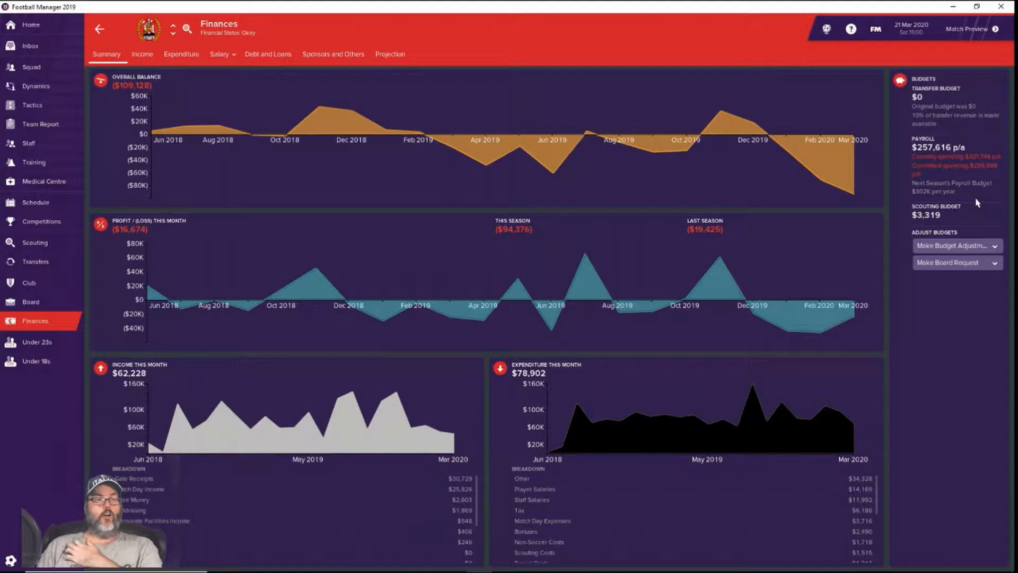
{"action": "mouse_move", "coordinate": [95, 307]}
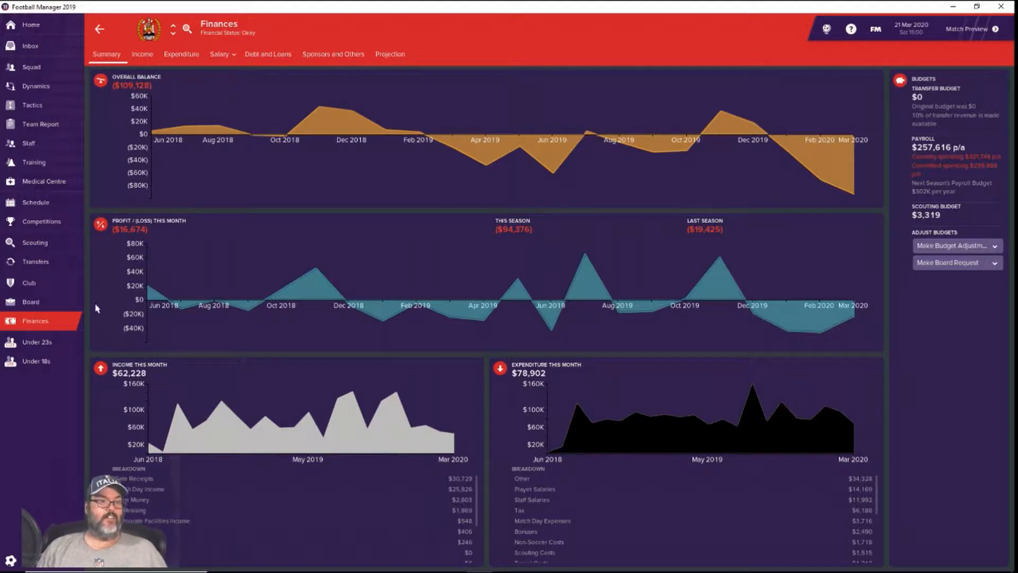
- Open the Board page and its detailed board confidence ratings
{"action": "left_click", "coordinate": [30, 301]}
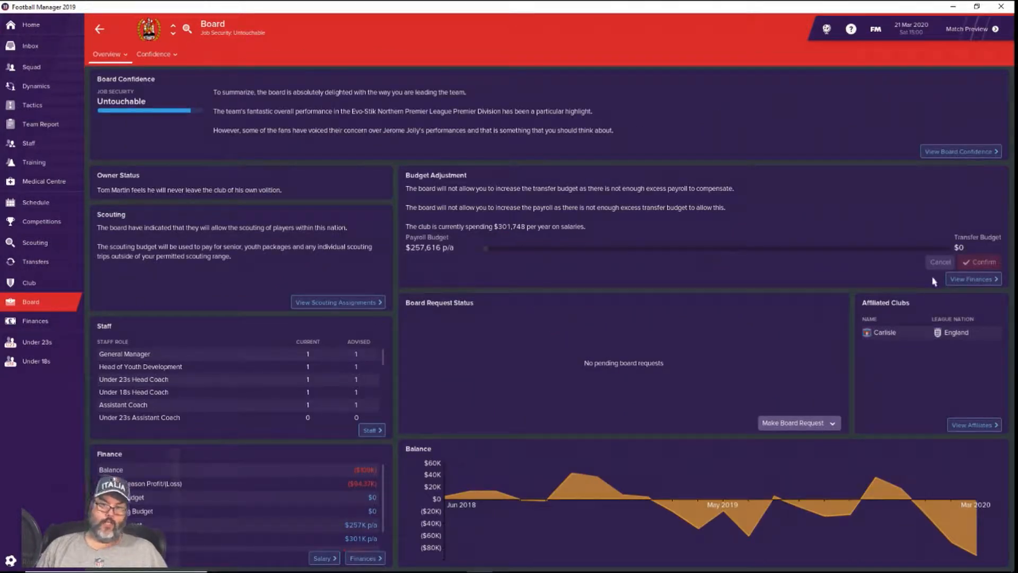
{"action": "mouse_move", "coordinate": [544, 148]}
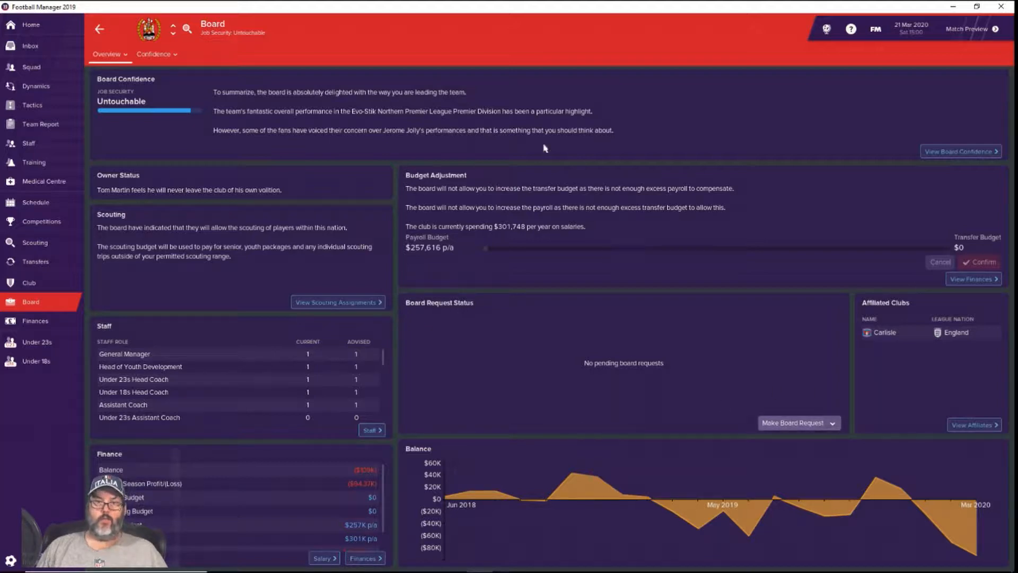
{"action": "mouse_move", "coordinate": [963, 151]}
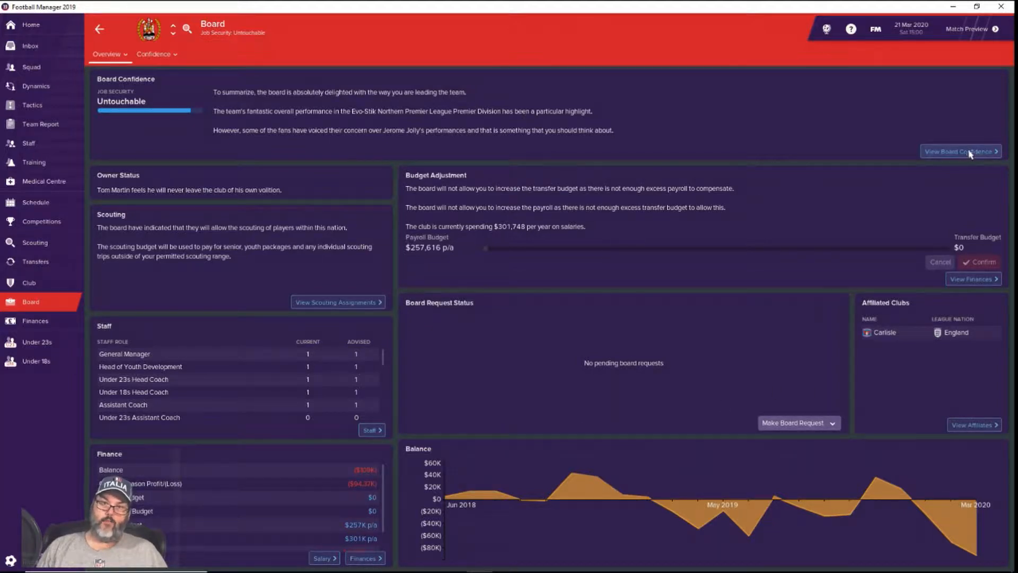
{"action": "left_click", "coordinate": [961, 150]}
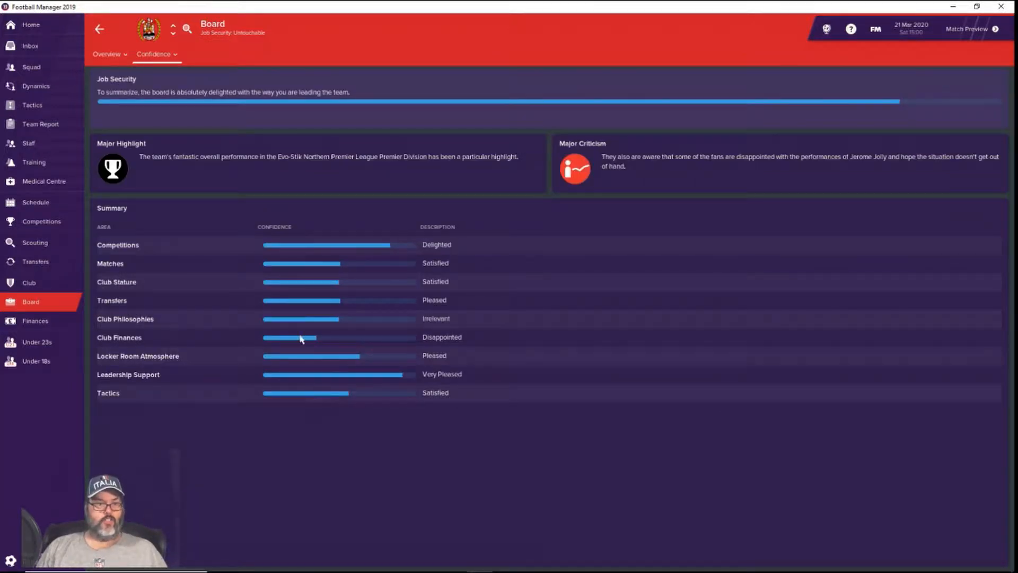
{"action": "mouse_move", "coordinate": [278, 366]}
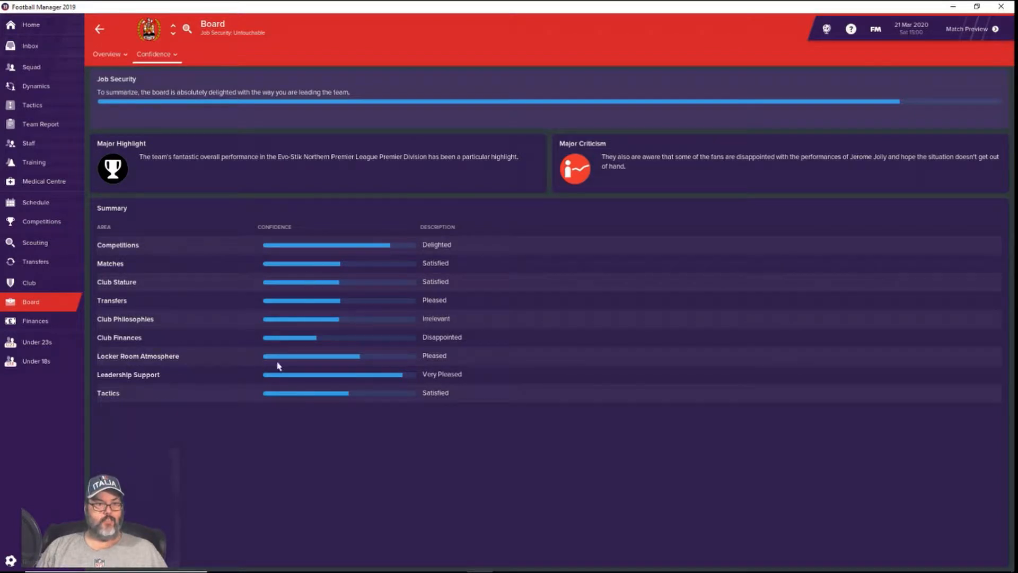
{"action": "mouse_move", "coordinate": [302, 343]}
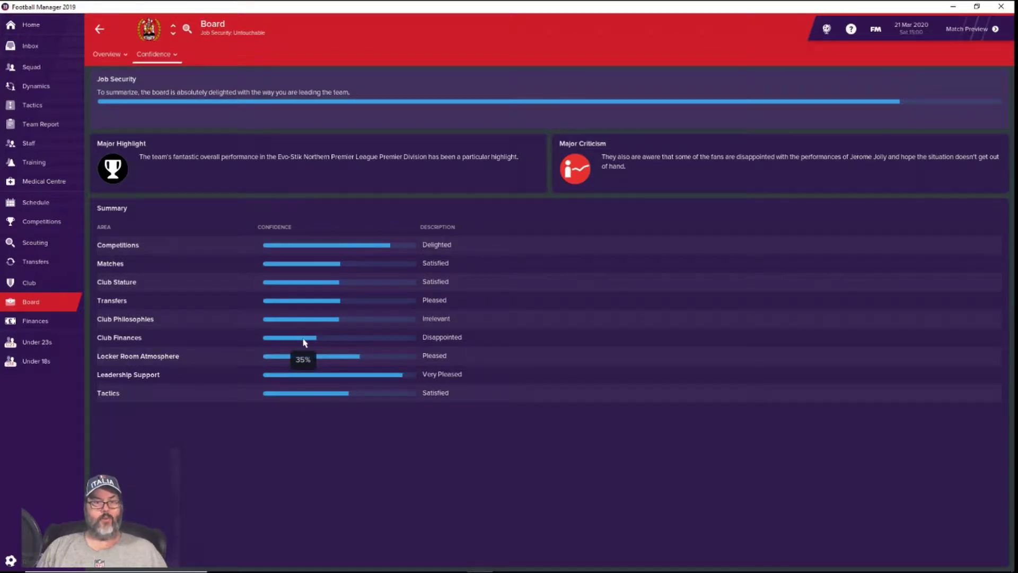
{"action": "mouse_move", "coordinate": [472, 243]}
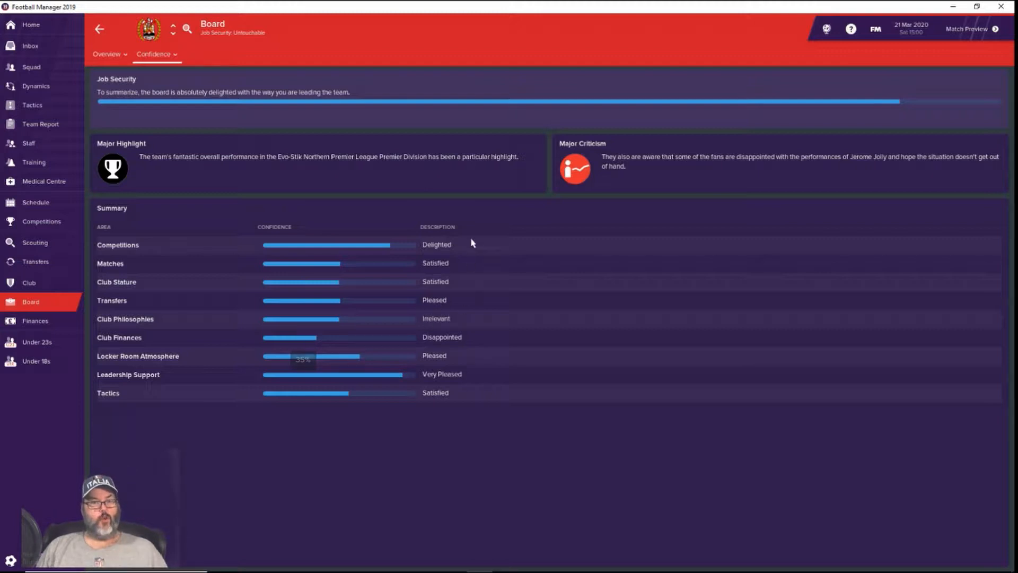
{"action": "mouse_move", "coordinate": [312, 387]}
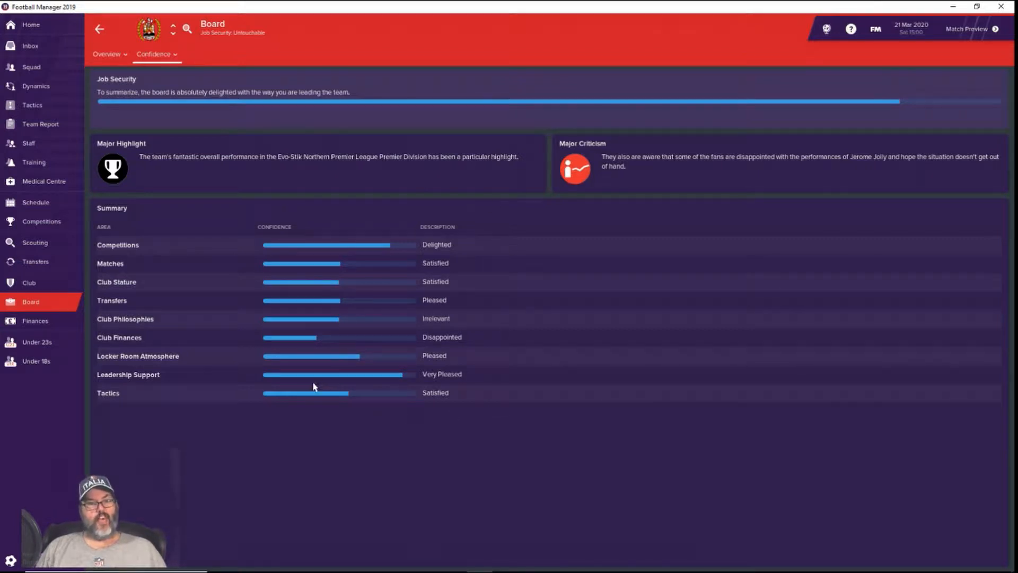
{"action": "mouse_move", "coordinate": [266, 319]}
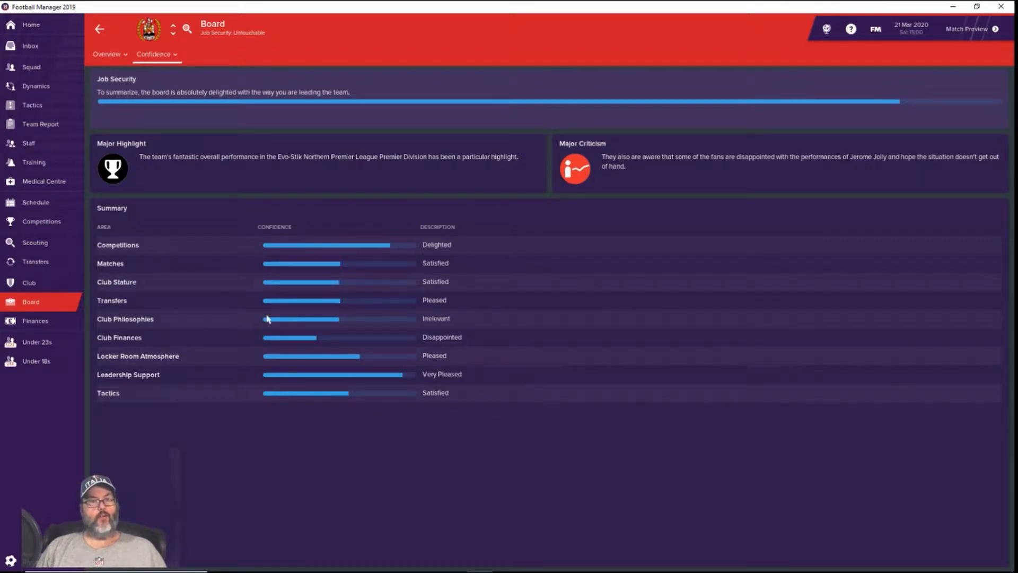
{"action": "mouse_move", "coordinate": [326, 244]}
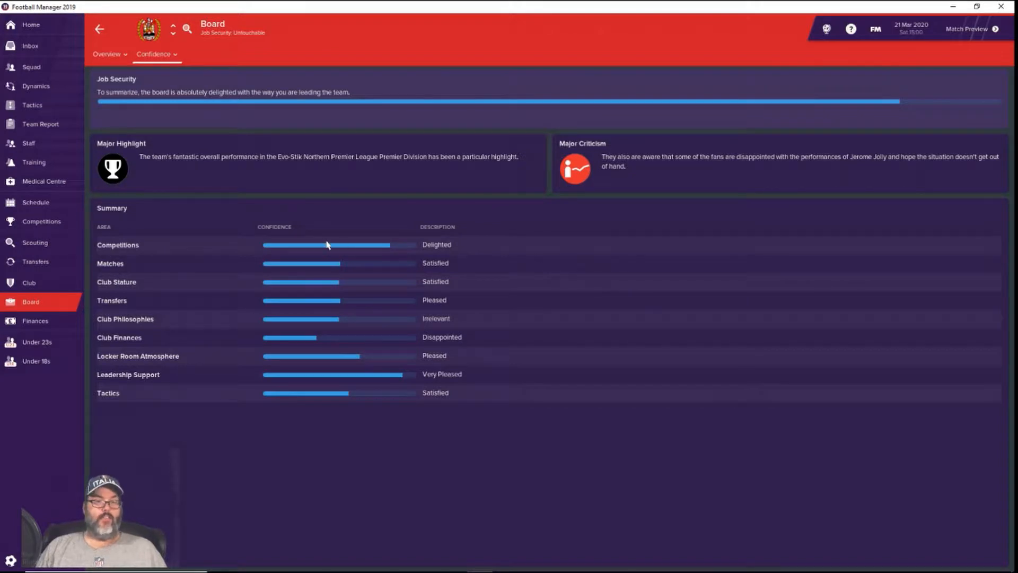
{"action": "mouse_move", "coordinate": [337, 245]}
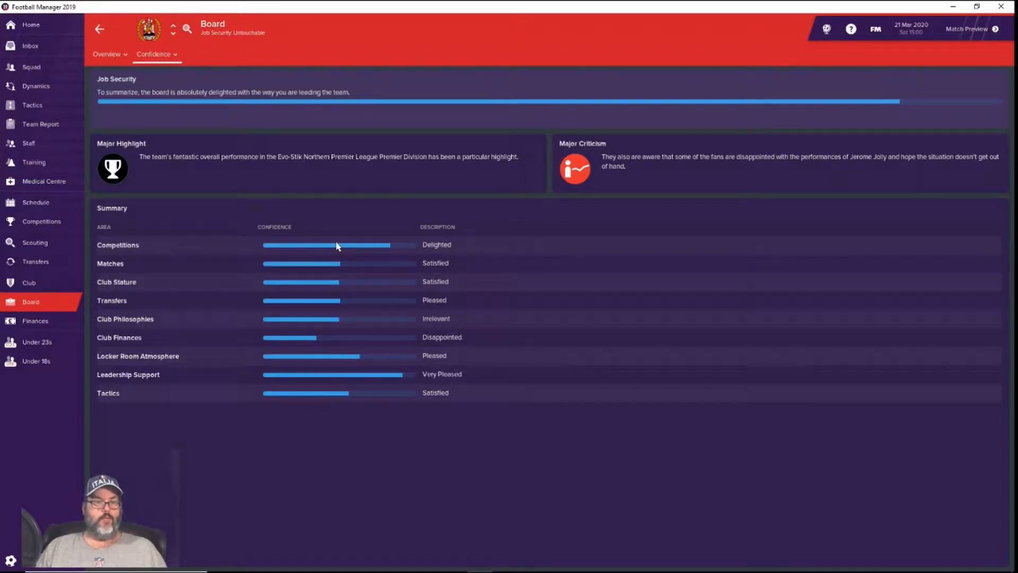
{"action": "mouse_move", "coordinate": [339, 246]}
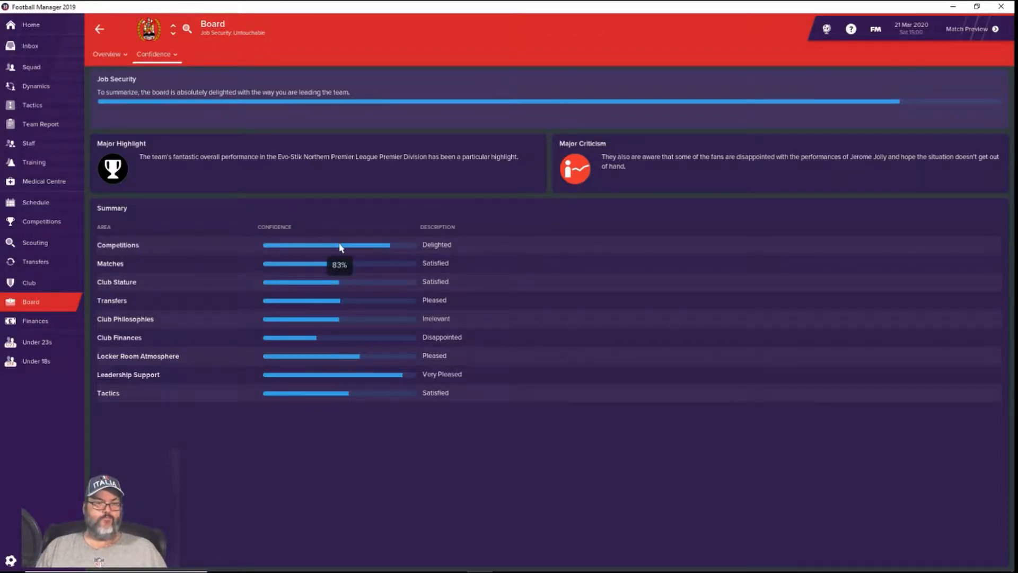
{"action": "mouse_move", "coordinate": [301, 327]}
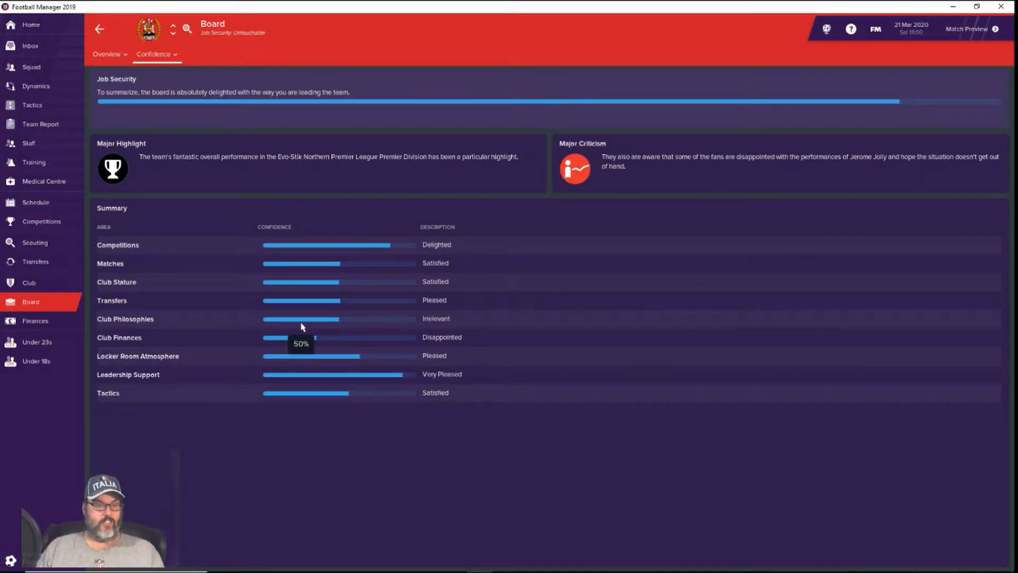
{"action": "mouse_move", "coordinate": [495, 345]}
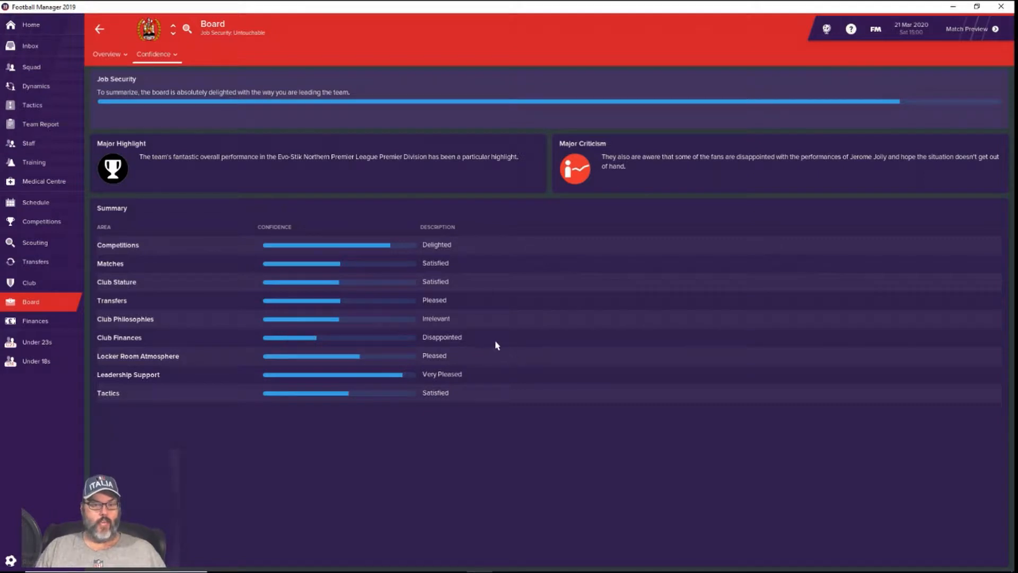
{"action": "mouse_move", "coordinate": [495, 344]}
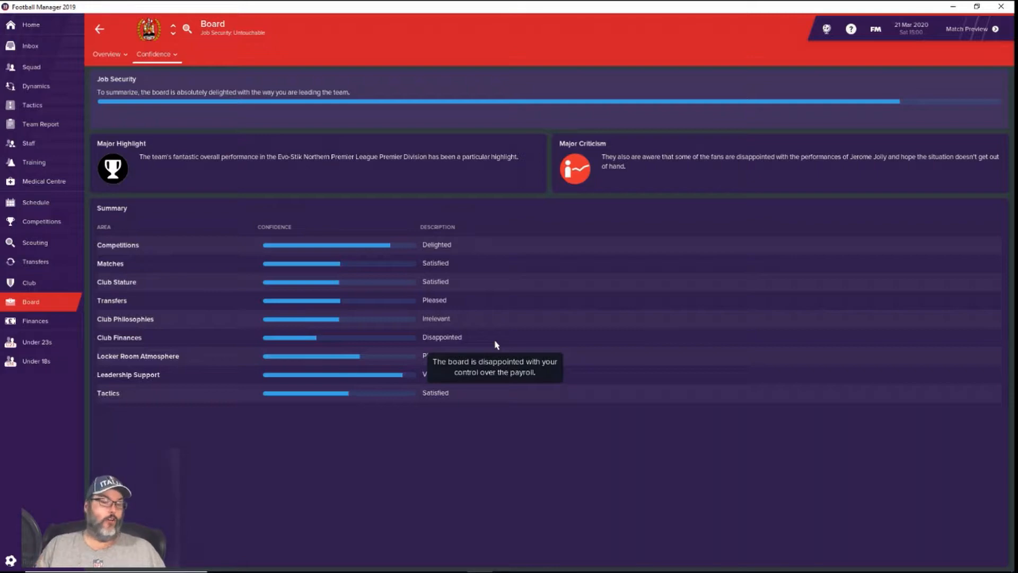
{"action": "mouse_move", "coordinate": [457, 386]}
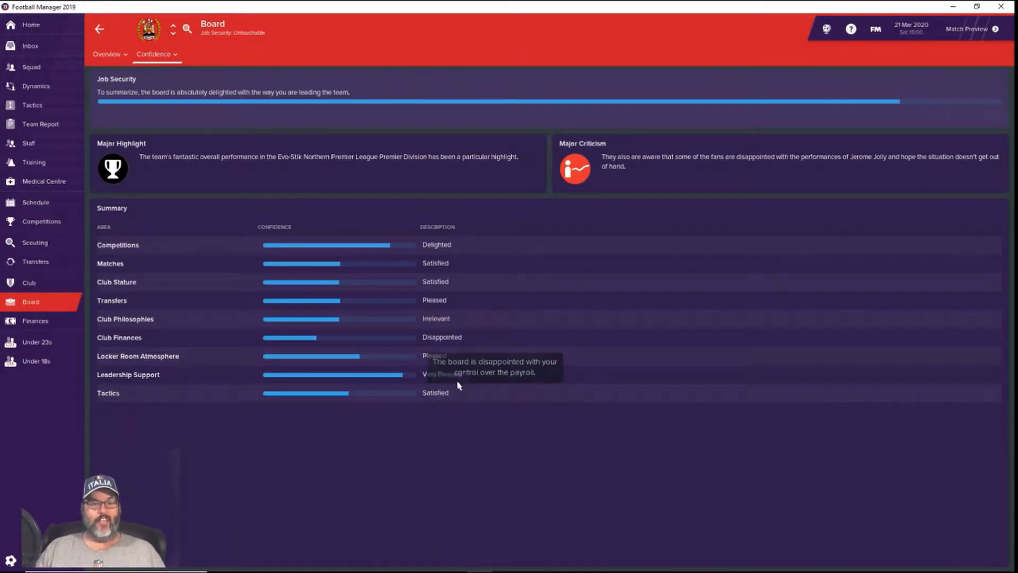
{"action": "mouse_move", "coordinate": [267, 422]}
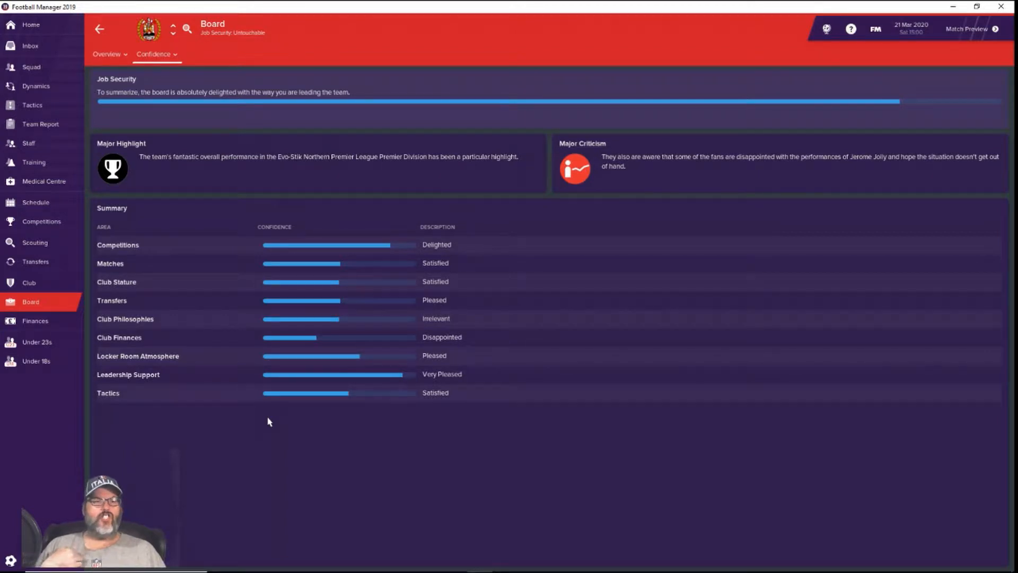
{"action": "mouse_move", "coordinate": [201, 121]}
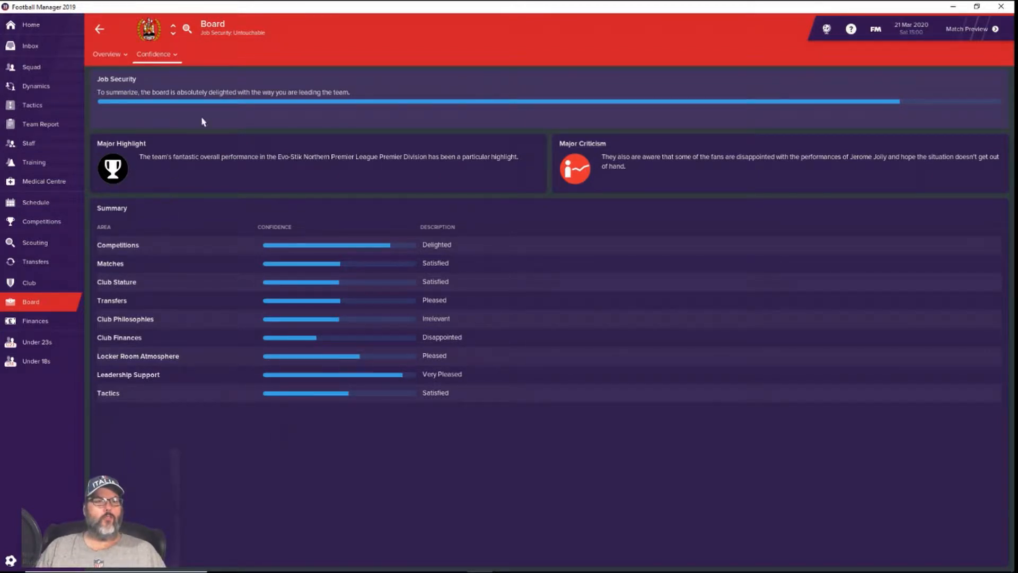
{"action": "mouse_move", "coordinate": [58, 221]}
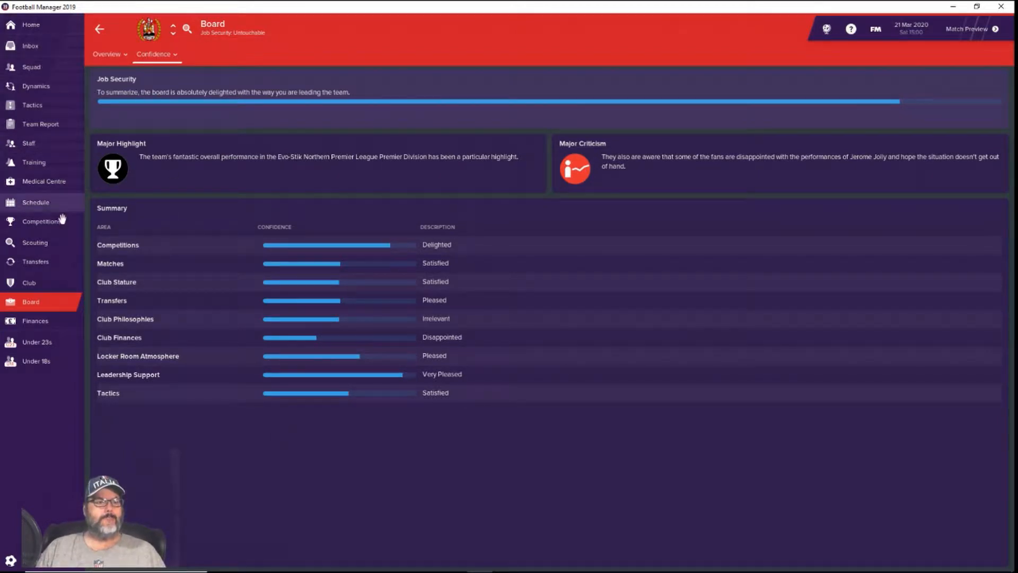
- Browse from Sky Bet League Two to the Sky Bet League One overview
{"action": "left_click", "coordinate": [41, 220]}
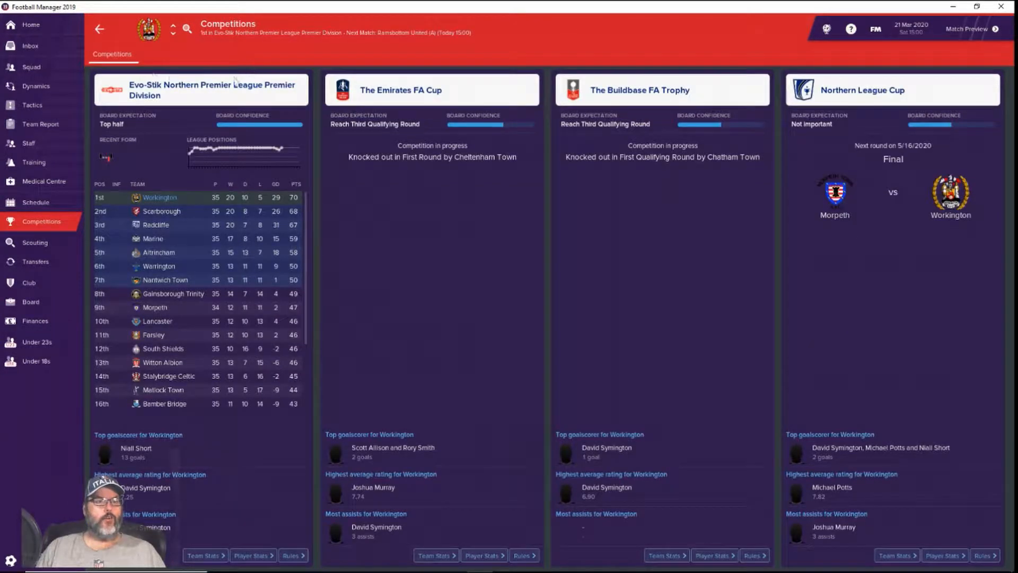
{"action": "left_click", "coordinate": [211, 89]}
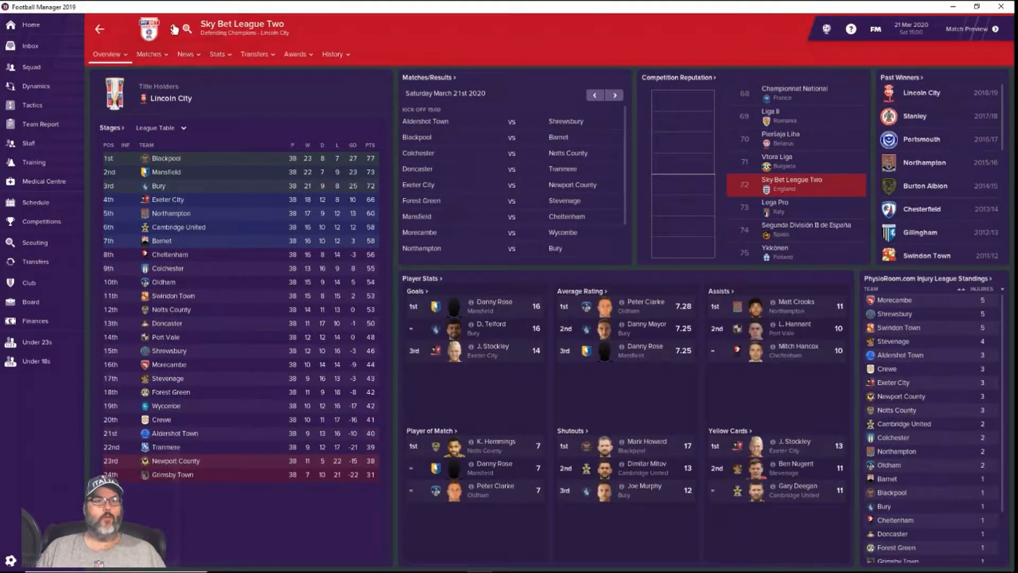
{"action": "left_click", "coordinate": [173, 26]}
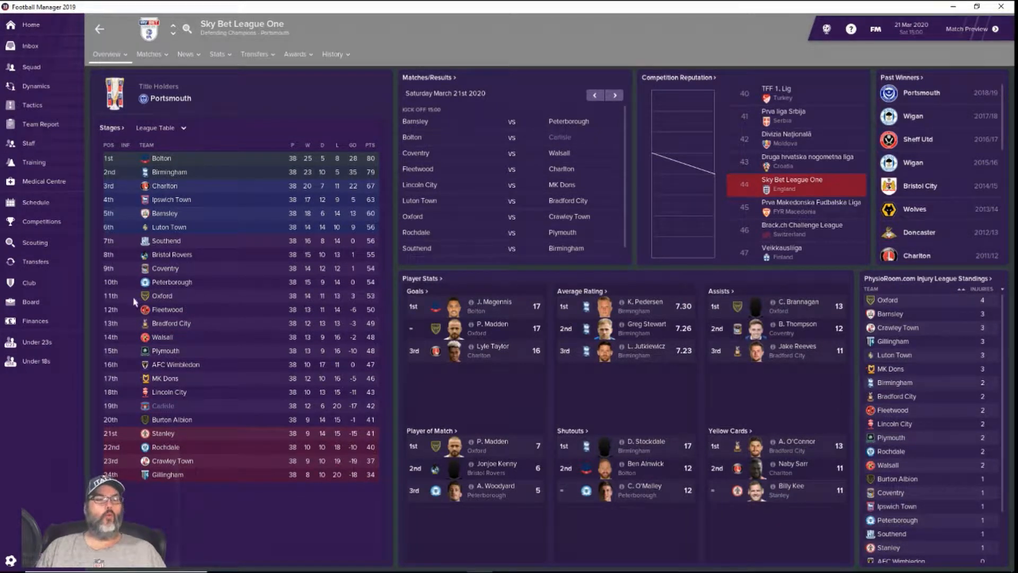
{"action": "mouse_move", "coordinate": [208, 323]}
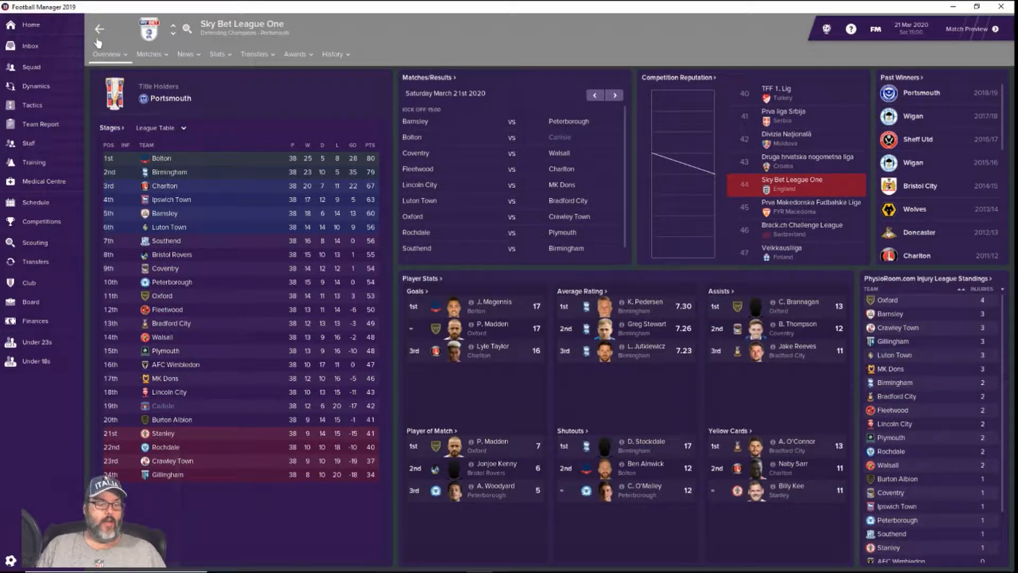
{"action": "mouse_move", "coordinate": [228, 179]}
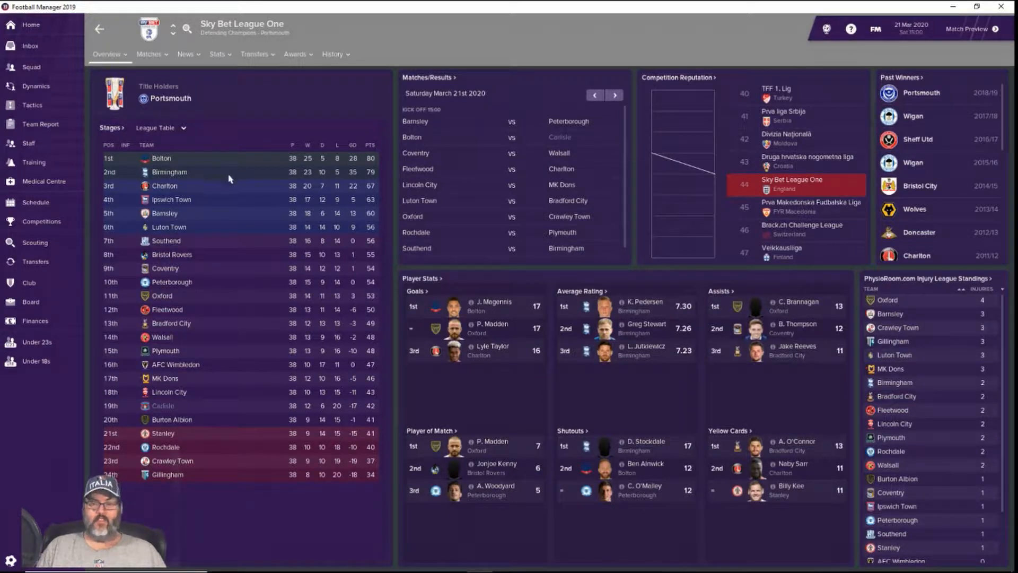
{"action": "mouse_move", "coordinate": [222, 223]}
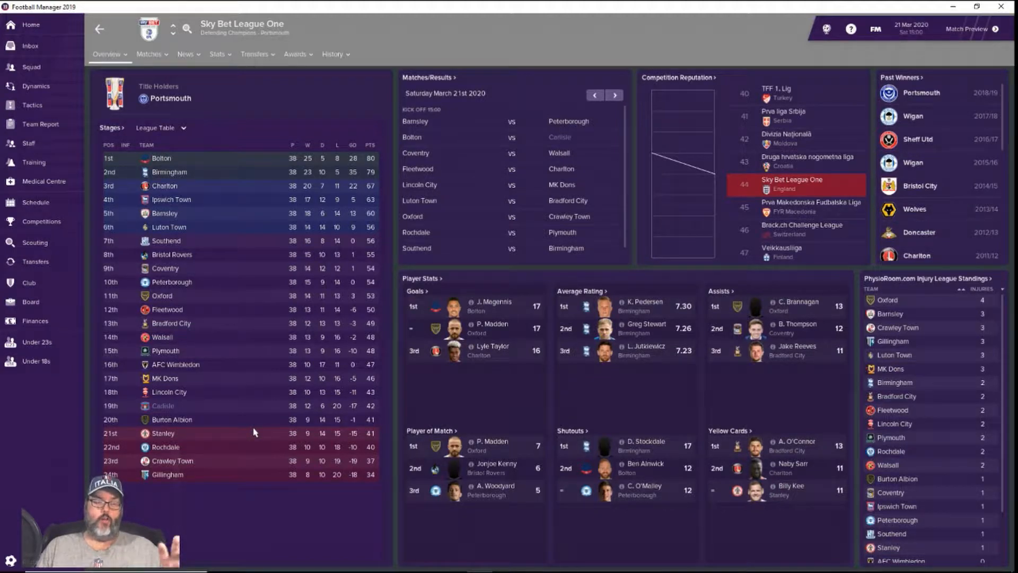
{"action": "mouse_move", "coordinate": [235, 419]}
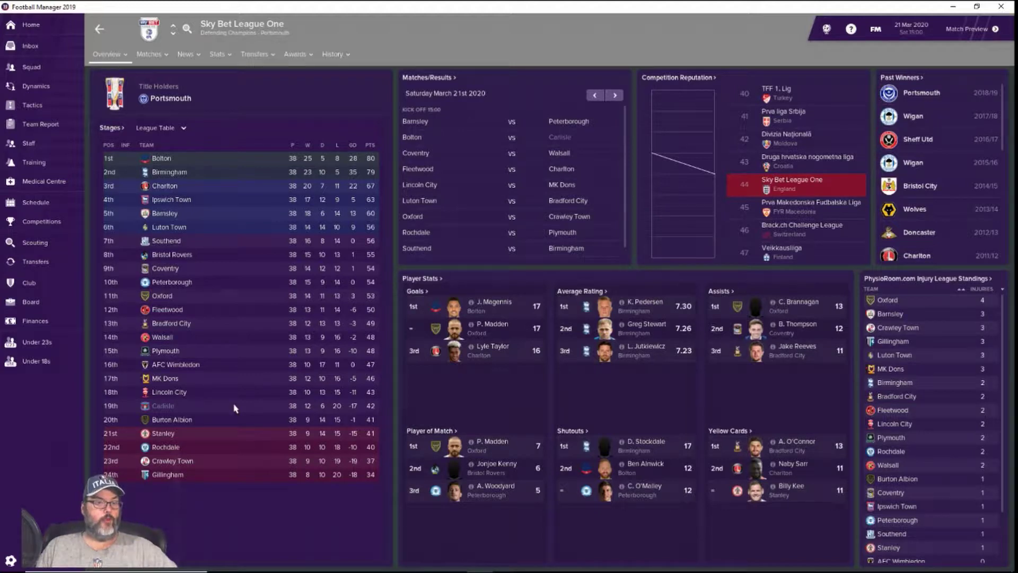
{"action": "mouse_move", "coordinate": [235, 399]}
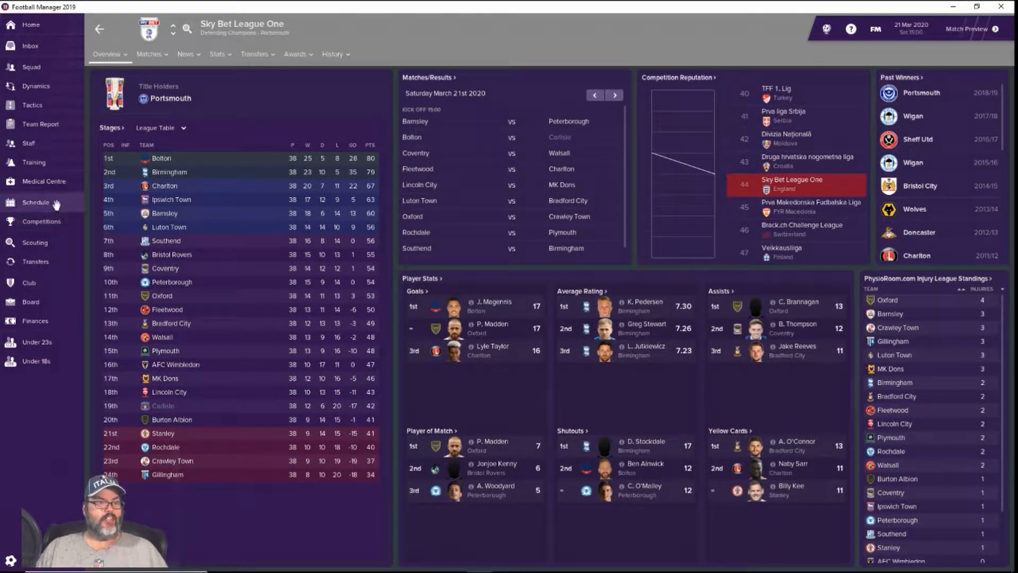
- Open Workington's senior match schedule with the Ramsbottom United away game next
{"action": "left_click", "coordinate": [35, 203]}
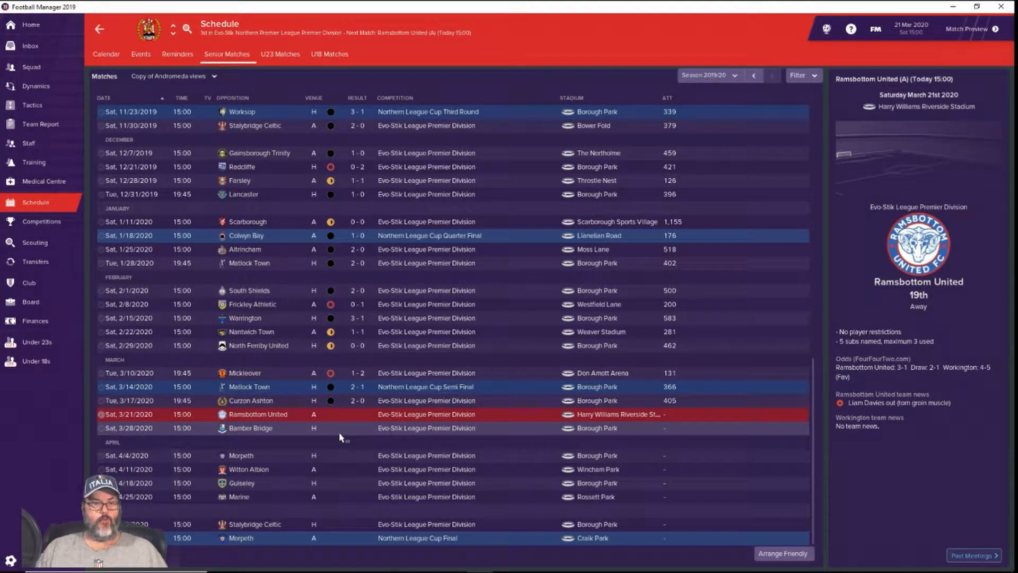
{"action": "mouse_move", "coordinate": [298, 401]}
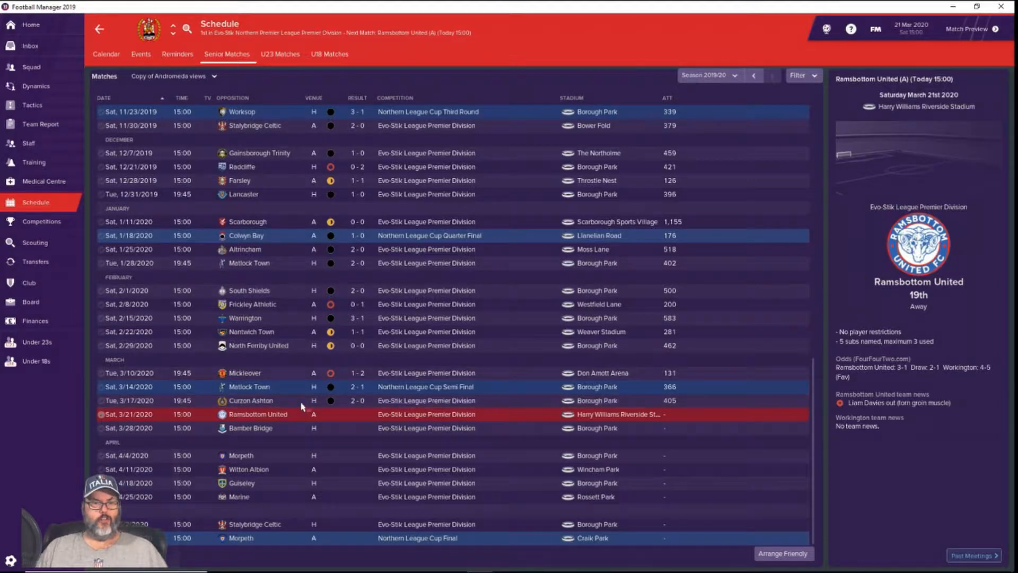
{"action": "mouse_move", "coordinate": [312, 451]}
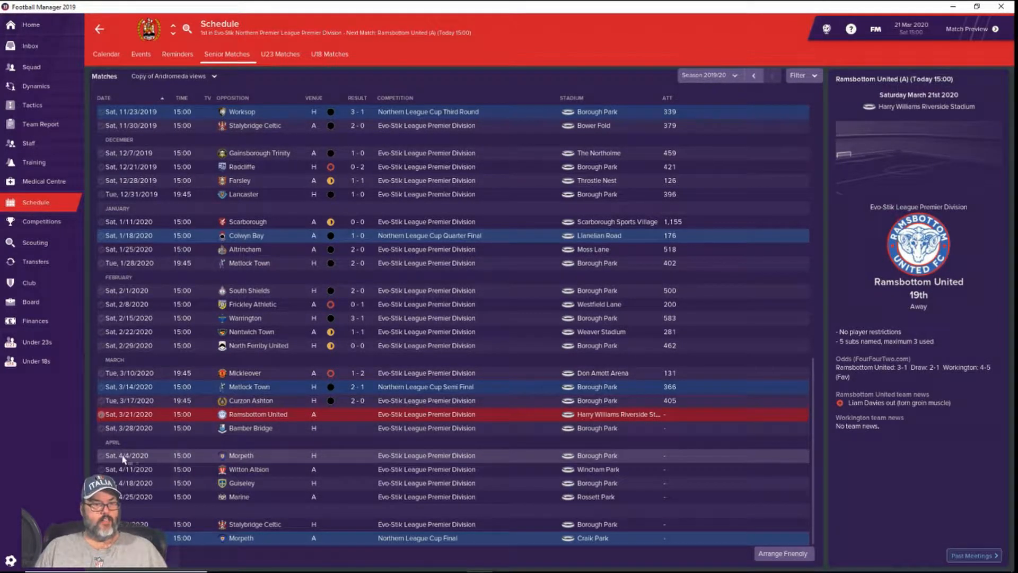
{"action": "mouse_move", "coordinate": [310, 449]}
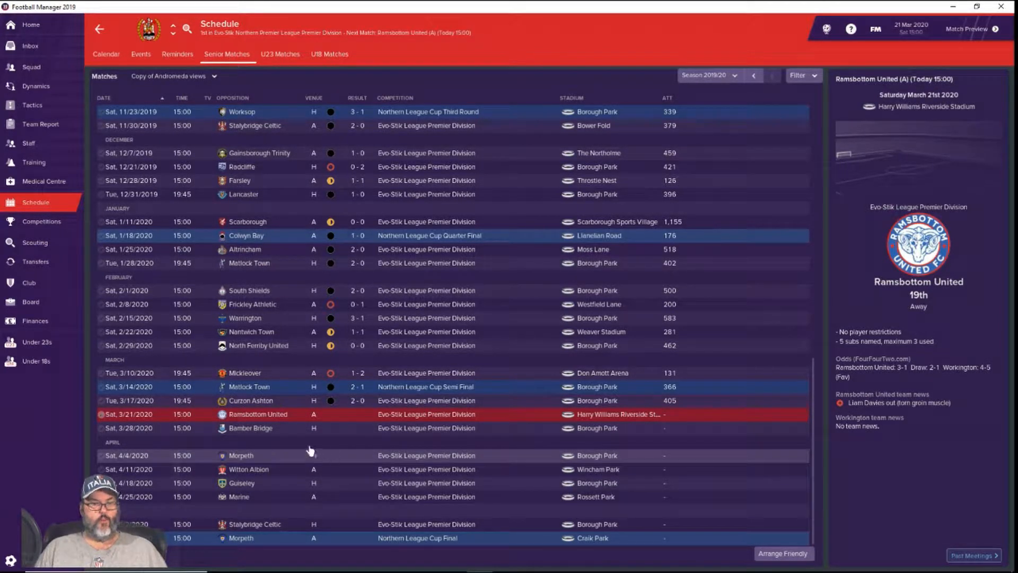
{"action": "mouse_move", "coordinate": [361, 458]}
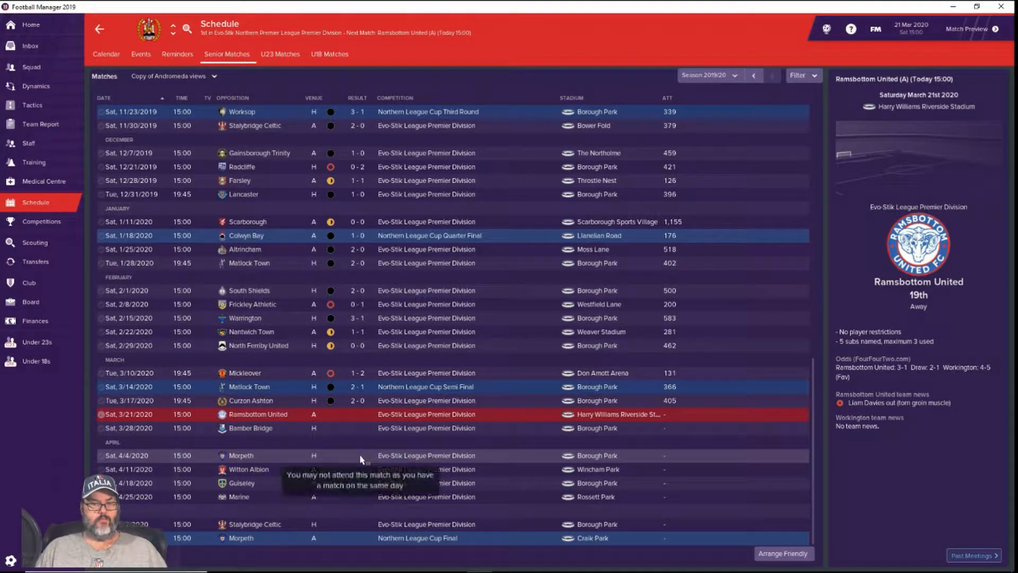
{"action": "mouse_move", "coordinate": [353, 432]}
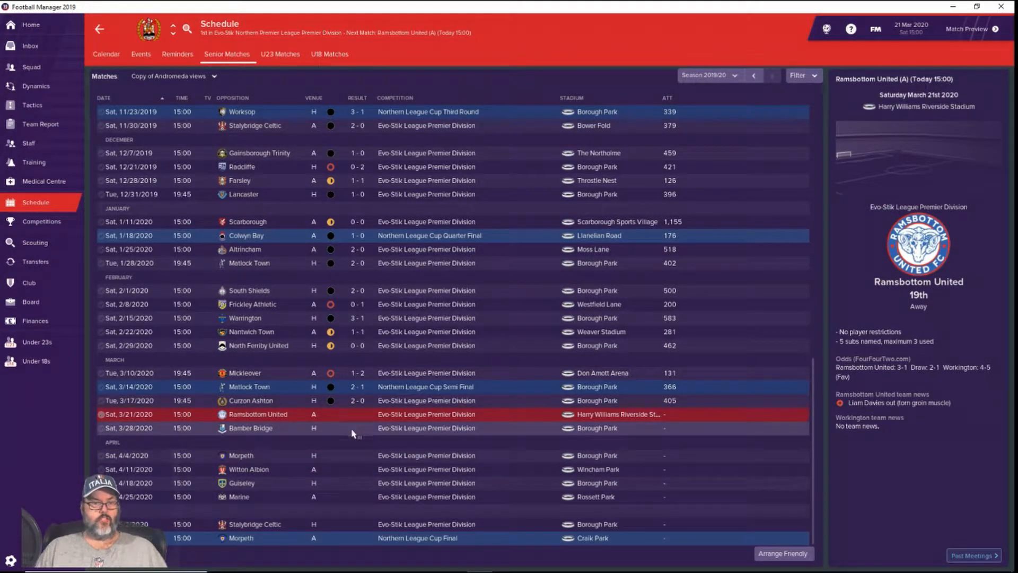
{"action": "mouse_move", "coordinate": [351, 528]}
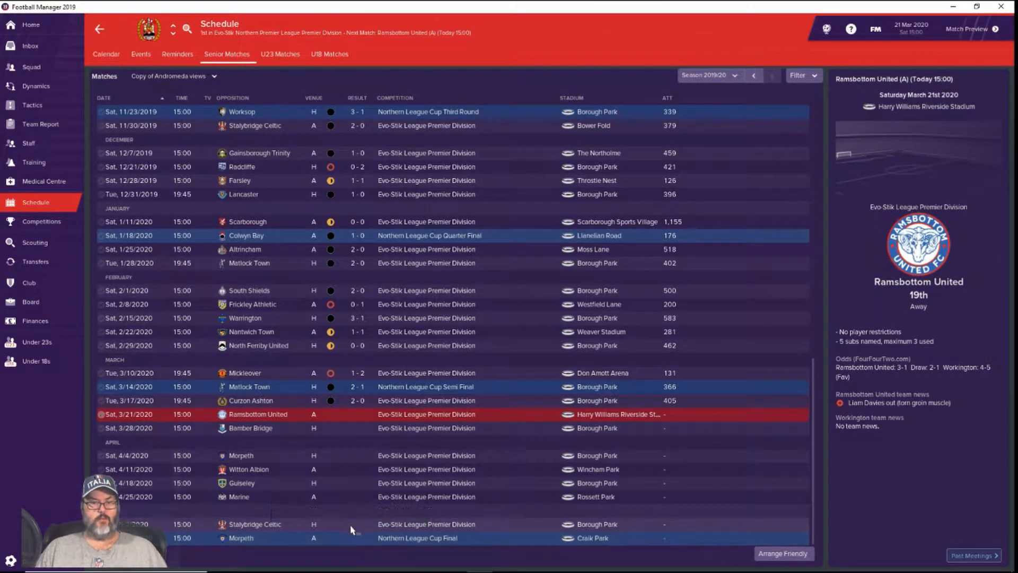
{"action": "mouse_move", "coordinate": [343, 545]}
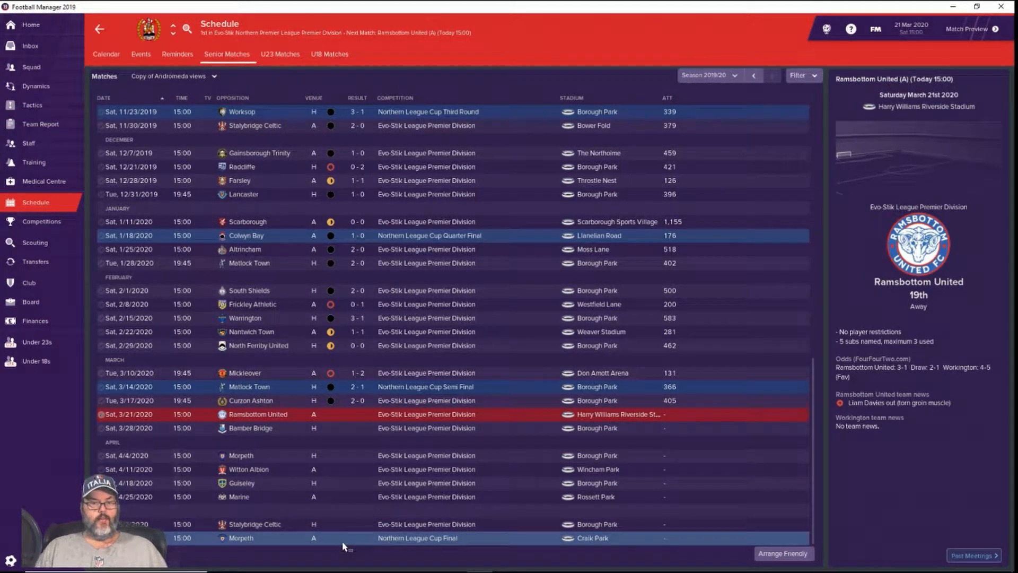
{"action": "mouse_move", "coordinate": [343, 546]}
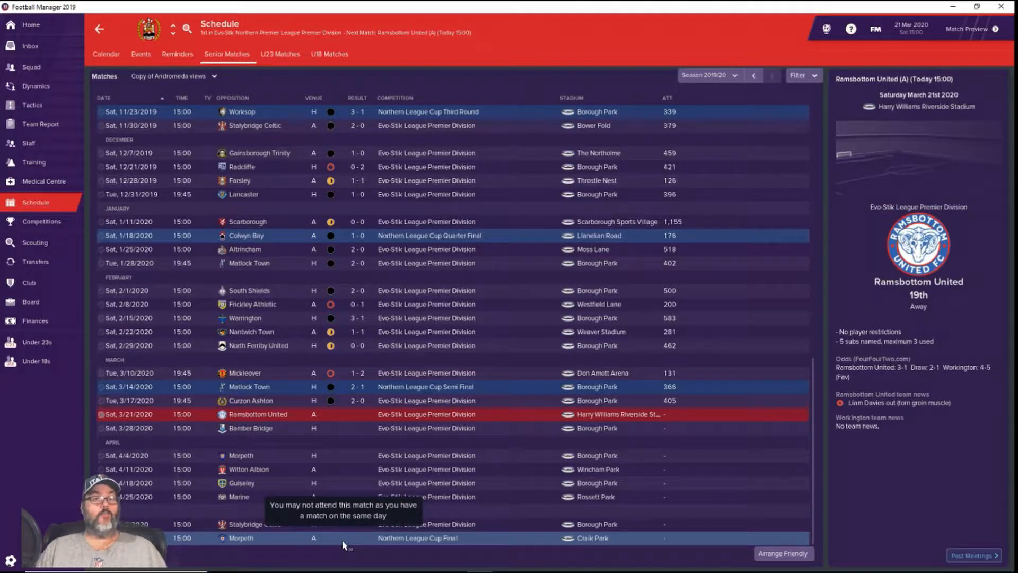
{"action": "mouse_move", "coordinate": [354, 536]}
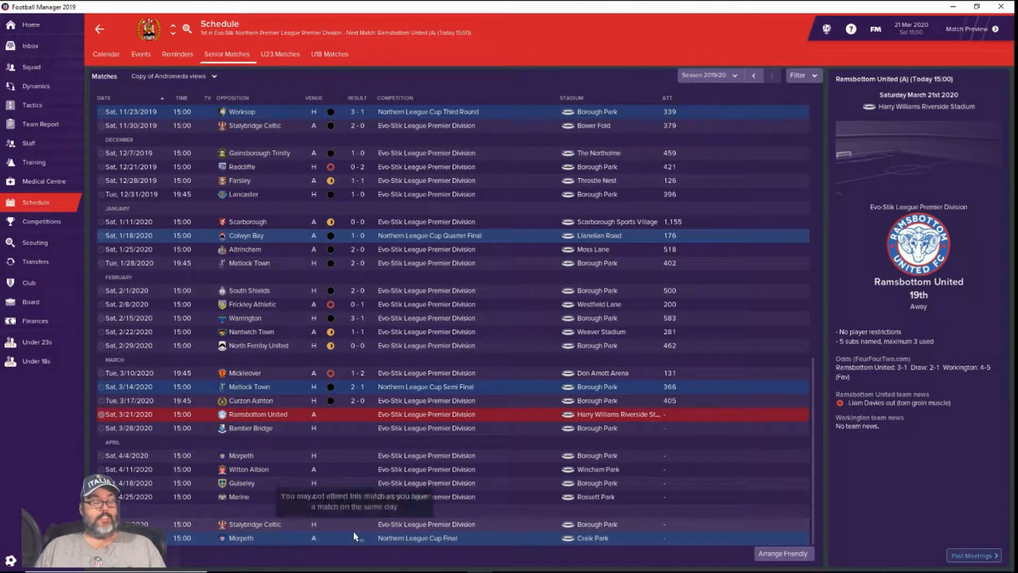
{"action": "mouse_move", "coordinate": [810, 107]}
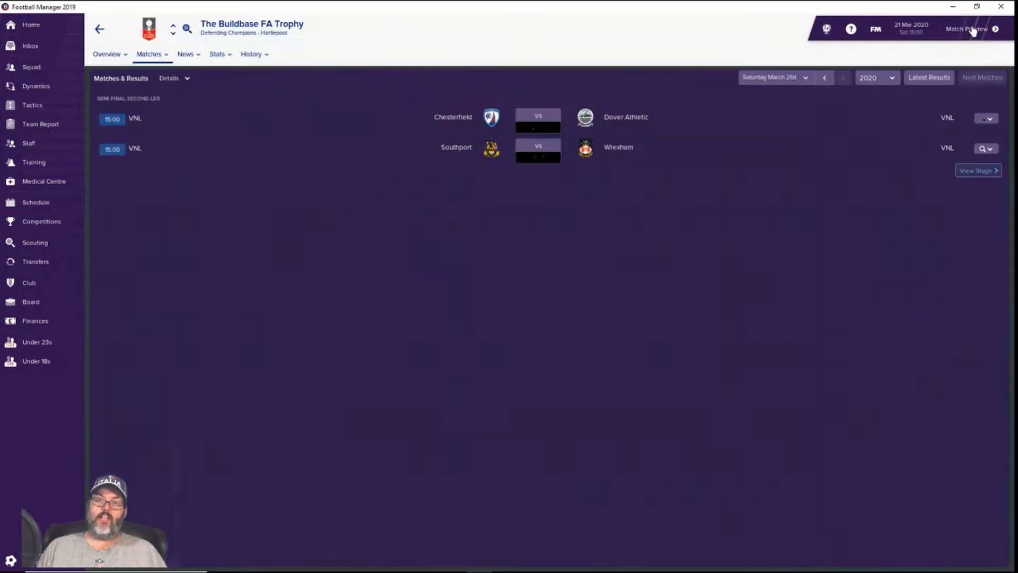
- Auto-pick the Ramsbottom United lineup from guidelines and put Scott Allison at left IF
{"action": "left_click", "coordinate": [966, 29]}
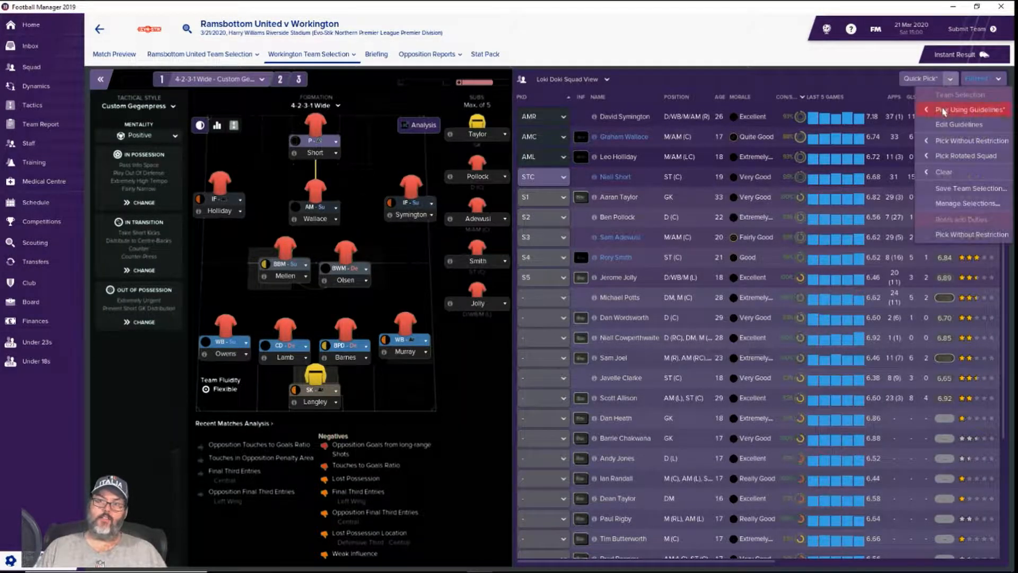
{"action": "left_click", "coordinate": [966, 110]}
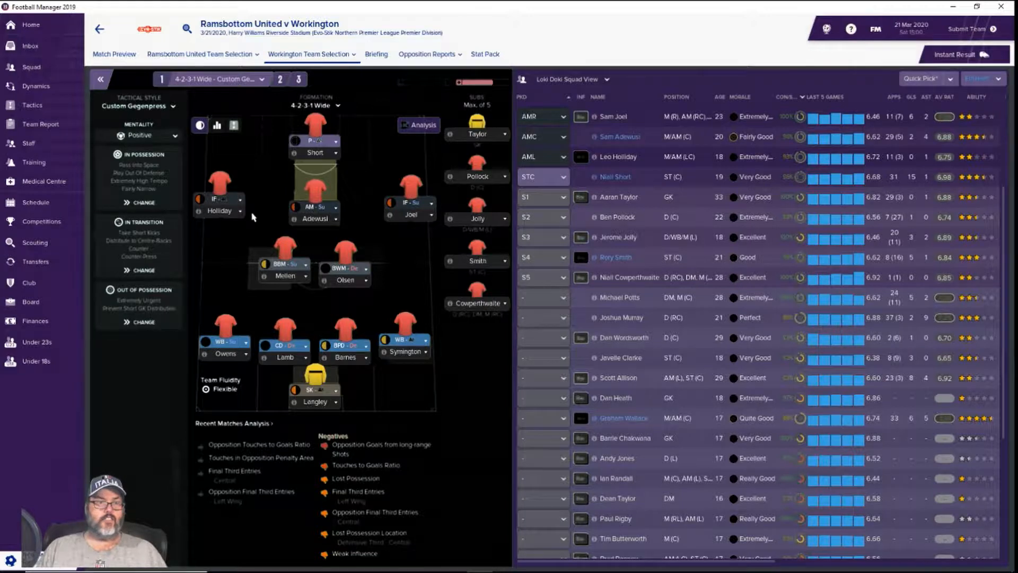
{"action": "scroll", "scroll_direction": "down", "scroll_amount": 3}
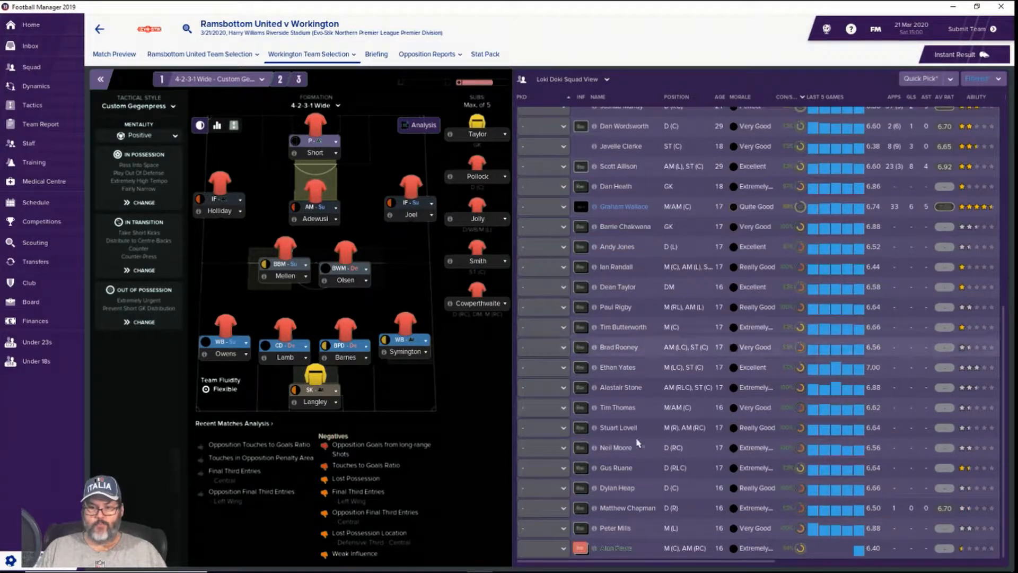
{"action": "scroll", "scroll_direction": "up", "scroll_amount": 3}
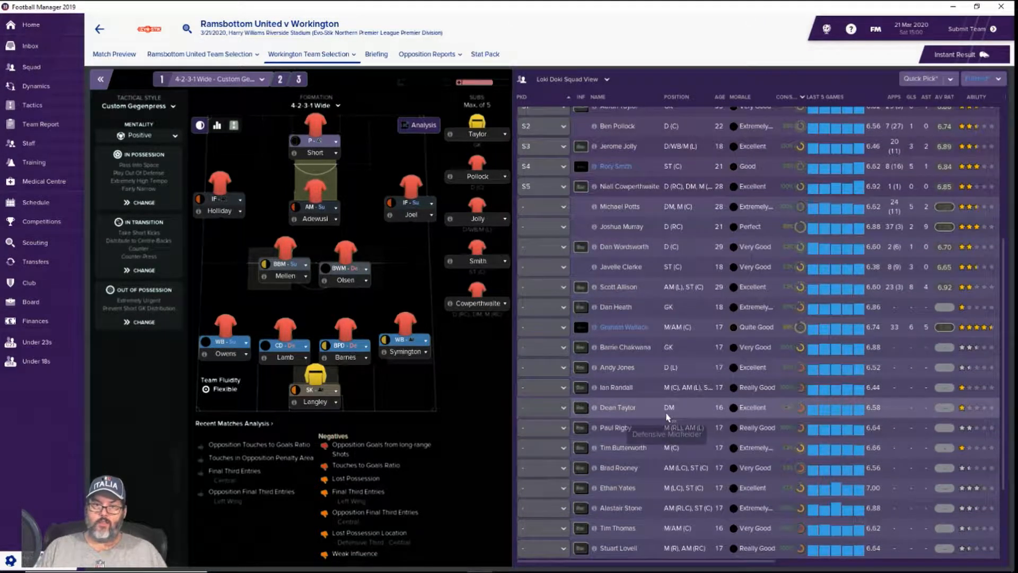
{"action": "scroll", "scroll_direction": "down", "scroll_amount": 3}
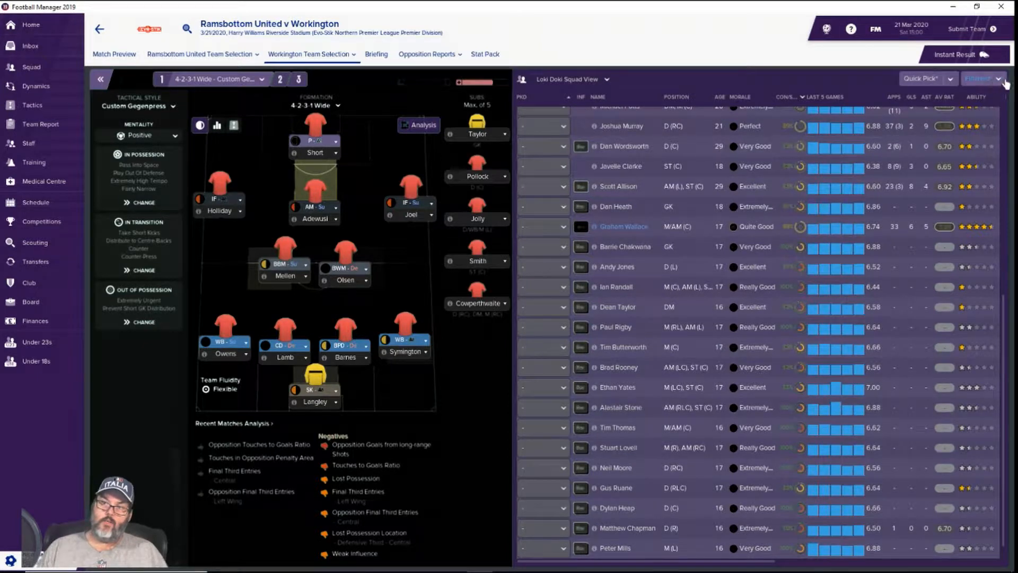
{"action": "left_click", "coordinate": [999, 78]}
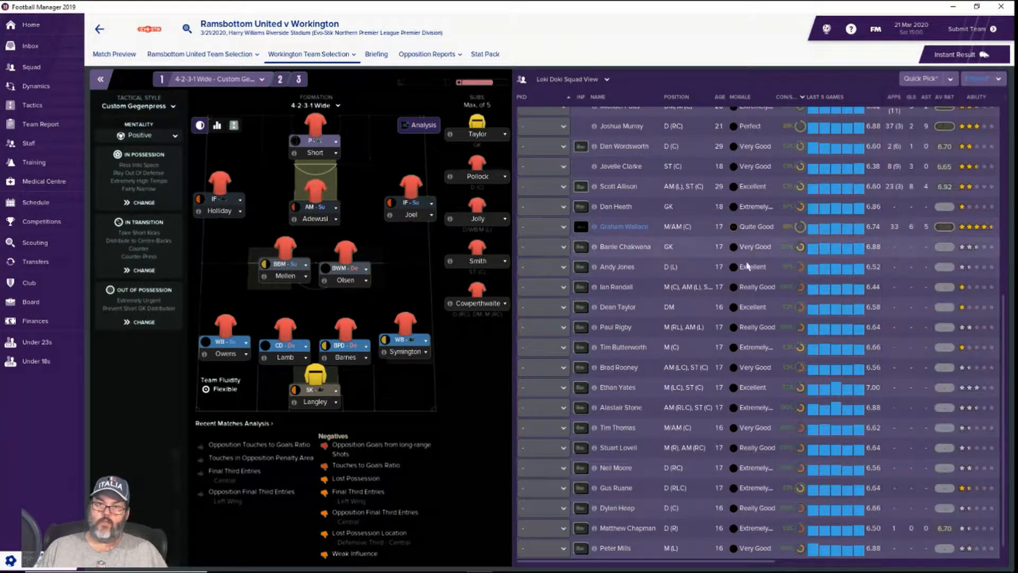
{"action": "scroll", "scroll_direction": "up", "scroll_amount": 3}
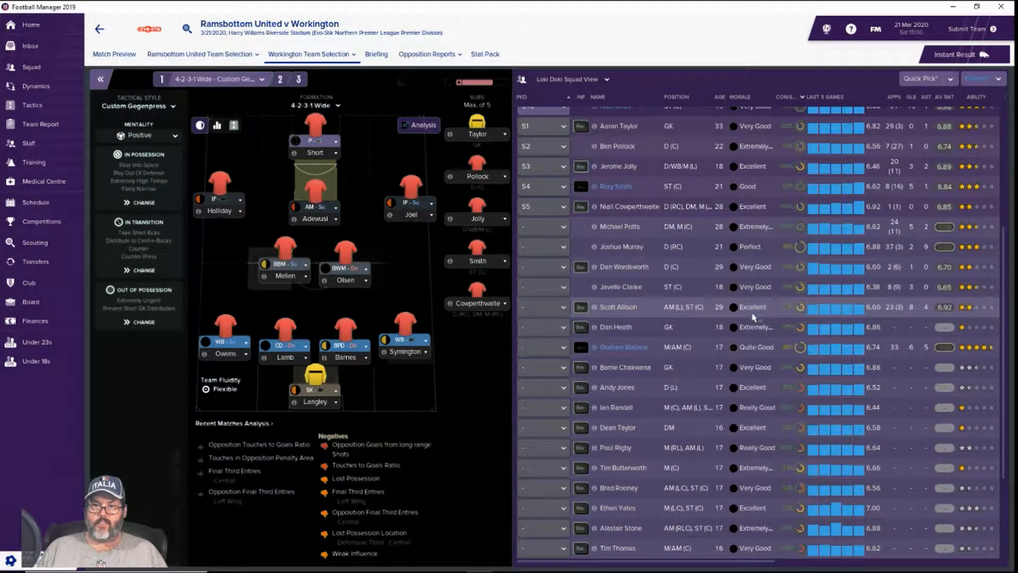
{"action": "mouse_move", "coordinate": [617, 307]}
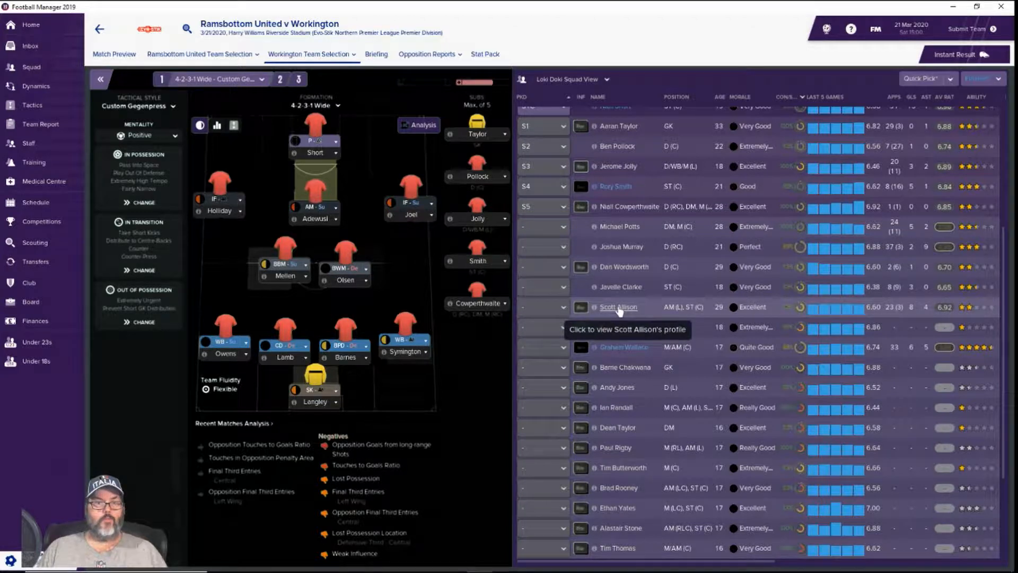
{"action": "mouse_move", "coordinate": [348, 226]}
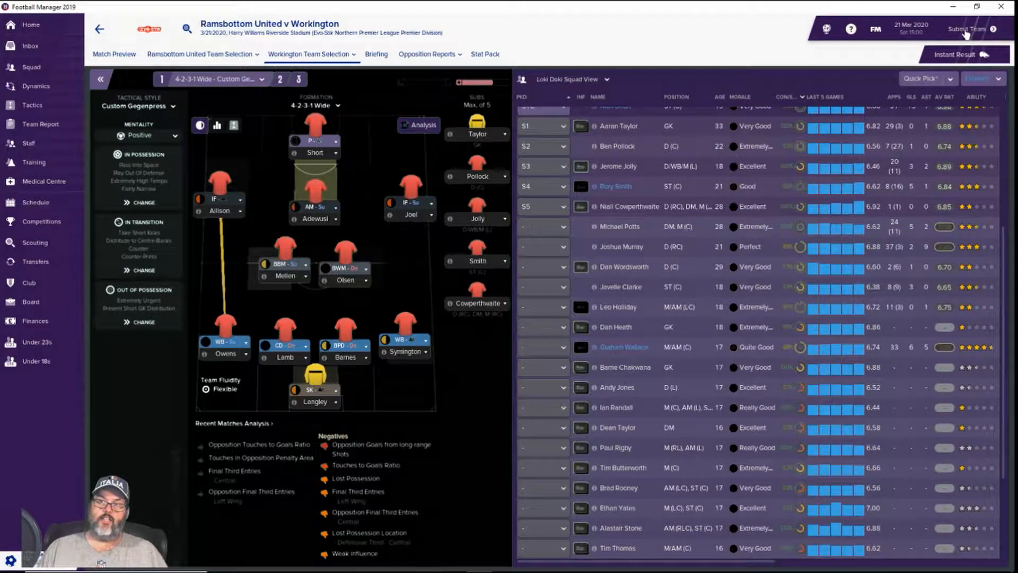
- Submit the team sheet and confirm proceeding to the match
{"action": "left_click", "coordinate": [969, 28]}
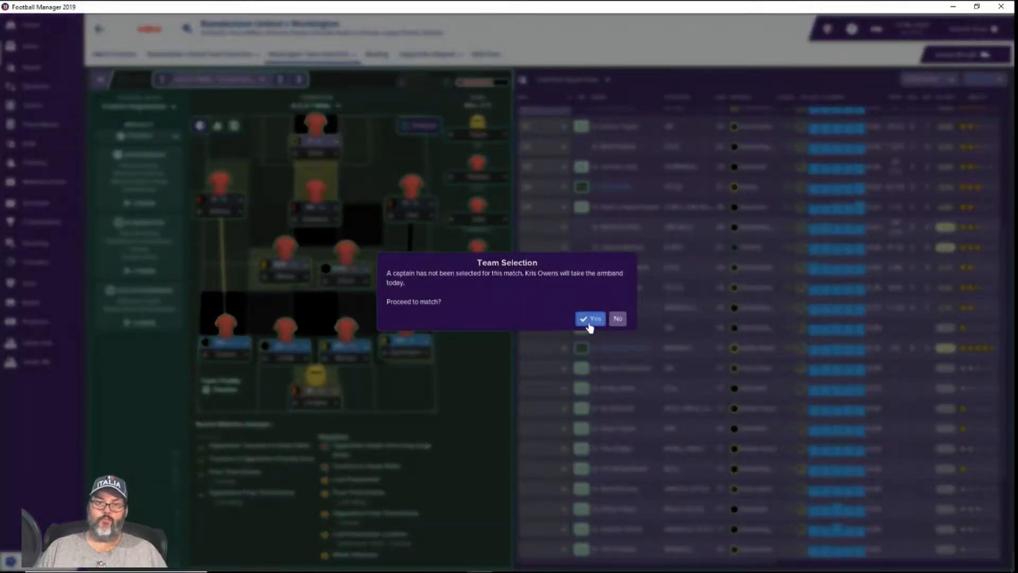
{"action": "left_click", "coordinate": [589, 319]}
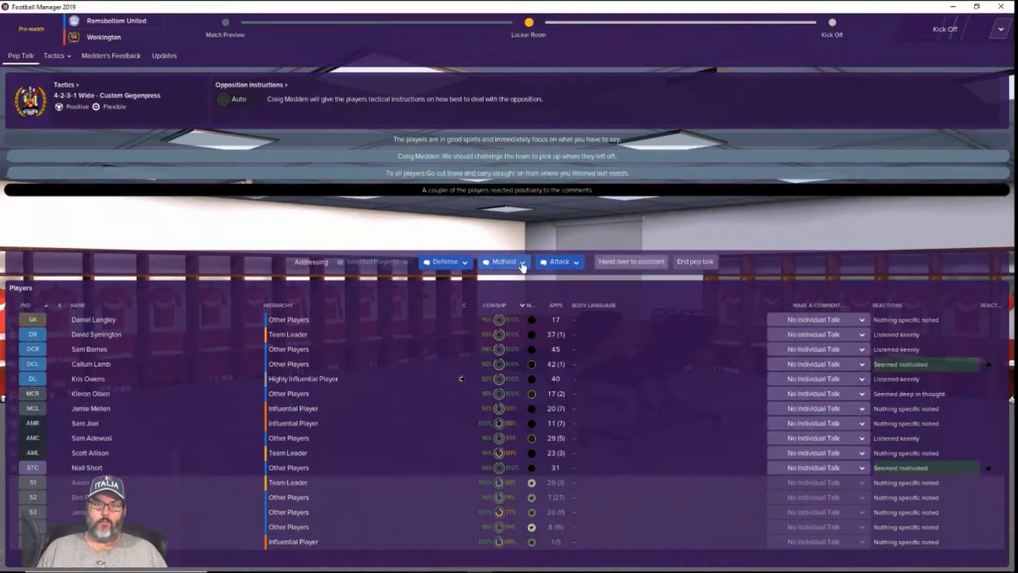
{"action": "mouse_move", "coordinate": [945, 32]}
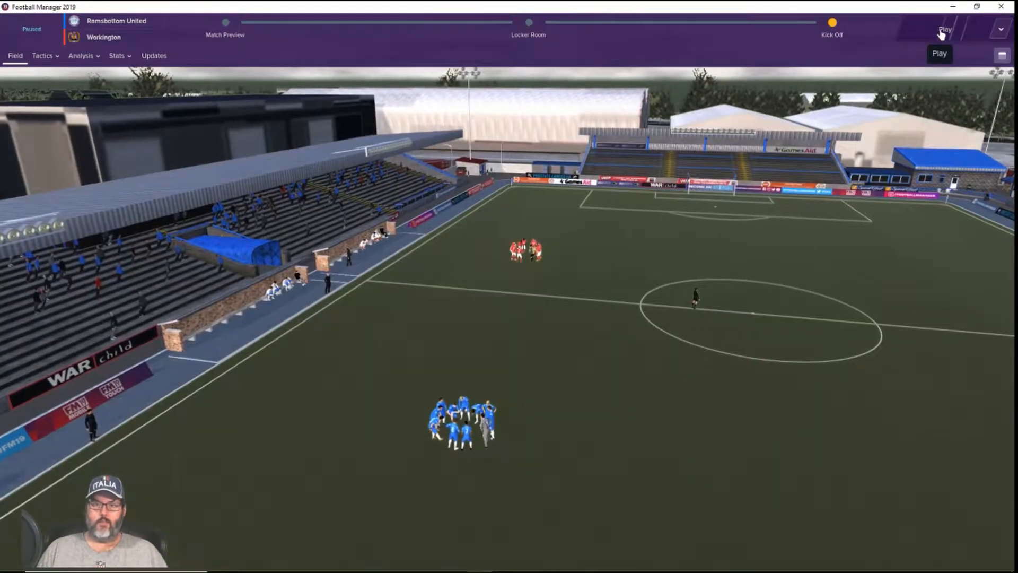
{"action": "left_click", "coordinate": [945, 29]}
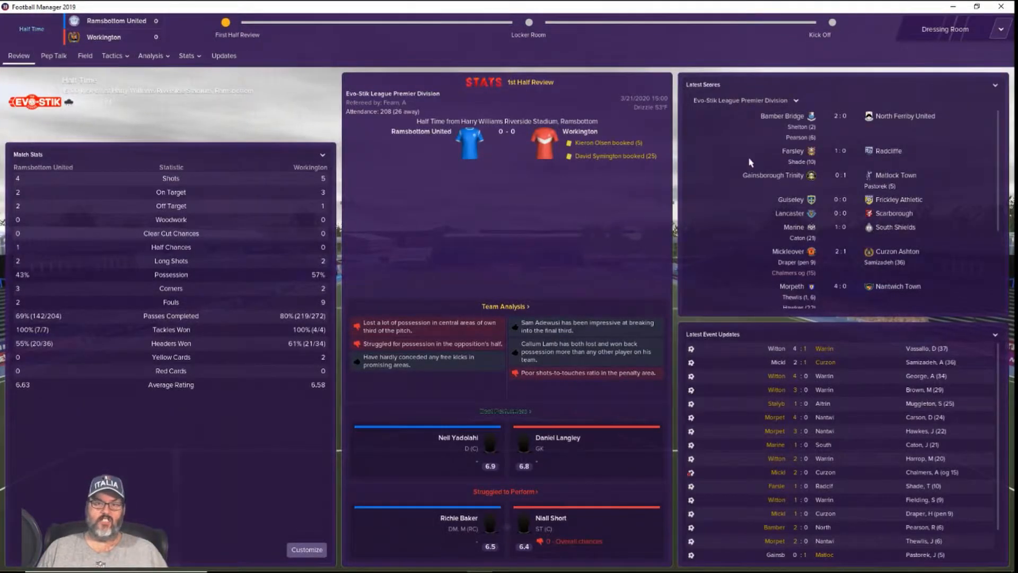
{"action": "mouse_move", "coordinate": [573, 336]}
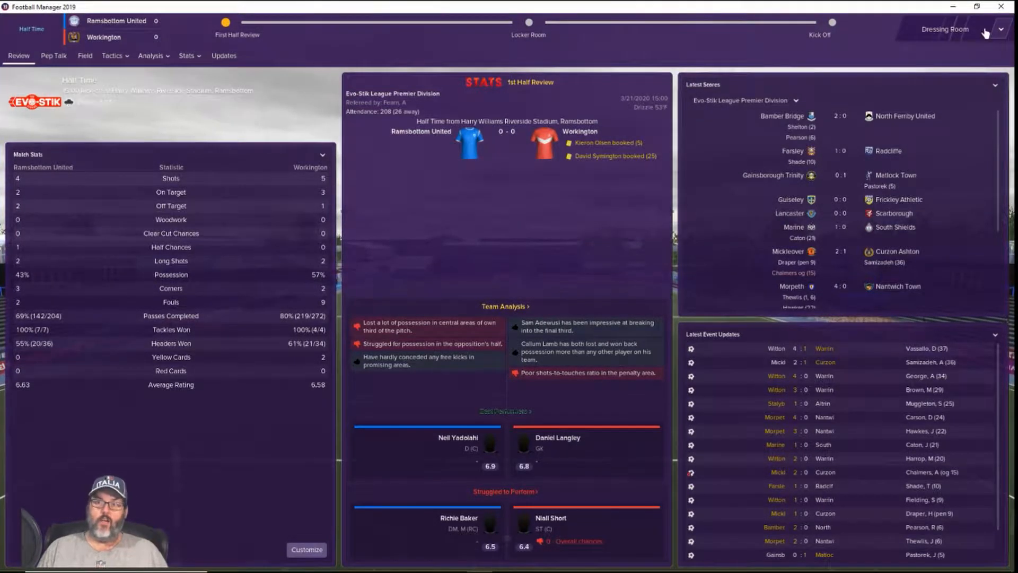
{"action": "mouse_move", "coordinate": [946, 29]}
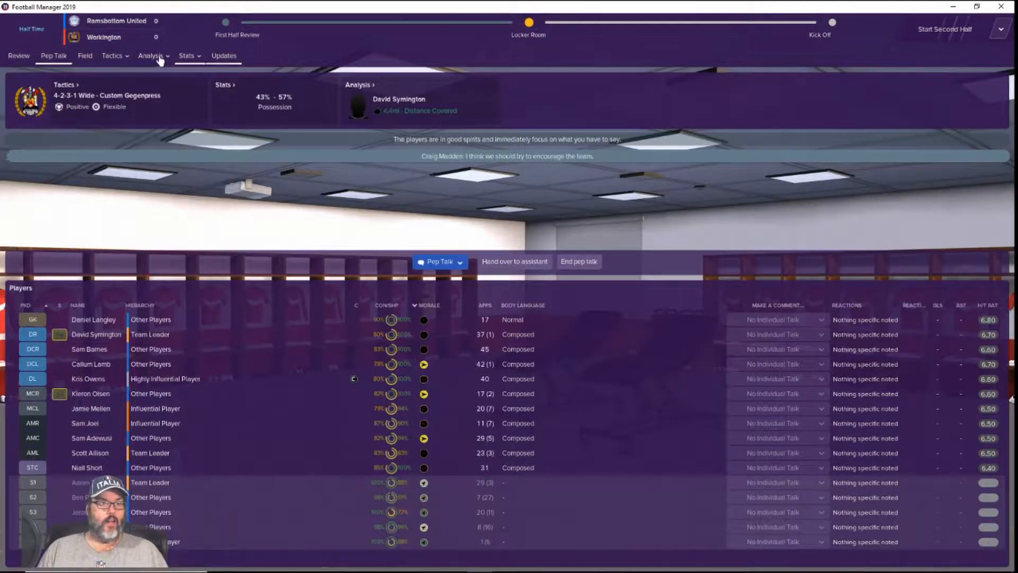
- Open the Tactics tab to review the 4-2-3-1 Wide formation and matchday squad
{"action": "left_click", "coordinate": [112, 55]}
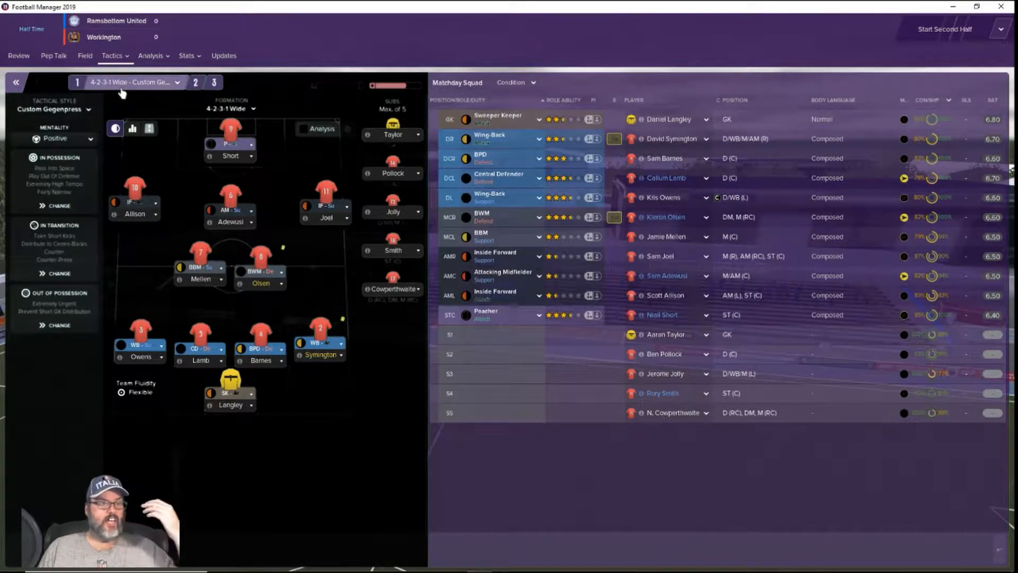
{"action": "mouse_move", "coordinate": [41, 430]}
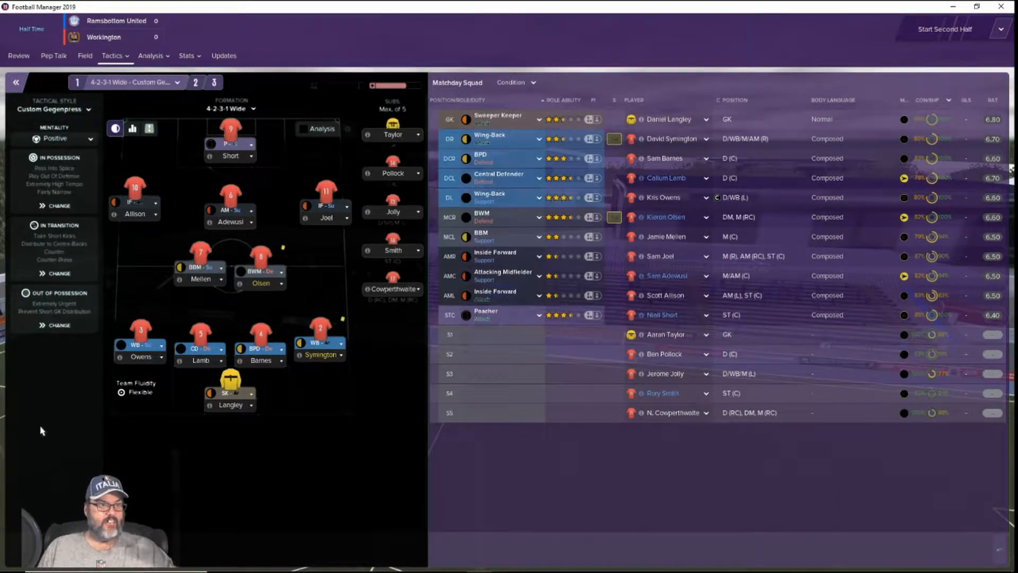
{"action": "mouse_move", "coordinate": [44, 414]}
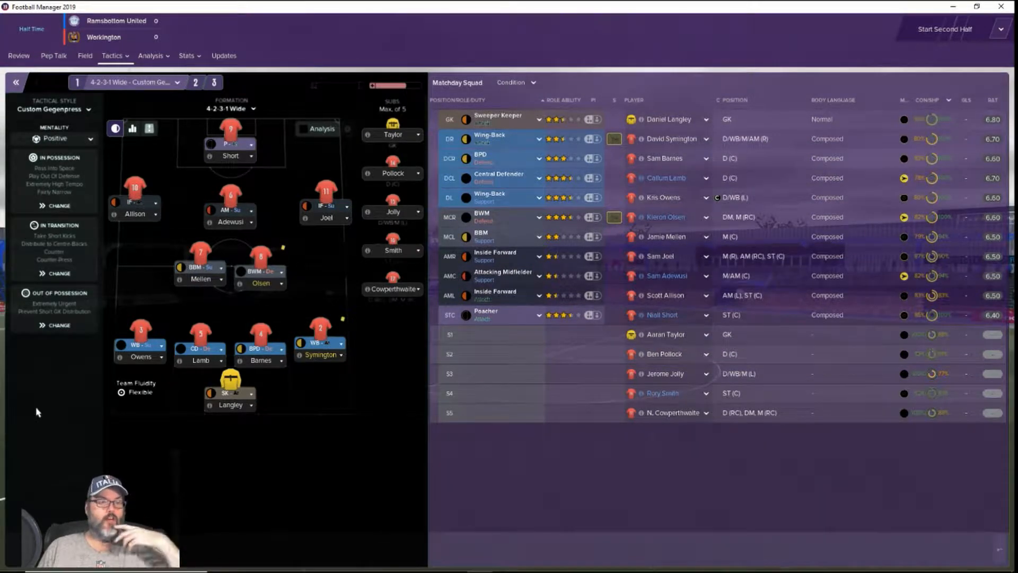
{"action": "mouse_move", "coordinate": [28, 351]}
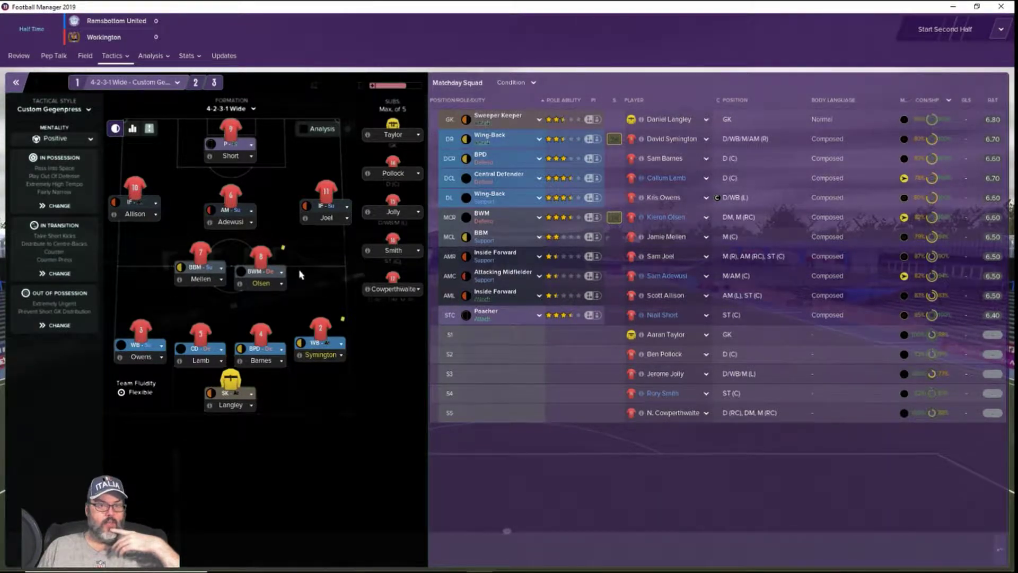
{"action": "mouse_move", "coordinate": [309, 325]}
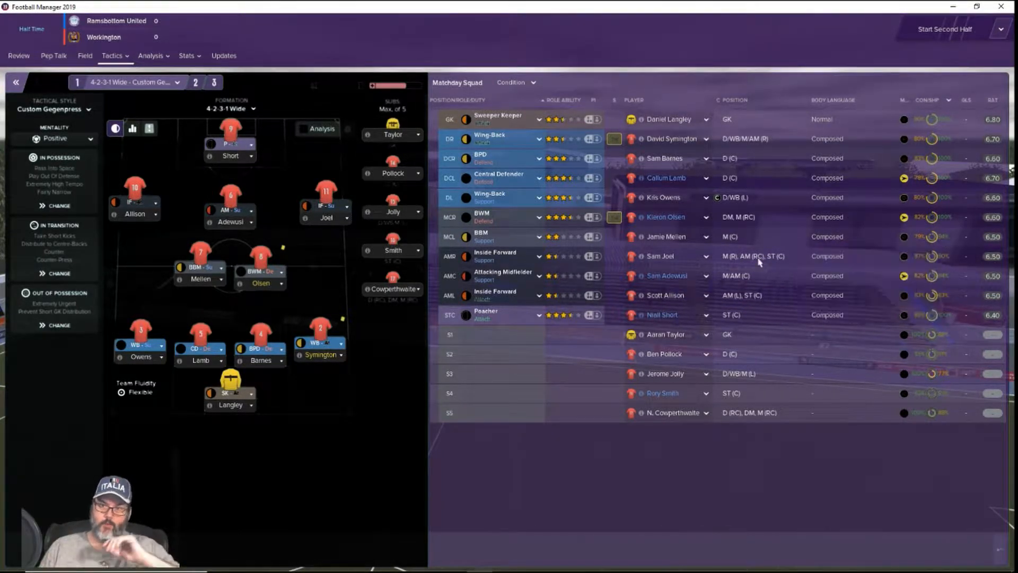
{"action": "mouse_move", "coordinate": [713, 284]}
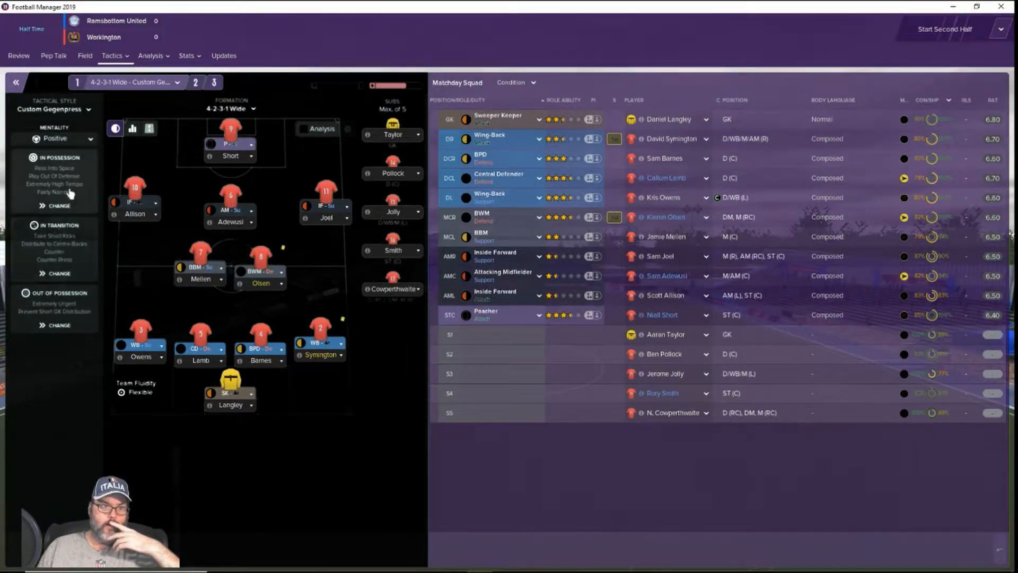
- Open the in-possession team instructions to make passing more direct
{"action": "left_click", "coordinate": [57, 206]}
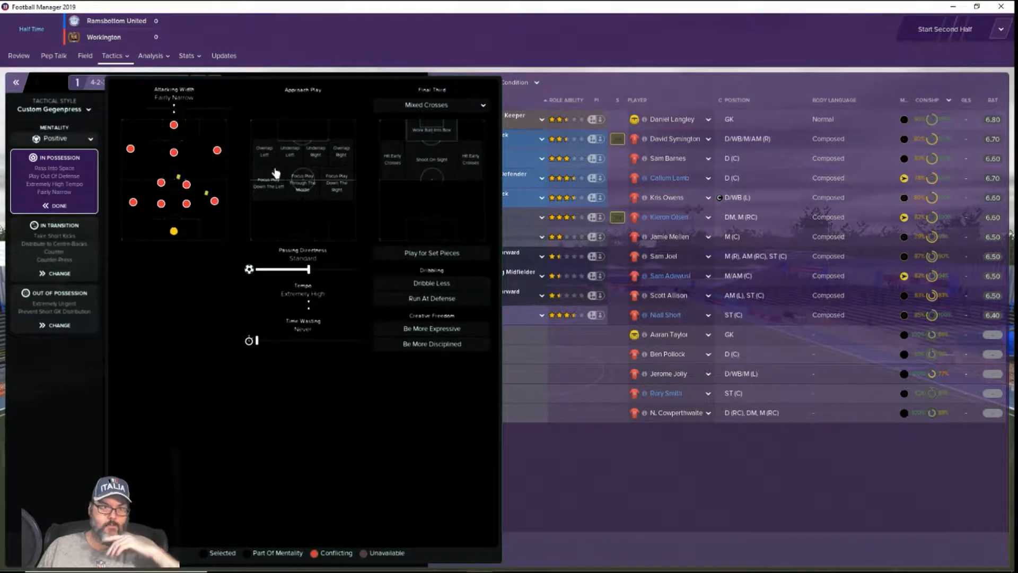
{"action": "mouse_move", "coordinate": [429, 204]}
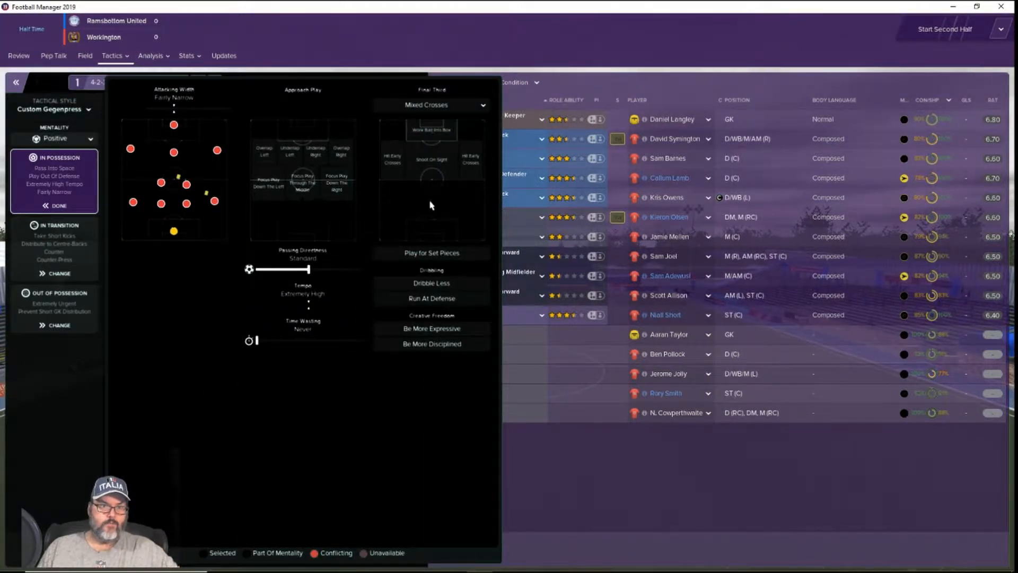
{"action": "mouse_move", "coordinate": [434, 206]}
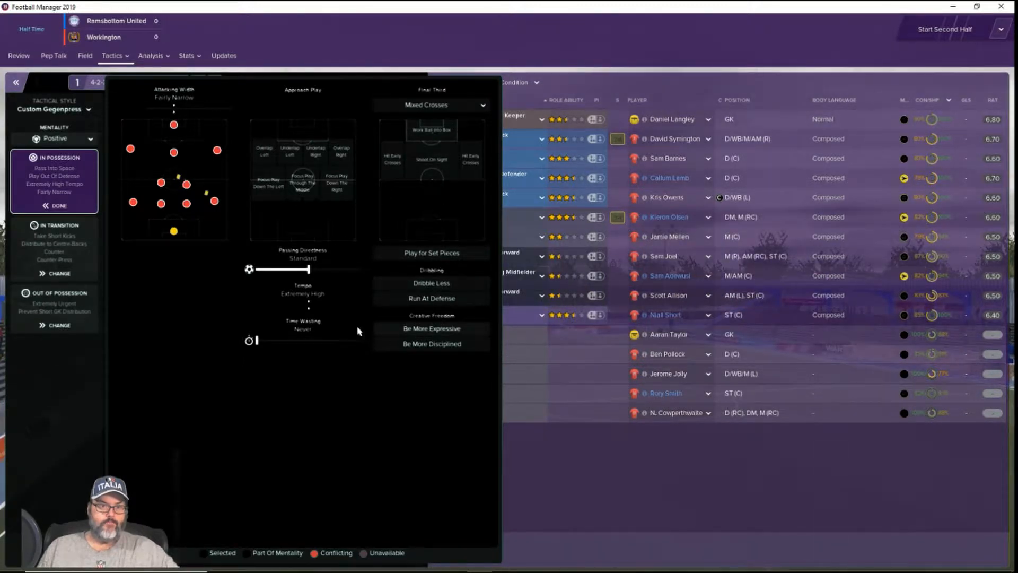
{"action": "mouse_move", "coordinate": [309, 269]}
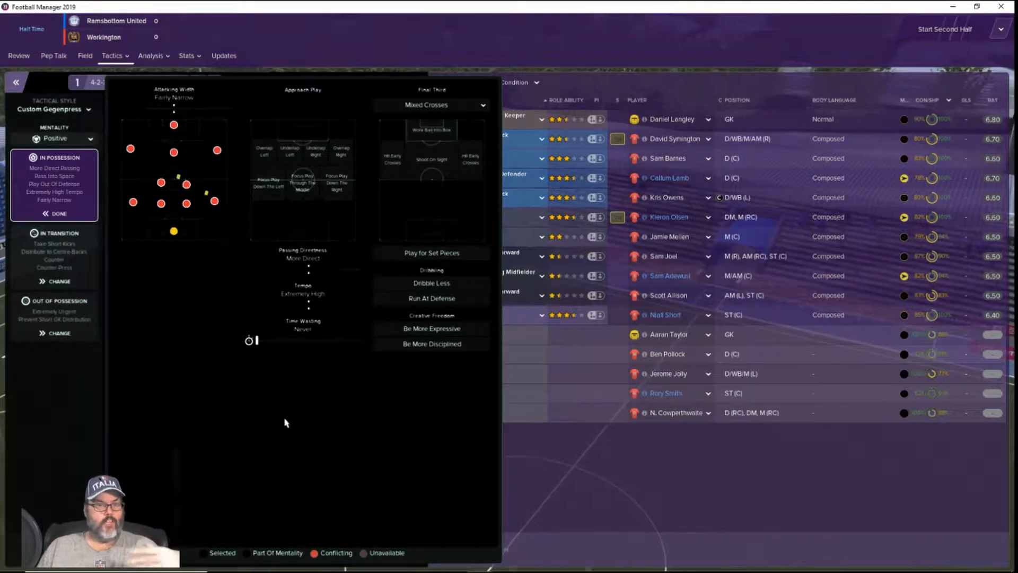
{"action": "mouse_move", "coordinate": [333, 376]}
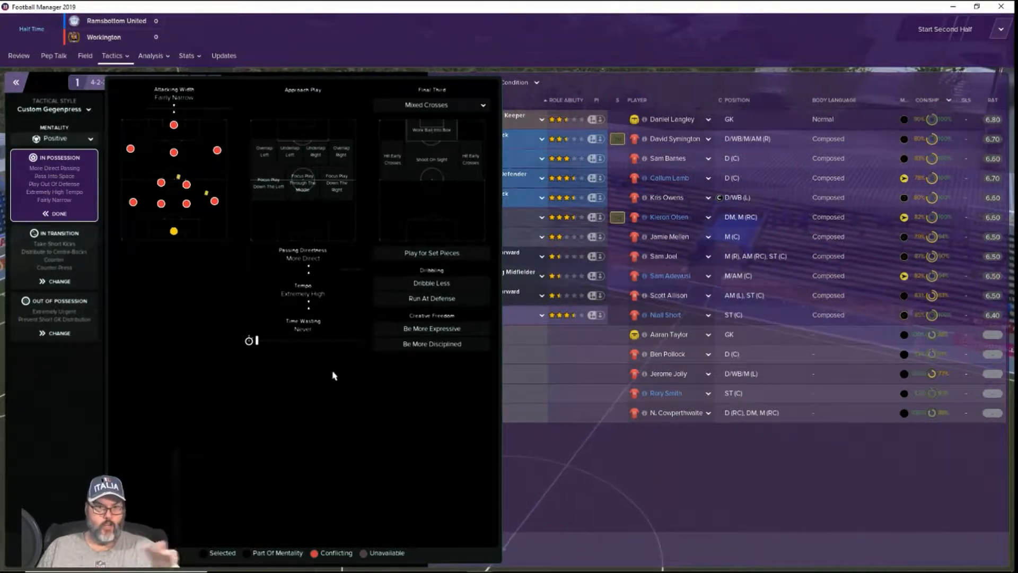
{"action": "mouse_move", "coordinate": [328, 134]}
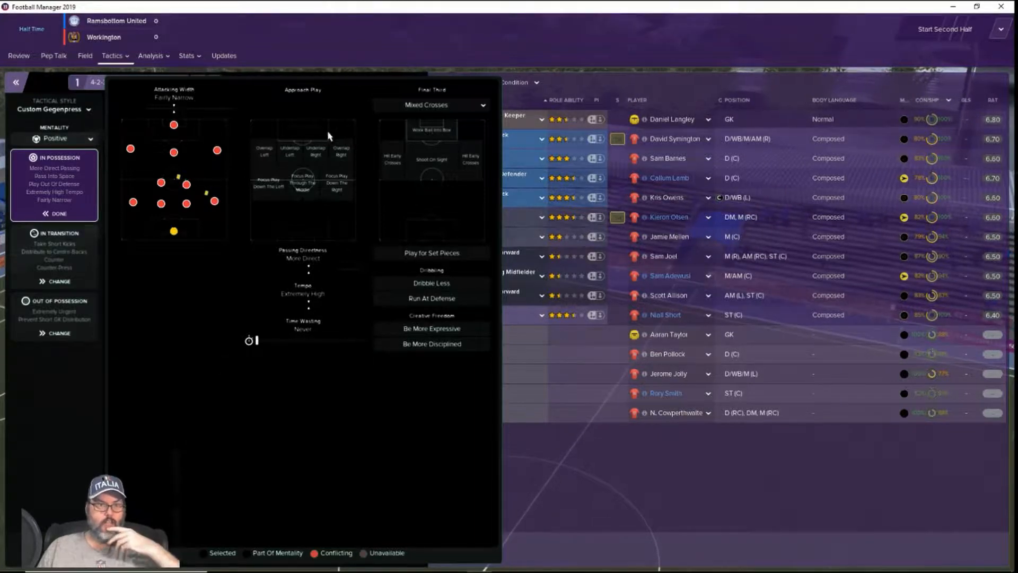
{"action": "mouse_move", "coordinate": [382, 134]}
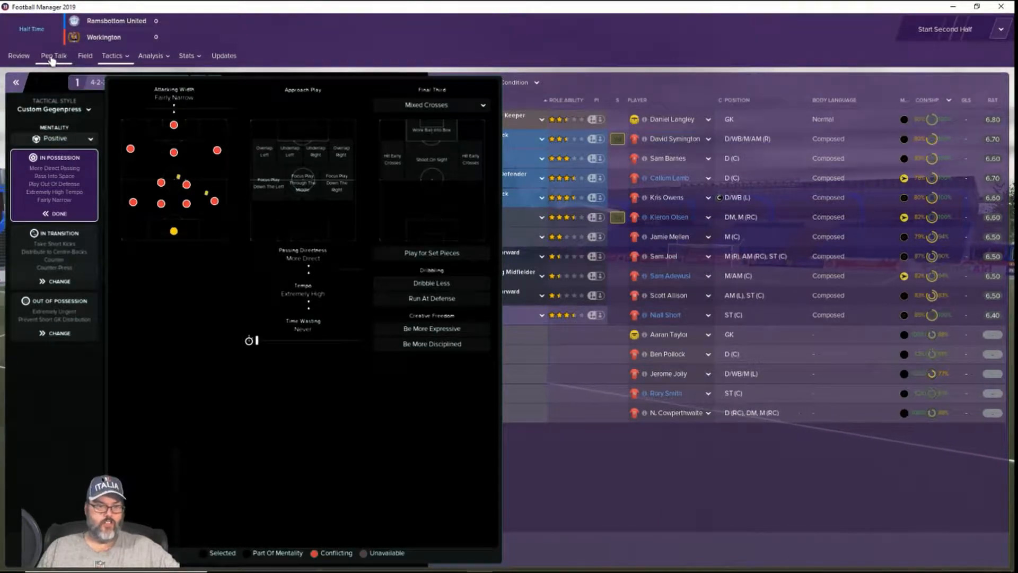
- Warn booked Symington and Olsen to avoid another booking, then start the second half
{"action": "left_click", "coordinate": [53, 56]}
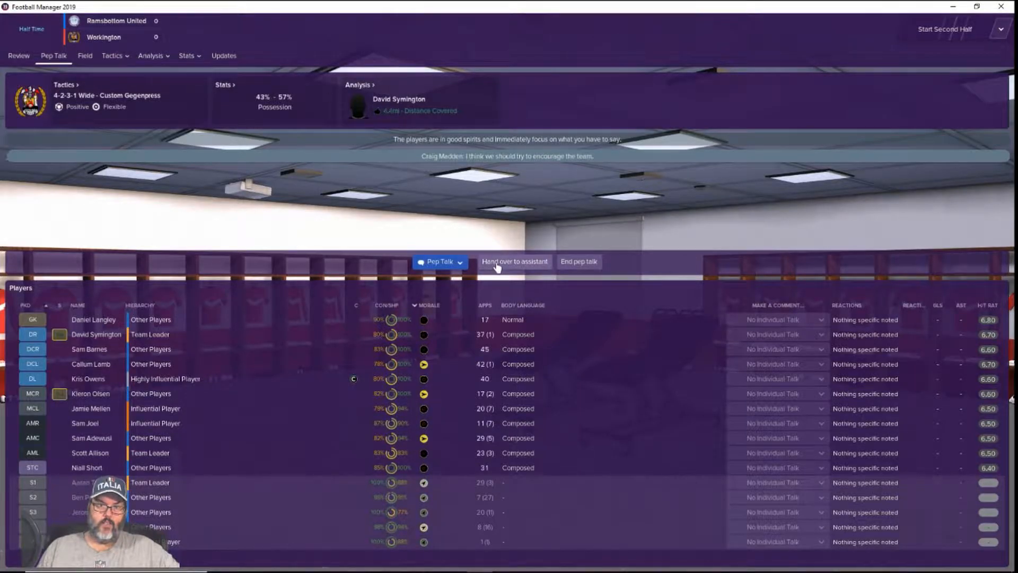
{"action": "left_click", "coordinate": [440, 261]}
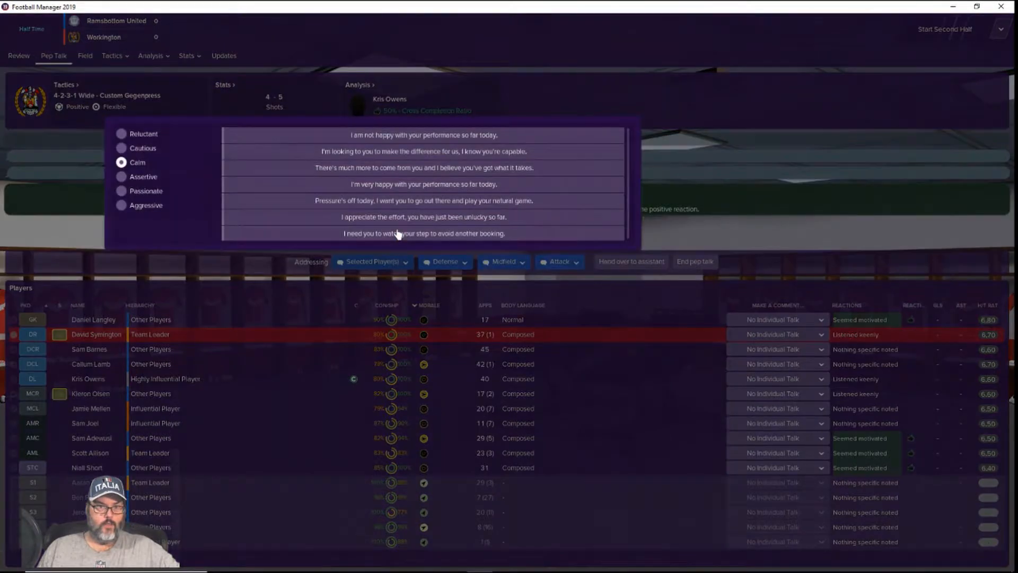
{"action": "left_click", "coordinate": [423, 232]}
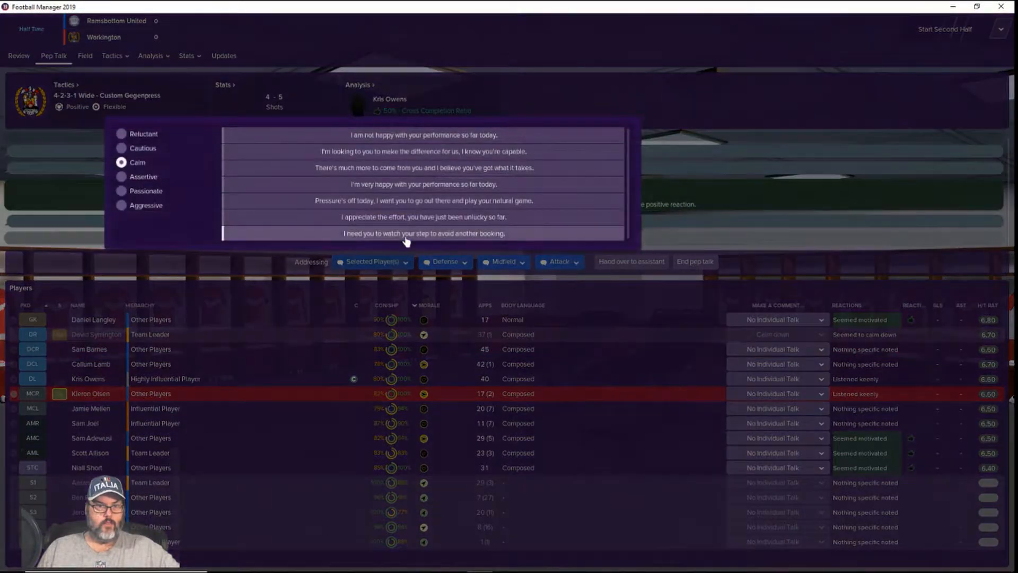
{"action": "left_click", "coordinate": [422, 233]}
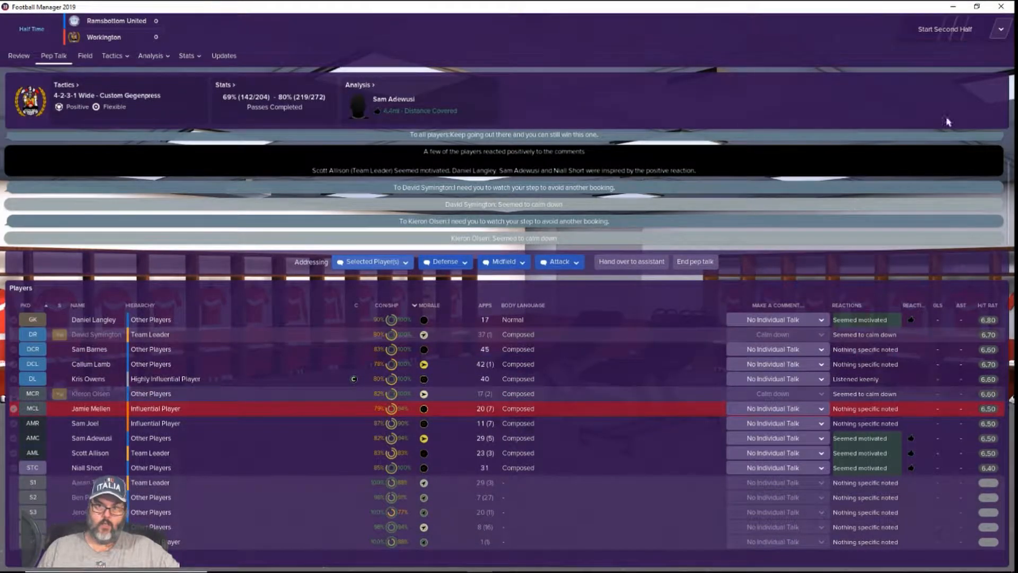
{"action": "left_click", "coordinate": [943, 29]}
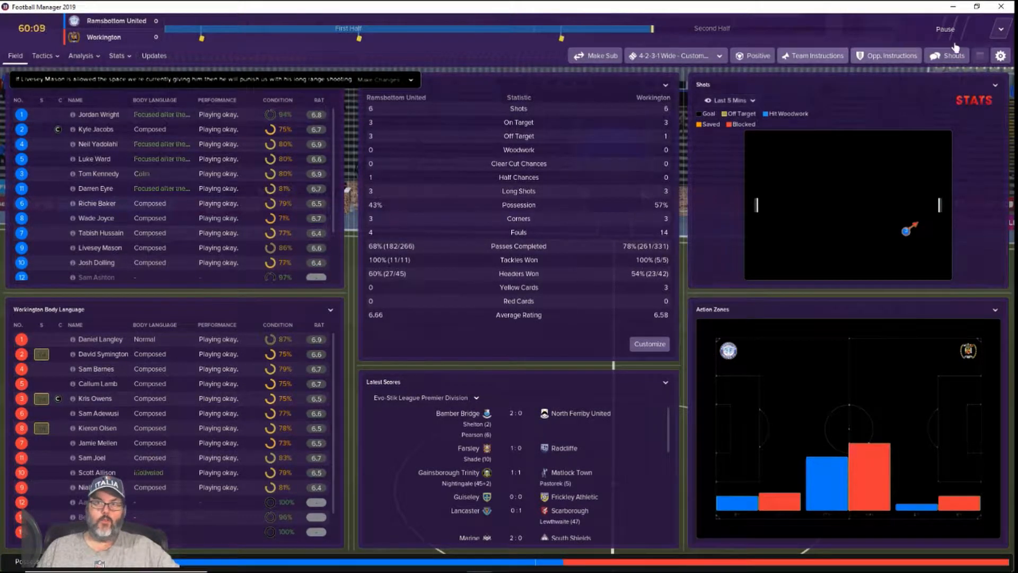
- Pause the match at 69 minutes with the score still 0-0
{"action": "left_click", "coordinate": [948, 56]}
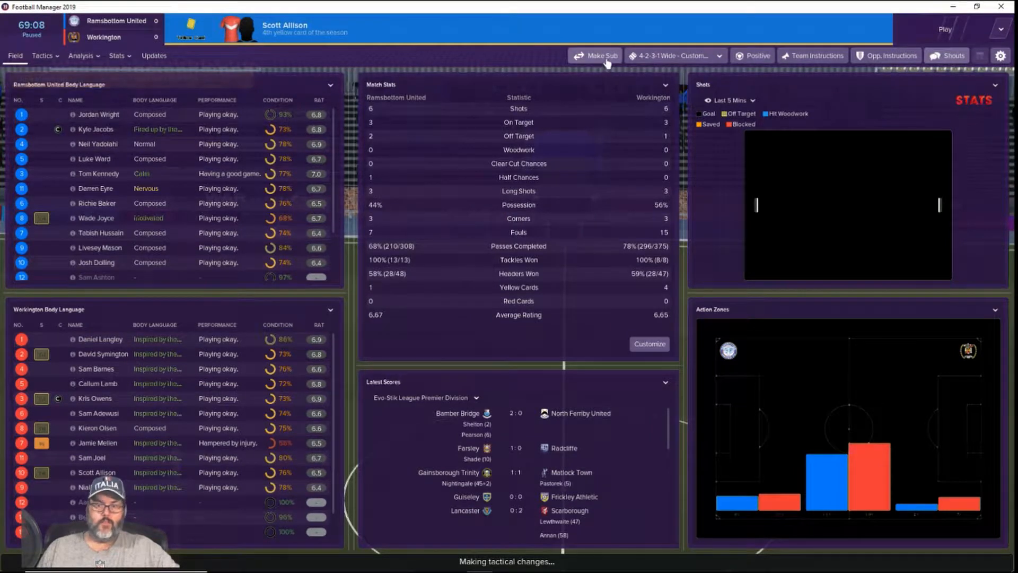
- Substitute Cowperthwaite for Mellen and Jolly for Owens, and confirm
{"action": "left_click", "coordinate": [594, 56]}
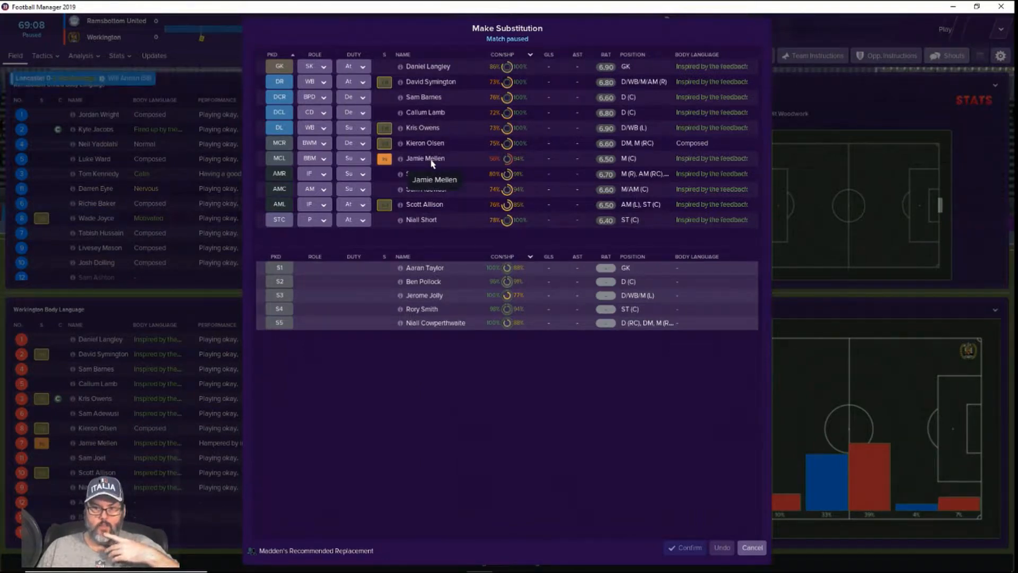
{"action": "mouse_move", "coordinate": [445, 344]}
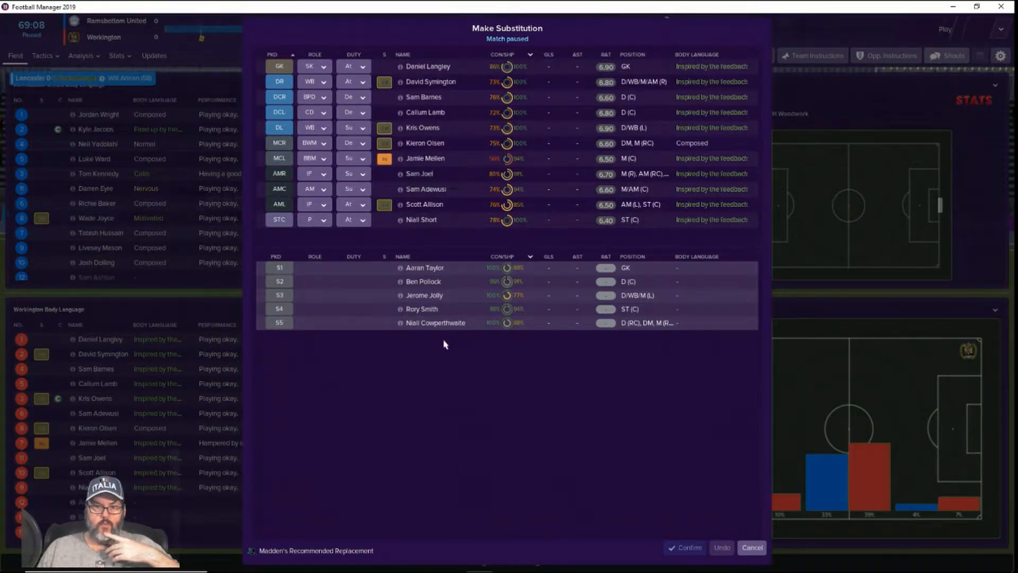
{"action": "mouse_move", "coordinate": [435, 323]}
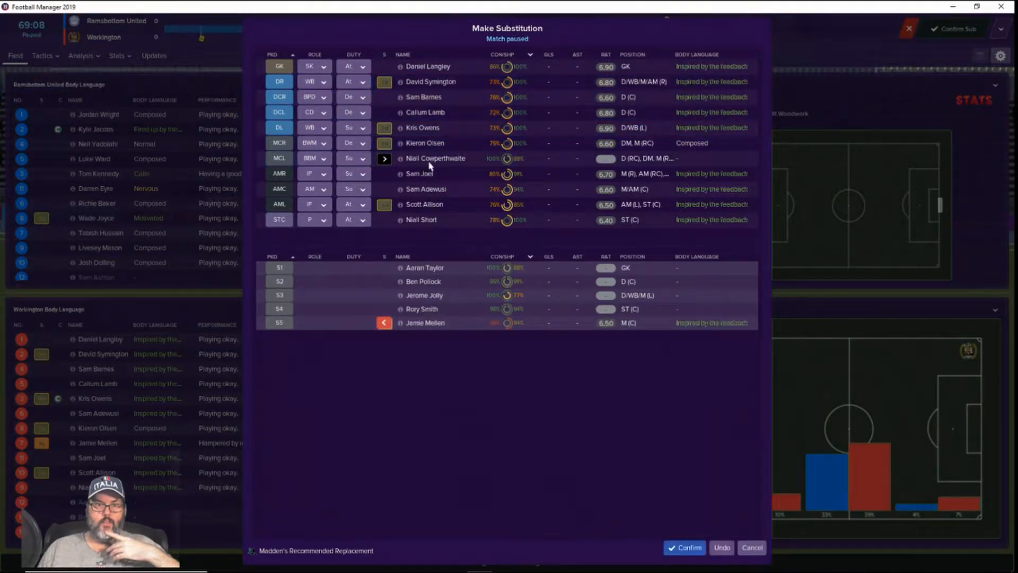
{"action": "mouse_move", "coordinate": [463, 352]}
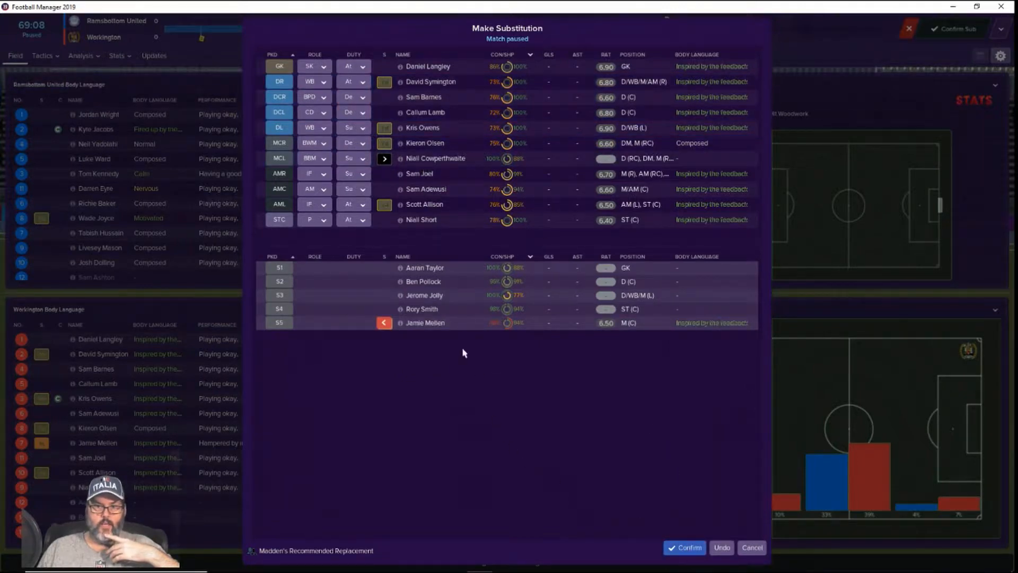
{"action": "mouse_move", "coordinate": [421, 279]}
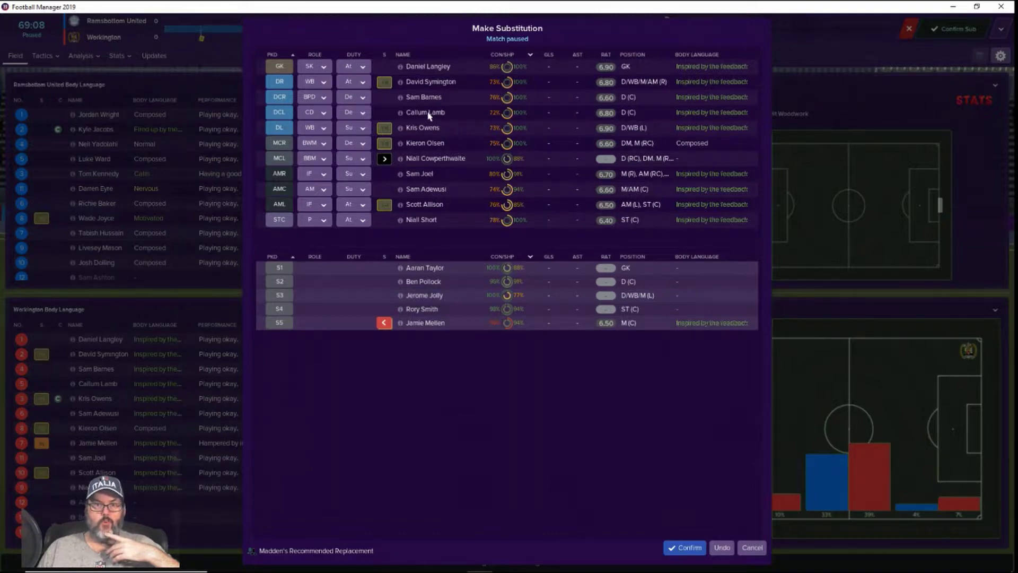
{"action": "mouse_move", "coordinate": [428, 84]}
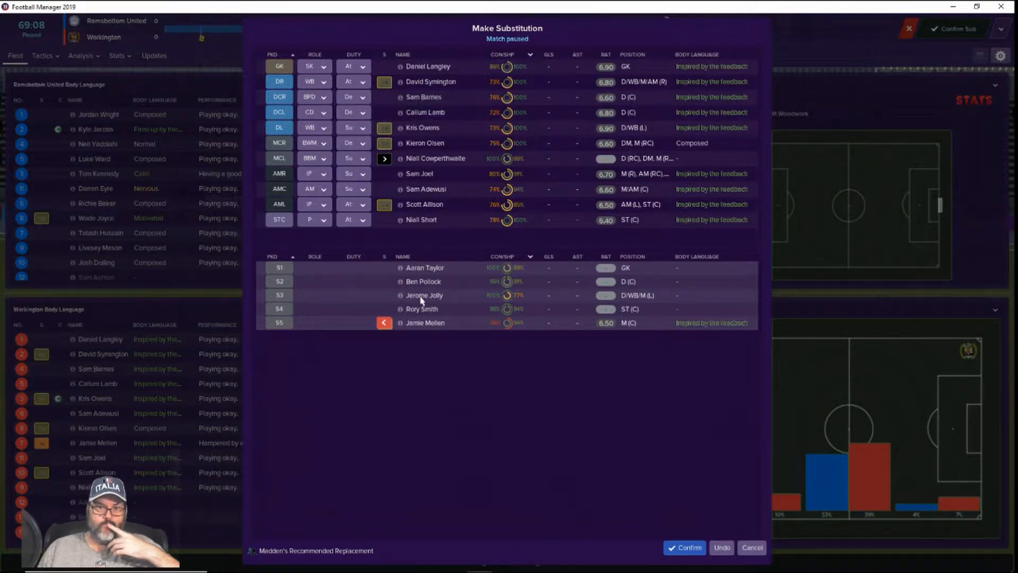
{"action": "mouse_move", "coordinate": [423, 294]}
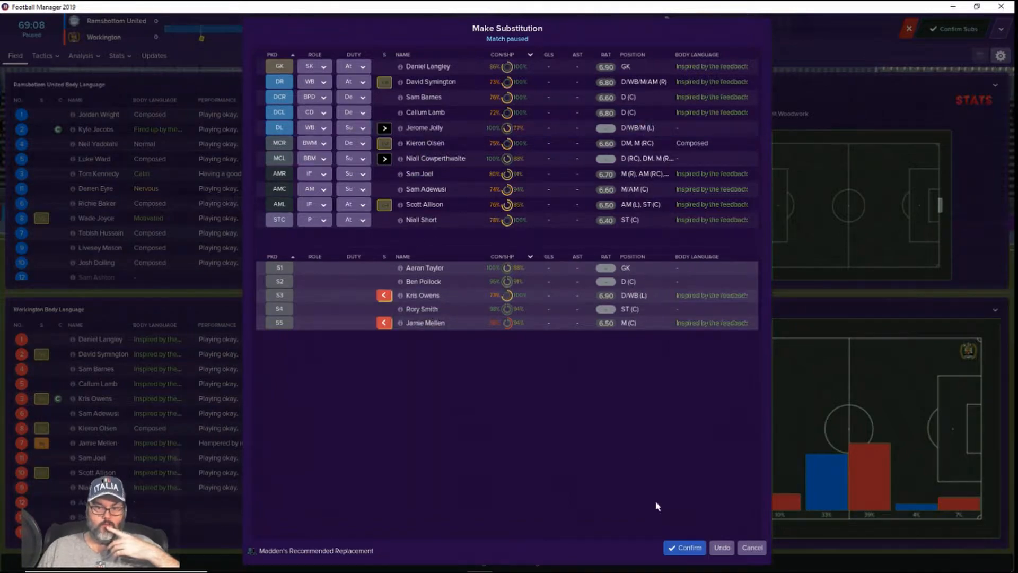
{"action": "left_click", "coordinate": [684, 547]}
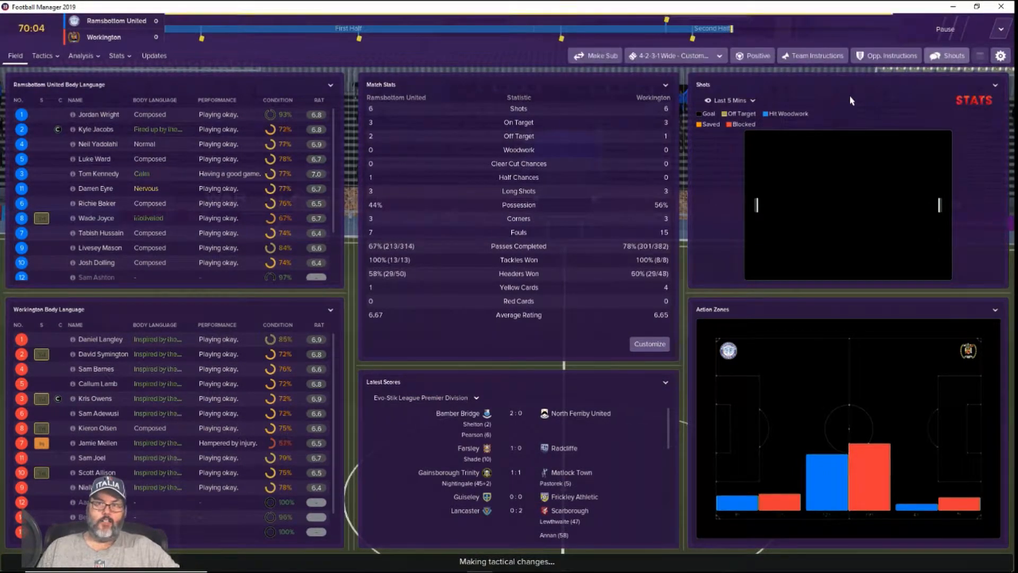
- Resume play and watch the pitch view until about the 80th minute
{"action": "left_click", "coordinate": [947, 55]}
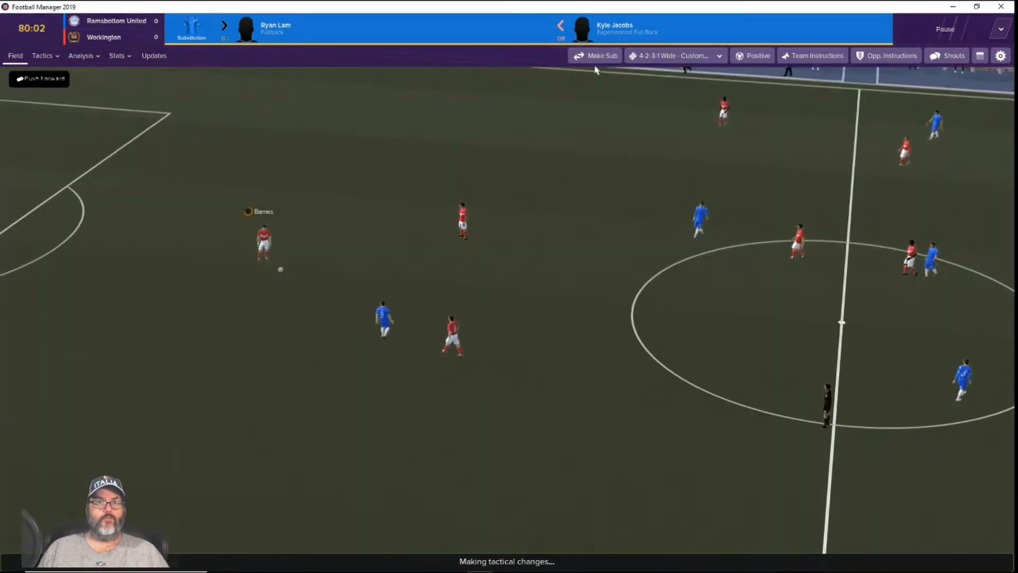
- Bring on Ben Pollock for Callum Lamb at centre-back and confirm
{"action": "left_click", "coordinate": [595, 56]}
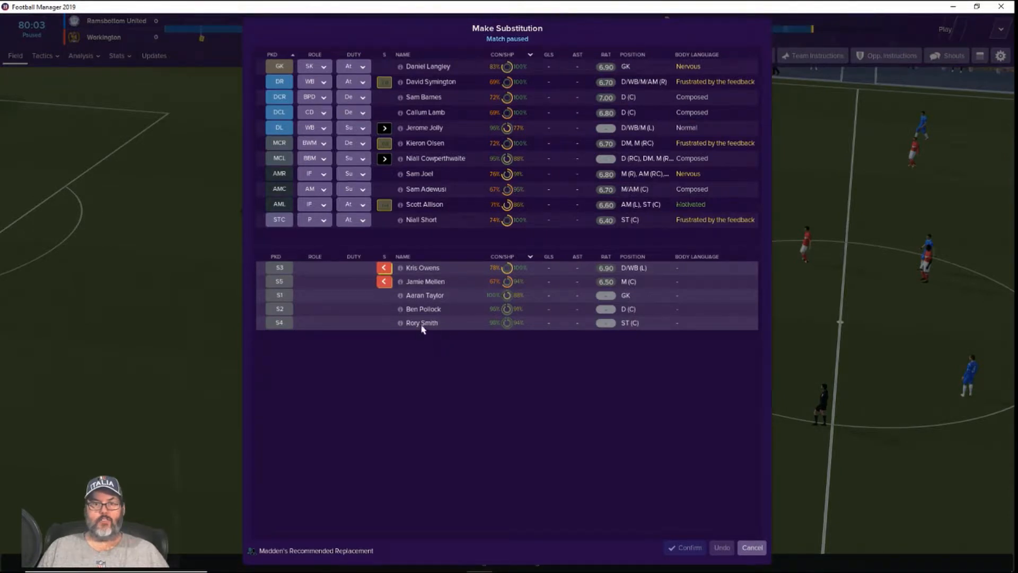
{"action": "mouse_move", "coordinate": [431, 315]}
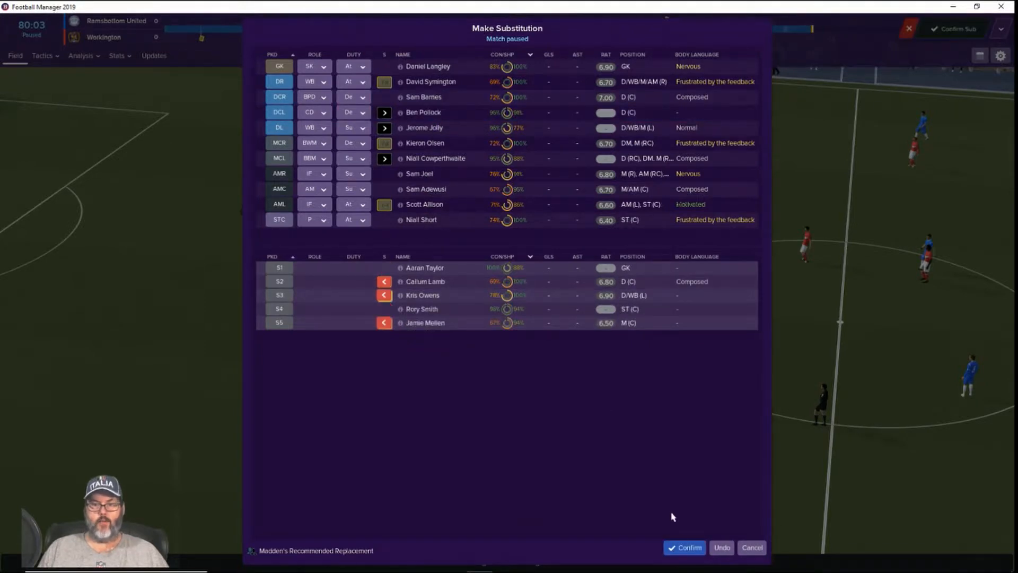
{"action": "left_click", "coordinate": [683, 547]}
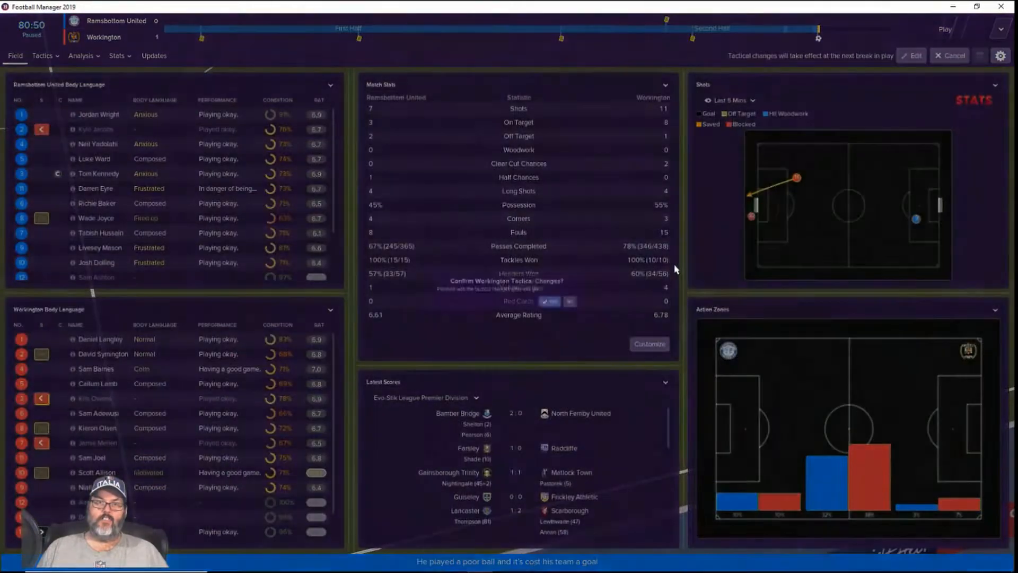
- Accept the pending tactical changes and play on to full time against Ramsbottom
{"action": "left_click", "coordinate": [549, 301]}
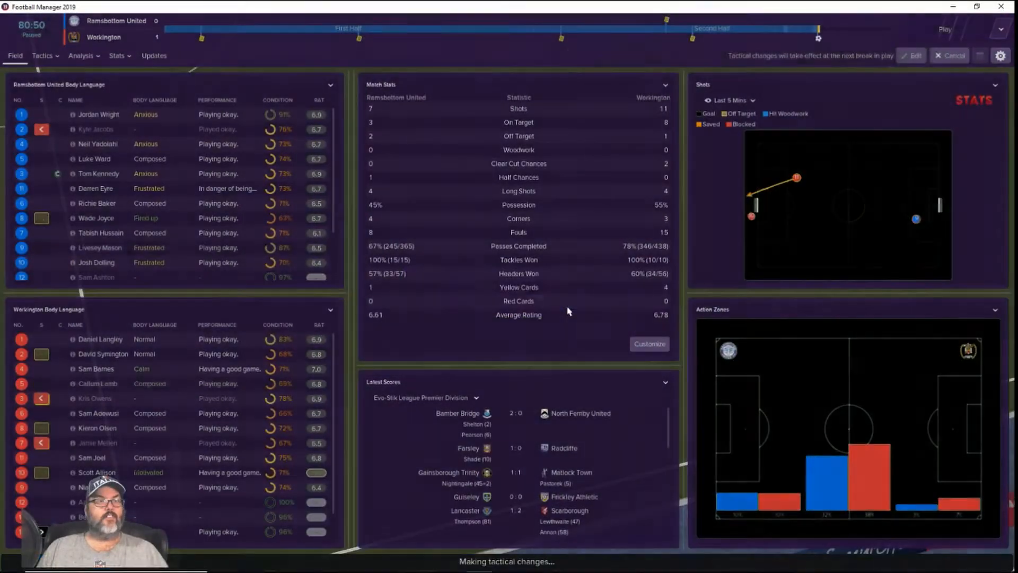
{"action": "left_click", "coordinate": [945, 29]}
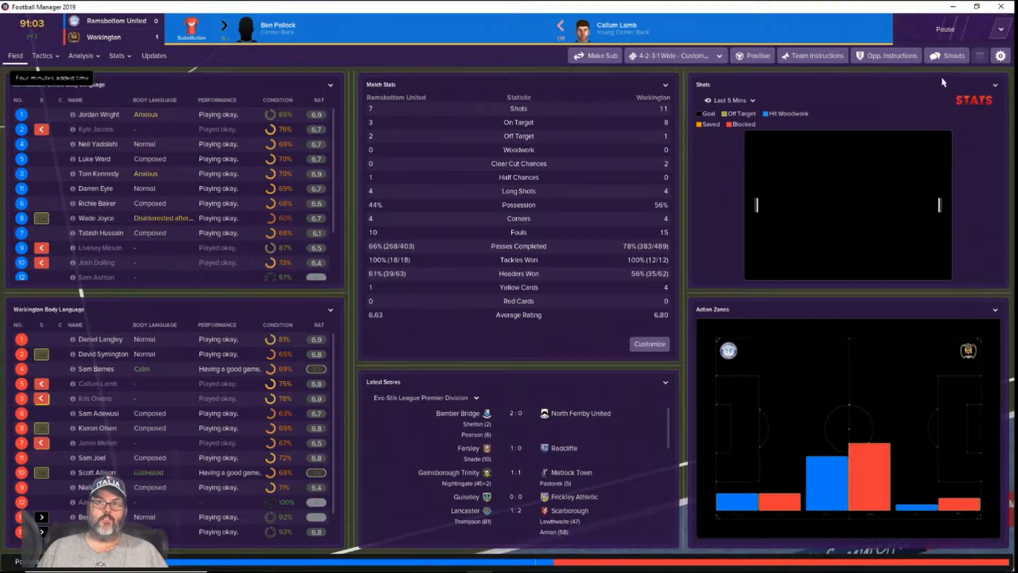
{"action": "left_click", "coordinate": [950, 55]}
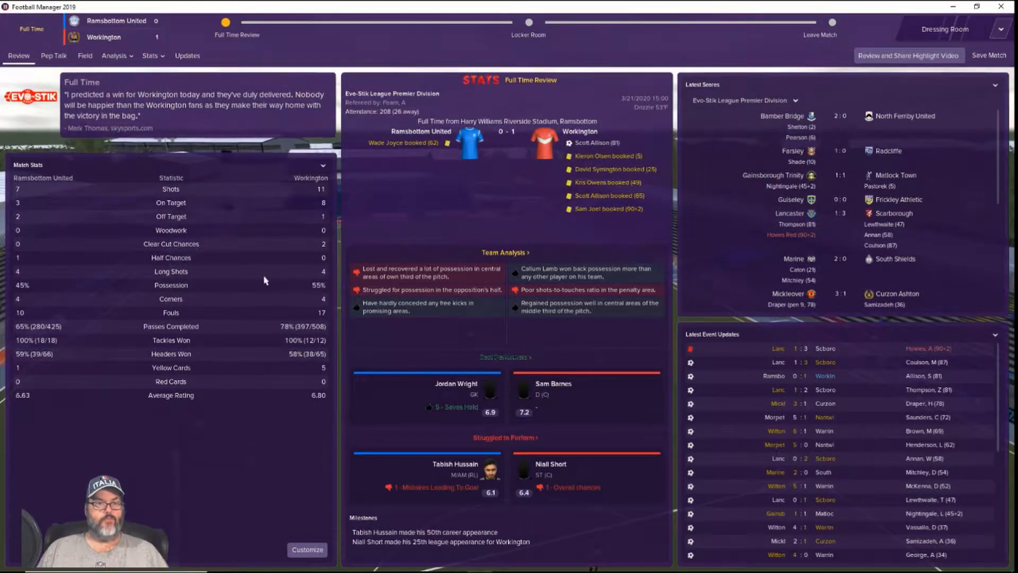
{"action": "mouse_move", "coordinate": [222, 365]}
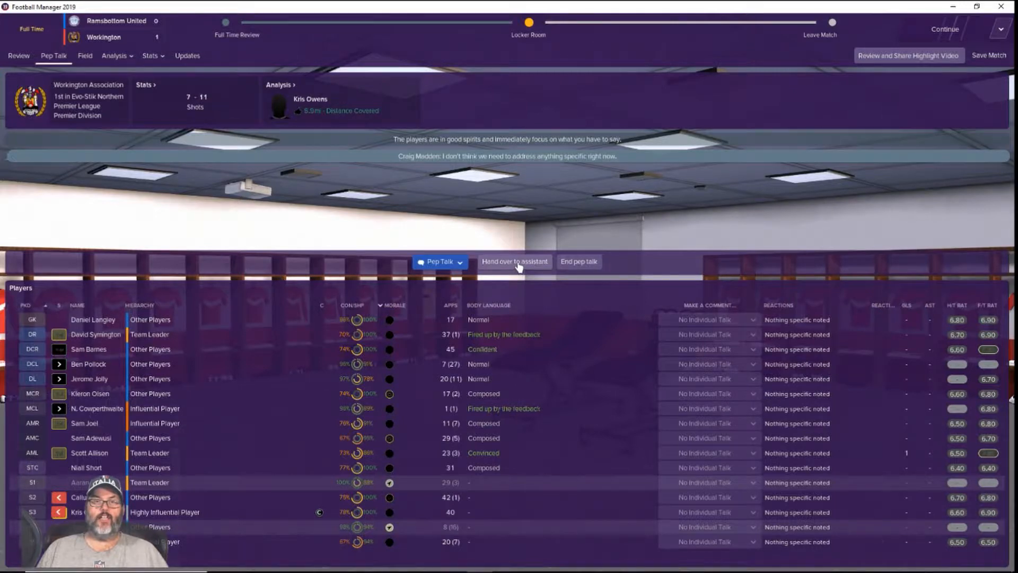
- Give no squad comment, then calmly praise the defenders and the attackers
{"action": "left_click", "coordinate": [439, 261]}
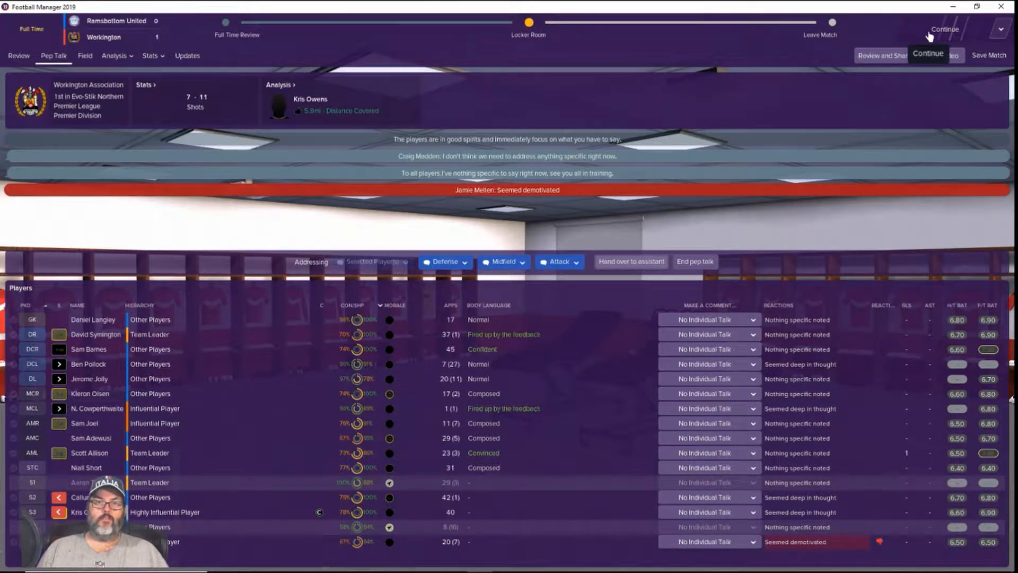
{"action": "left_click", "coordinate": [444, 262]}
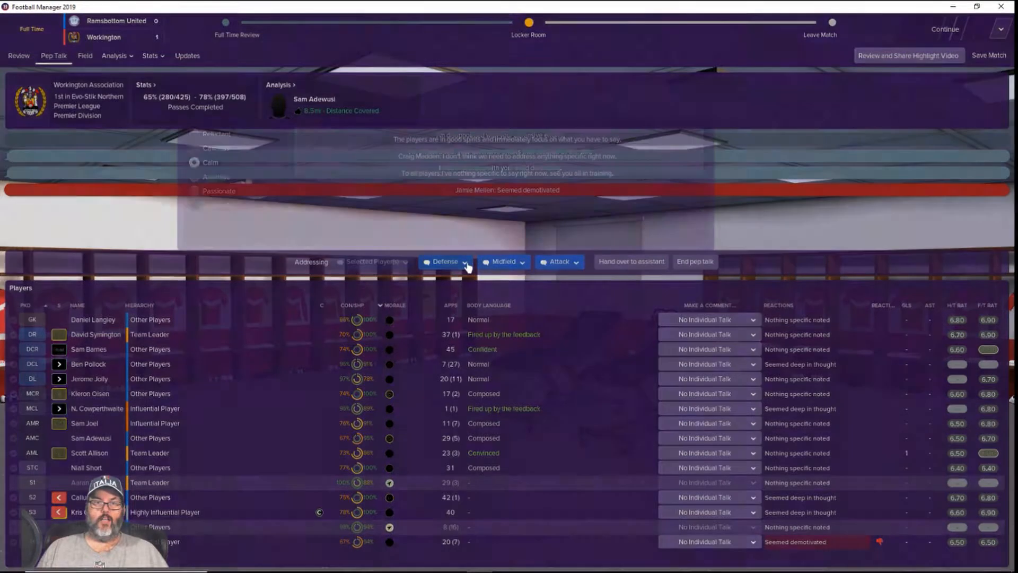
{"action": "left_click", "coordinate": [444, 261]}
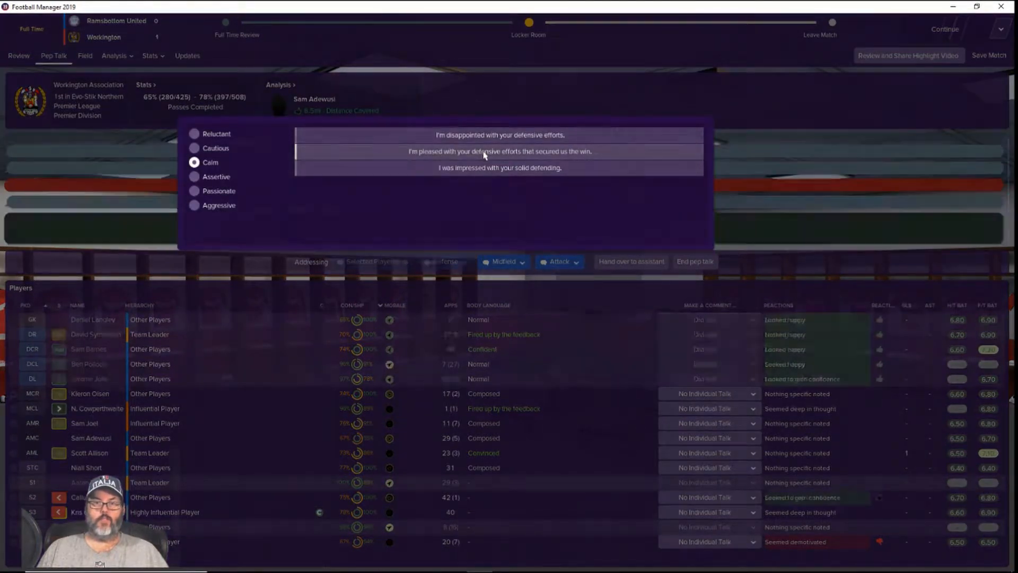
{"action": "left_click", "coordinate": [499, 151]}
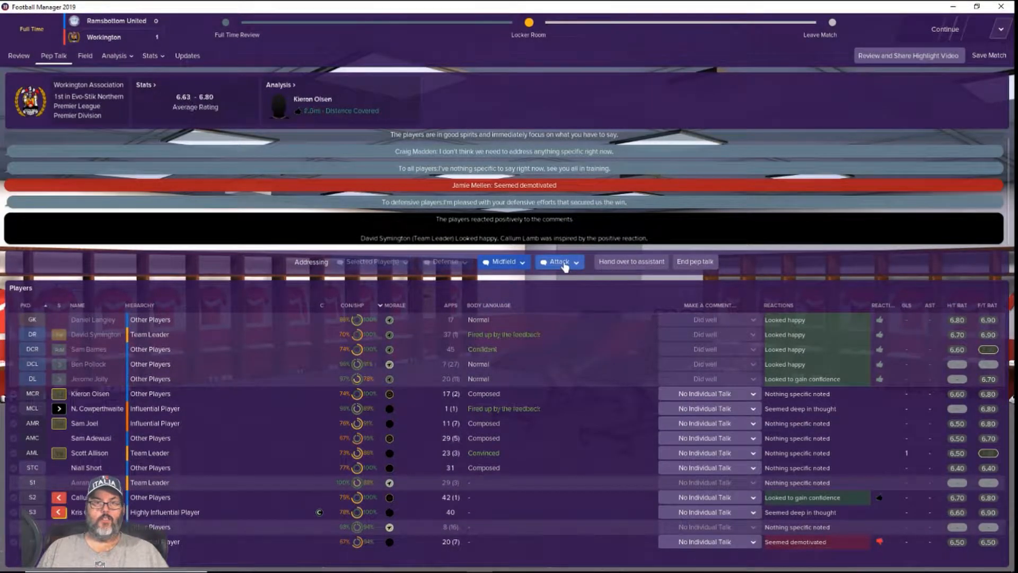
{"action": "left_click", "coordinate": [556, 261]}
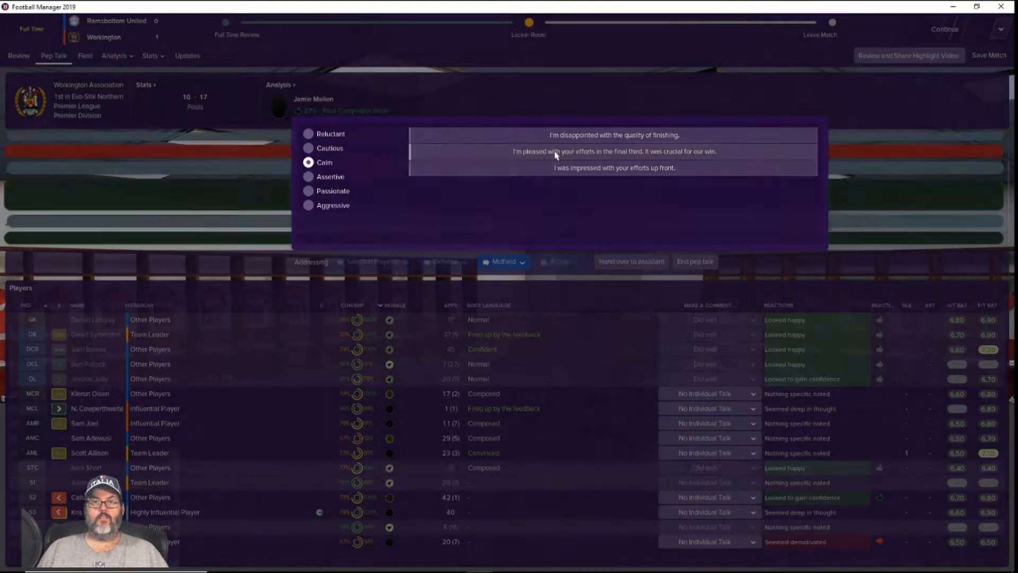
{"action": "left_click", "coordinate": [504, 262]}
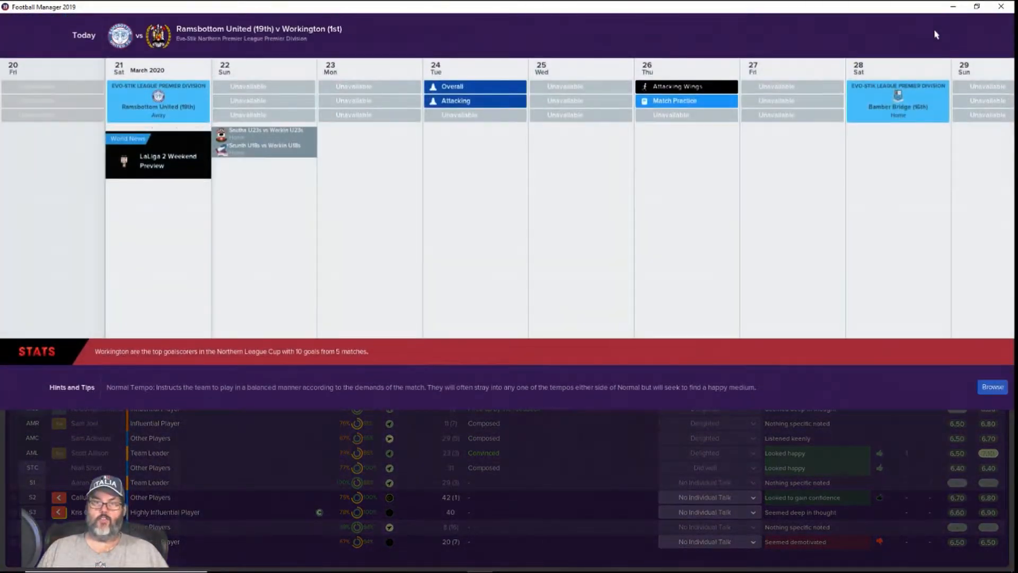
{"action": "mouse_move", "coordinate": [534, 251]}
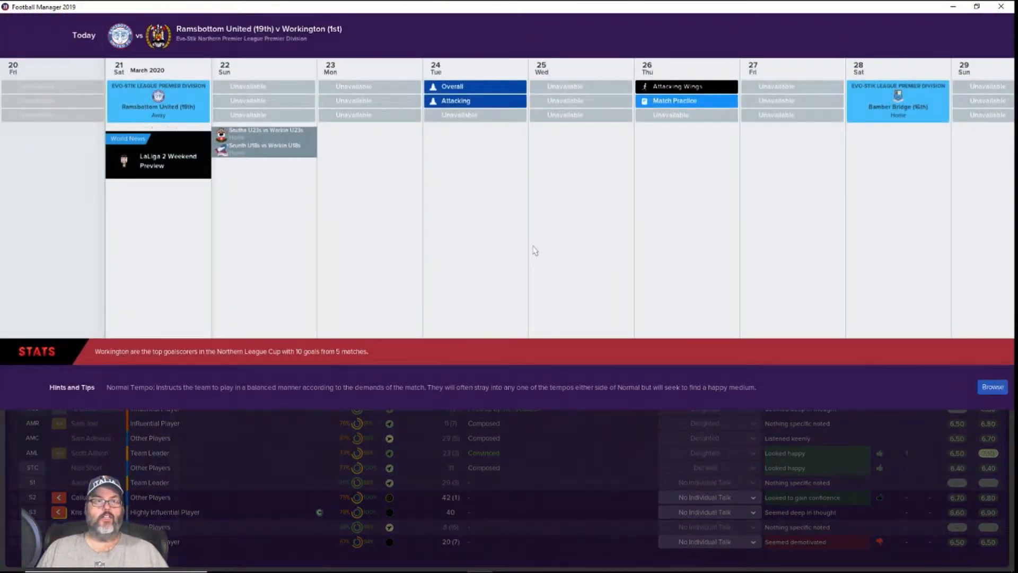
{"action": "mouse_move", "coordinate": [491, 277]}
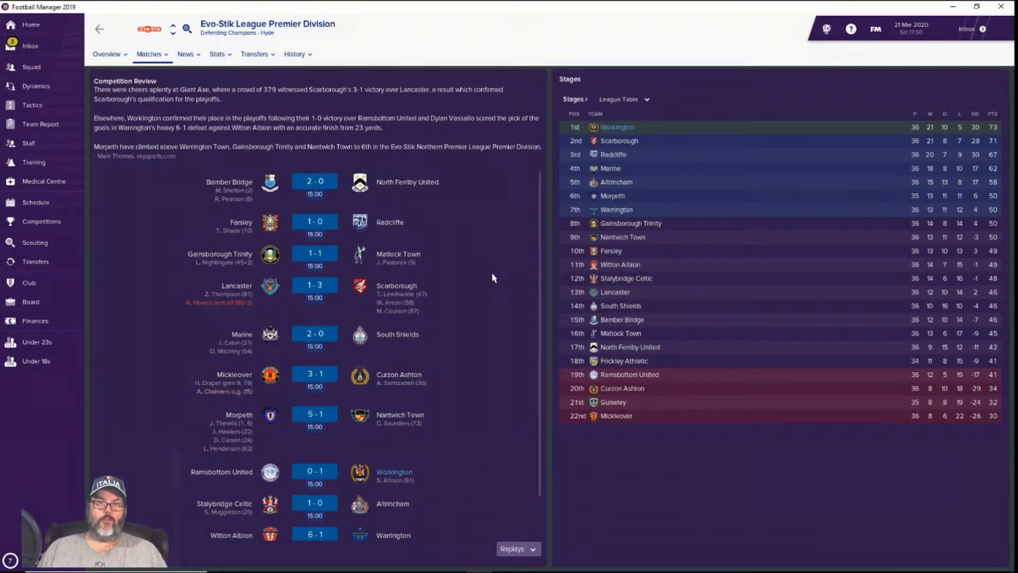
{"action": "mouse_move", "coordinate": [705, 334]}
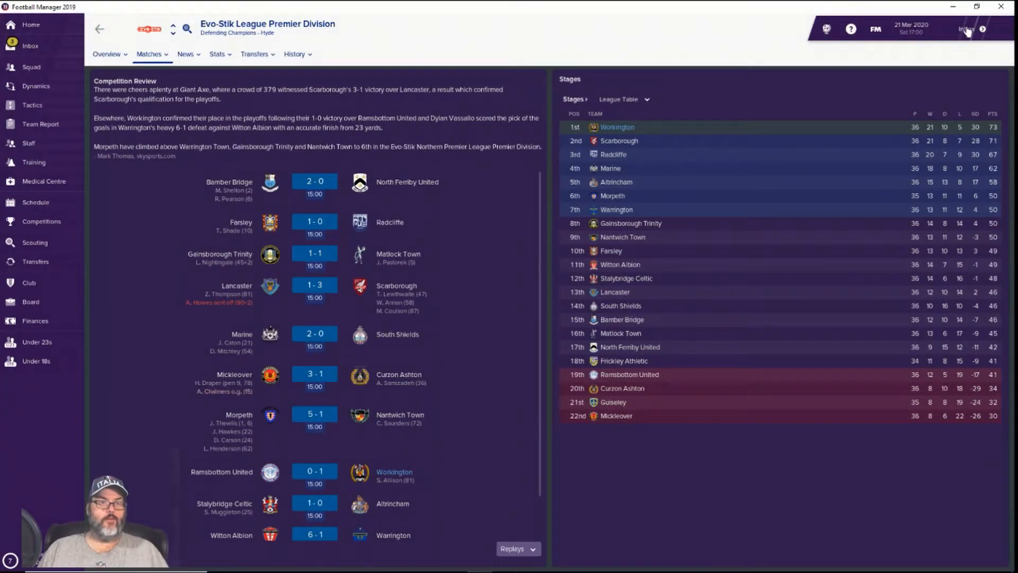
{"action": "left_click", "coordinate": [30, 45]}
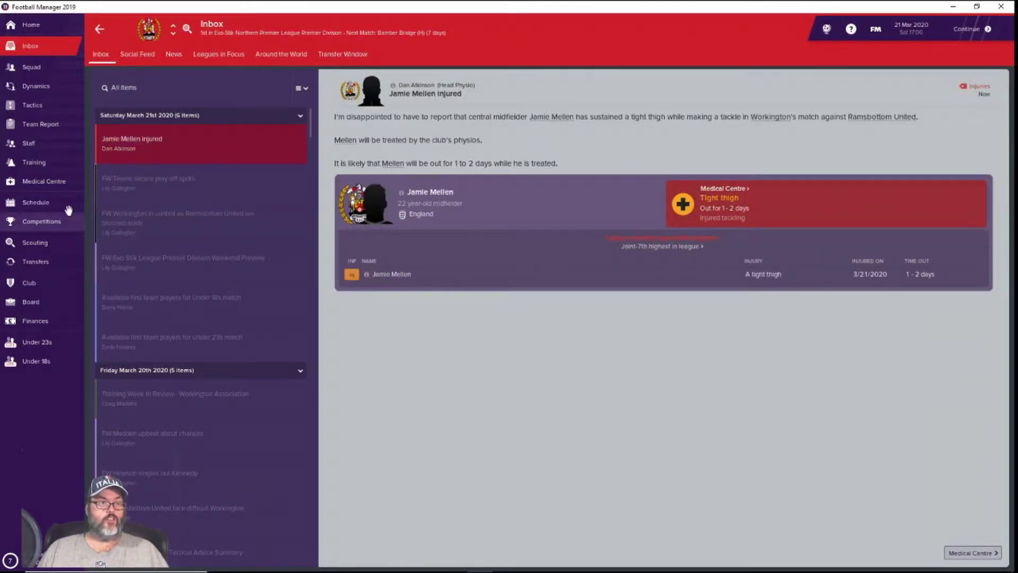
- Browse competitions and the senior fixture schedule, then view the manager's job history
{"action": "left_click", "coordinate": [40, 221]}
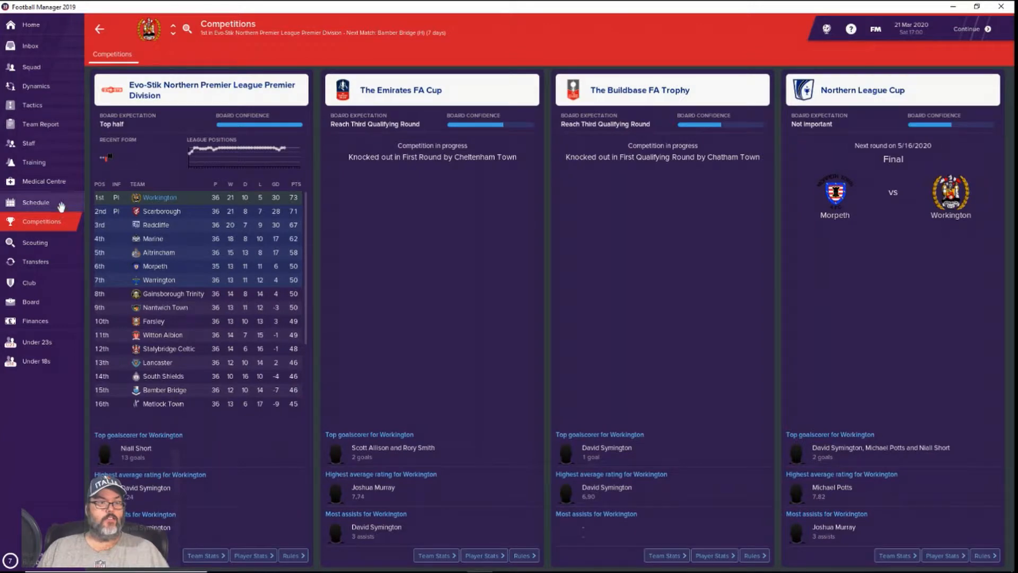
{"action": "left_click", "coordinate": [35, 202]}
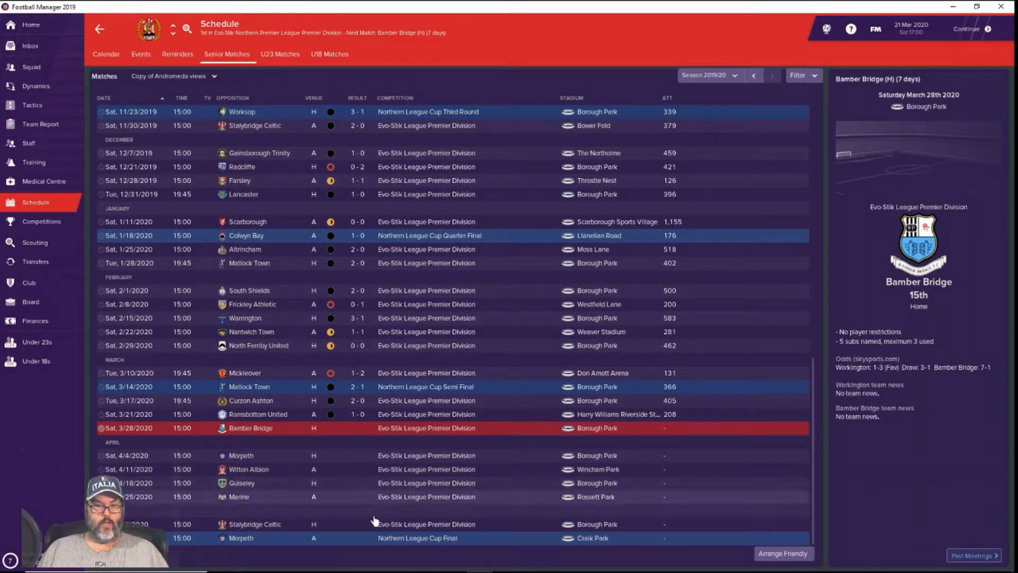
{"action": "left_click", "coordinate": [41, 222]}
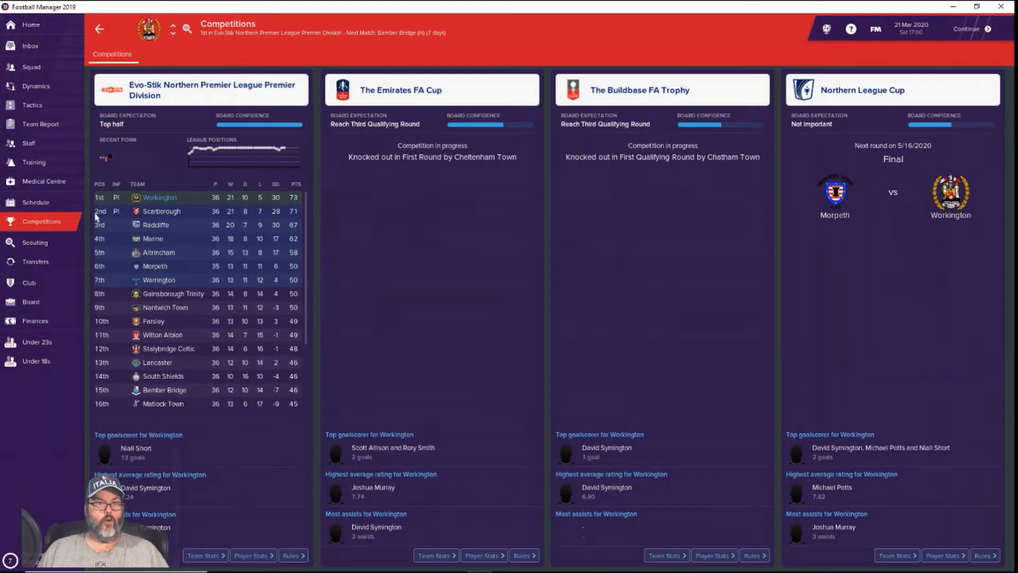
{"action": "mouse_move", "coordinate": [194, 206]}
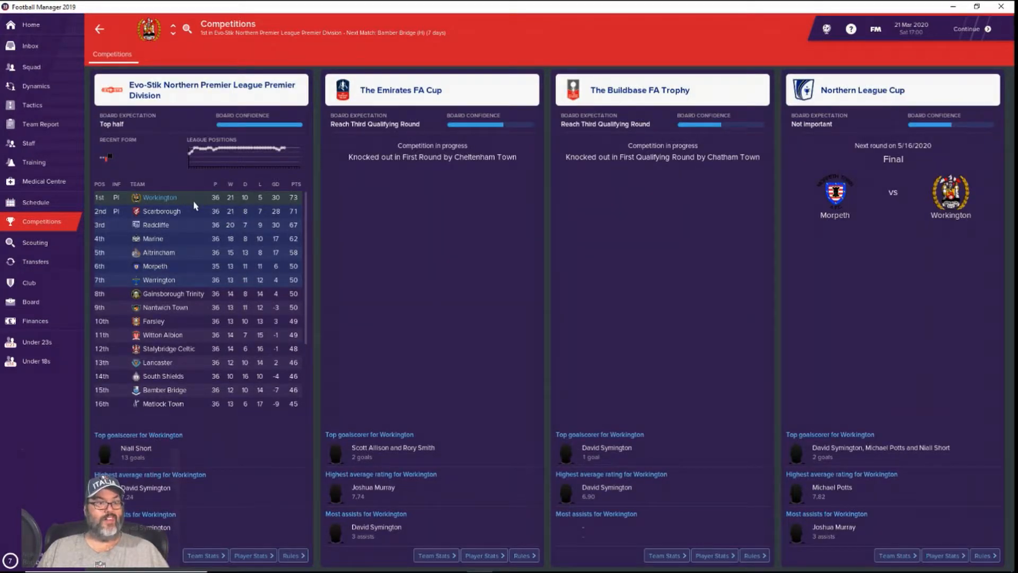
{"action": "mouse_move", "coordinate": [203, 253]}
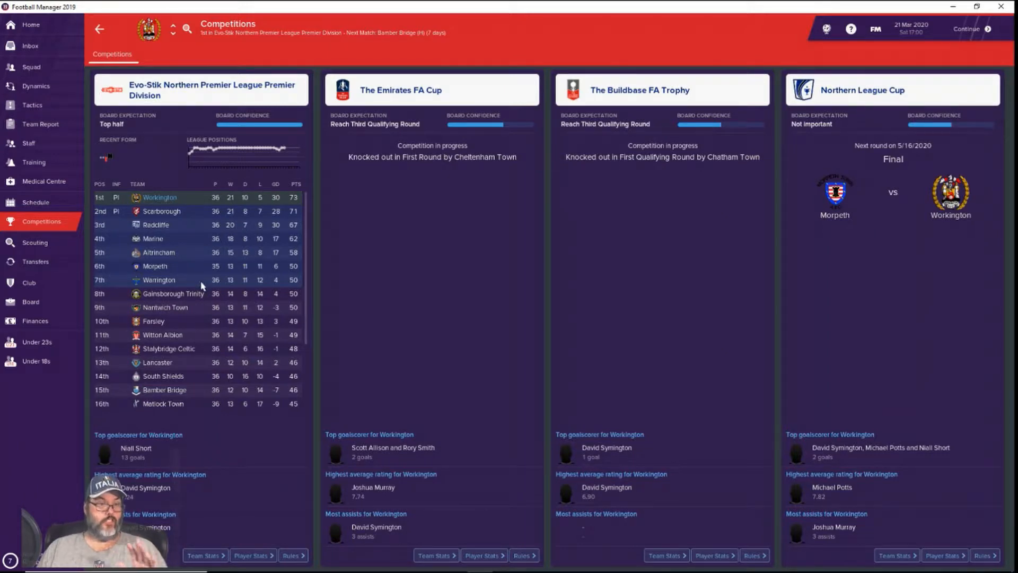
{"action": "mouse_move", "coordinate": [31, 25]}
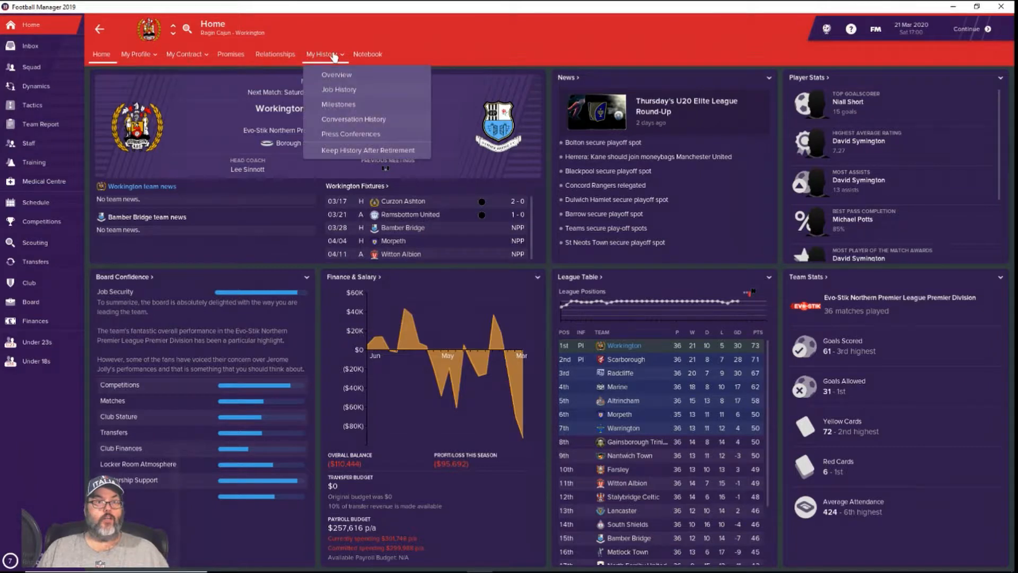
{"action": "left_click", "coordinate": [338, 90]}
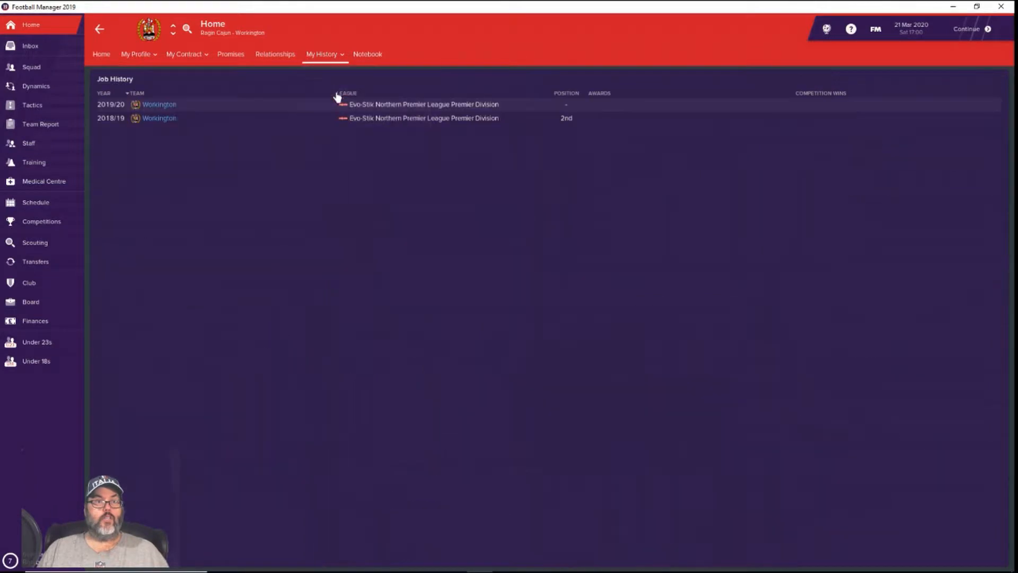
{"action": "mouse_move", "coordinate": [582, 125]}
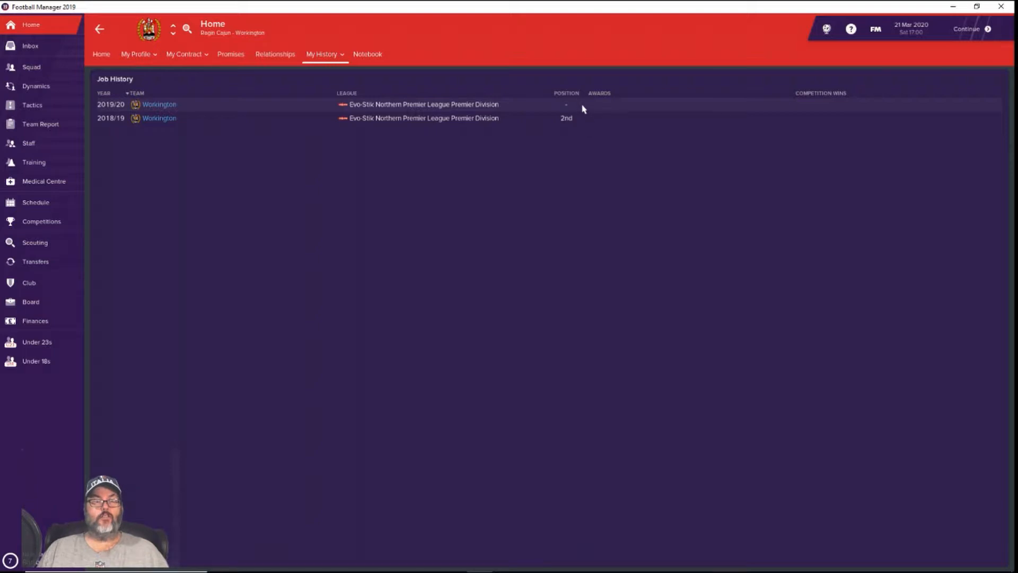
{"action": "mouse_move", "coordinate": [586, 124]}
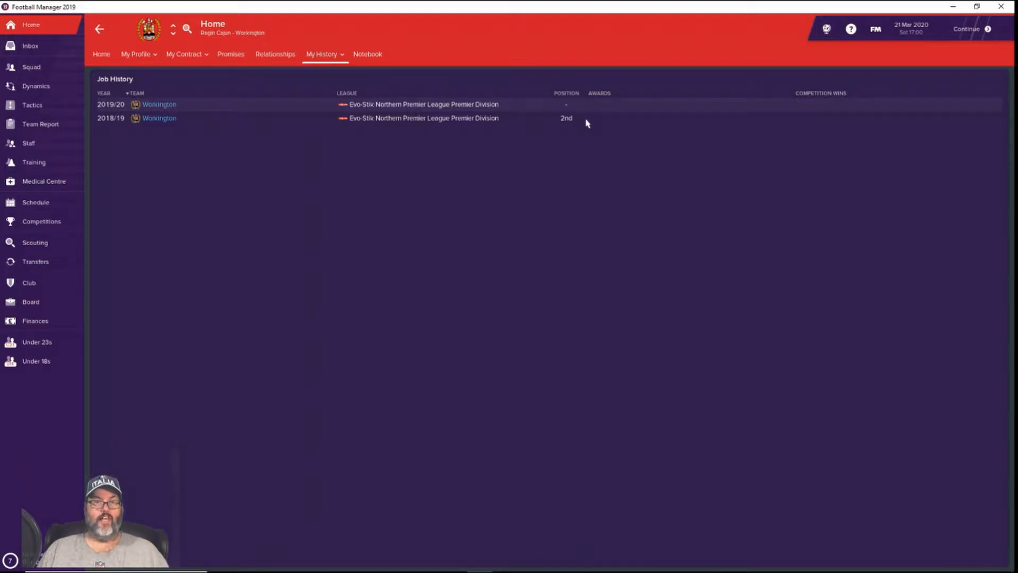
{"action": "mouse_move", "coordinate": [229, 89]}
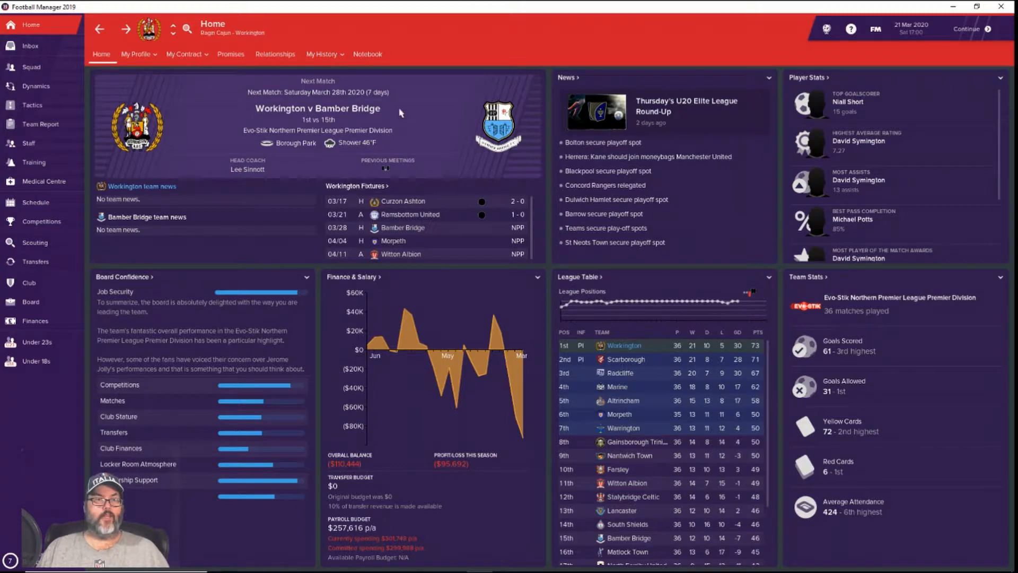
{"action": "mouse_move", "coordinate": [732, 303]}
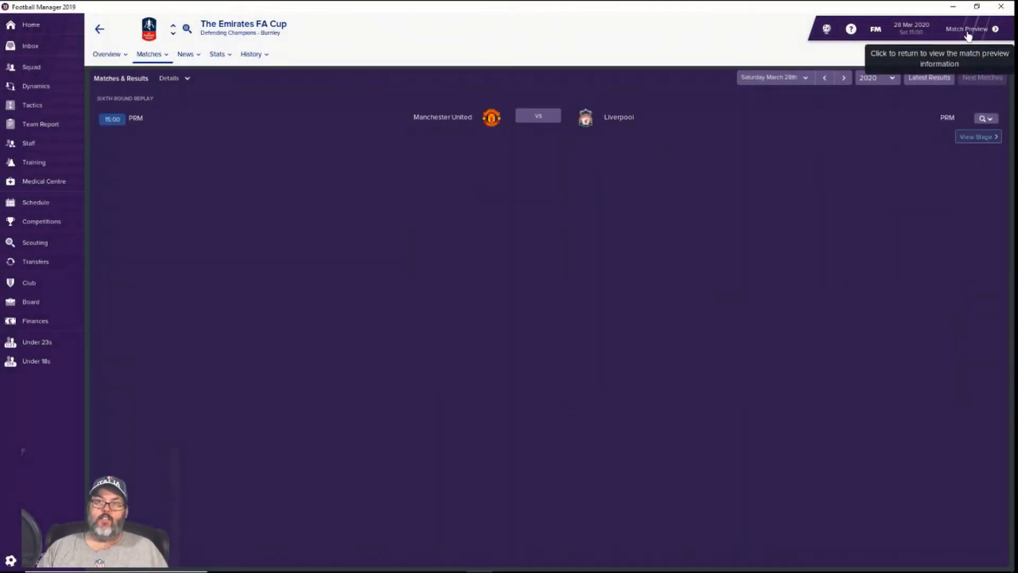
- Return to the Bamber Bridge preview and quick-pick a stronger eleven with Holliday, Wallace and Symington
{"action": "left_click", "coordinate": [967, 29]}
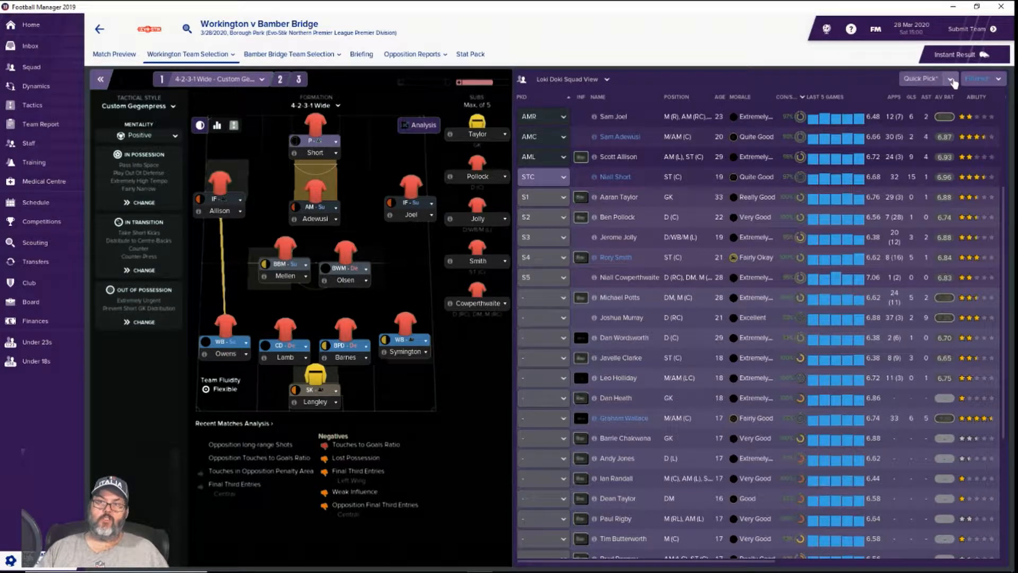
{"action": "left_click", "coordinate": [922, 78]}
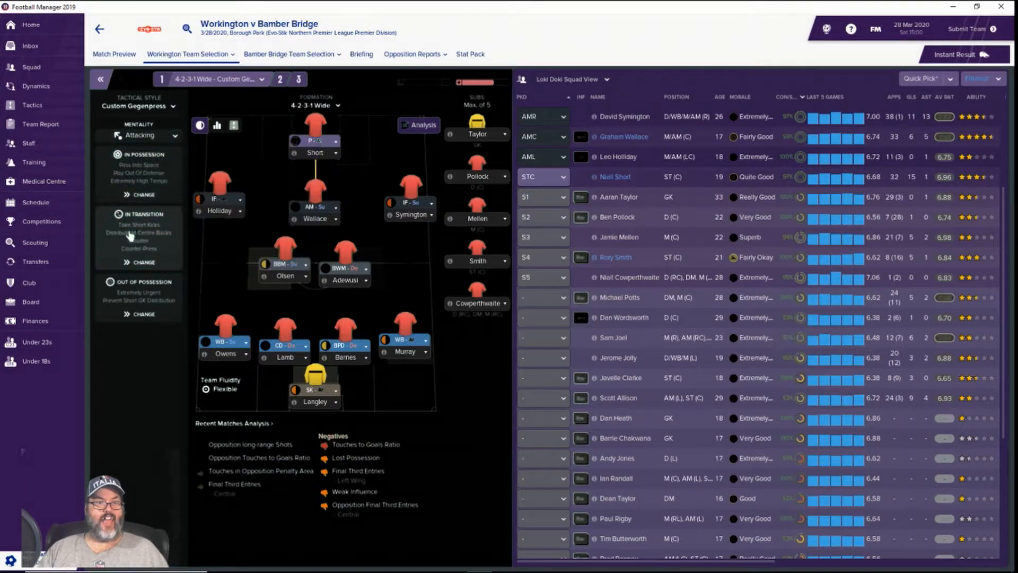
{"action": "mouse_move", "coordinate": [530, 307]}
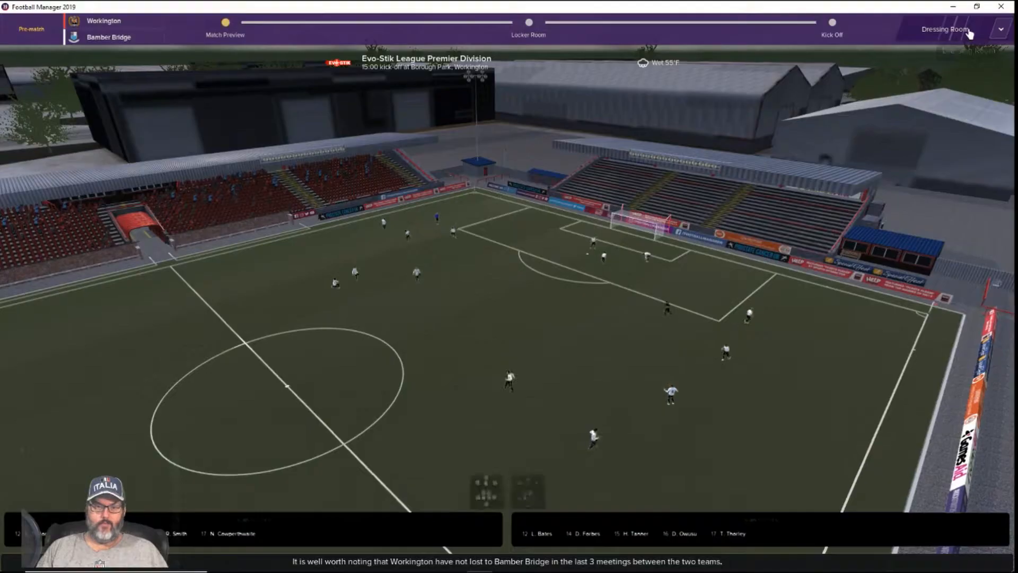
- Enter the pre-match dressing room and hand the team talk over to the assistant
{"action": "left_click", "coordinate": [945, 29]}
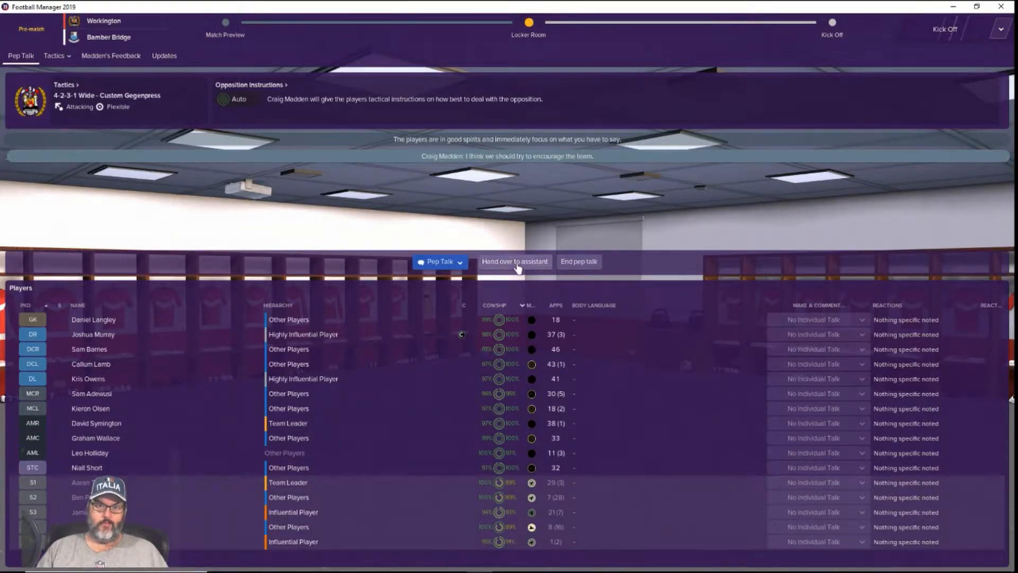
{"action": "left_click", "coordinate": [440, 260]}
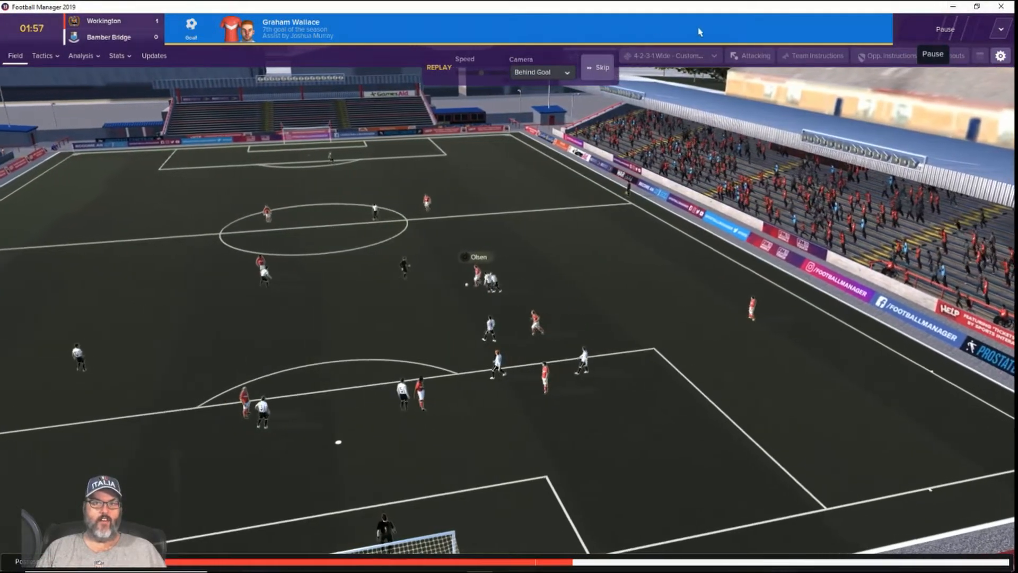
- Drop the mentality from Attacking to Positive and play on to a 3-0 half-time lead
{"action": "left_click", "coordinate": [597, 67]}
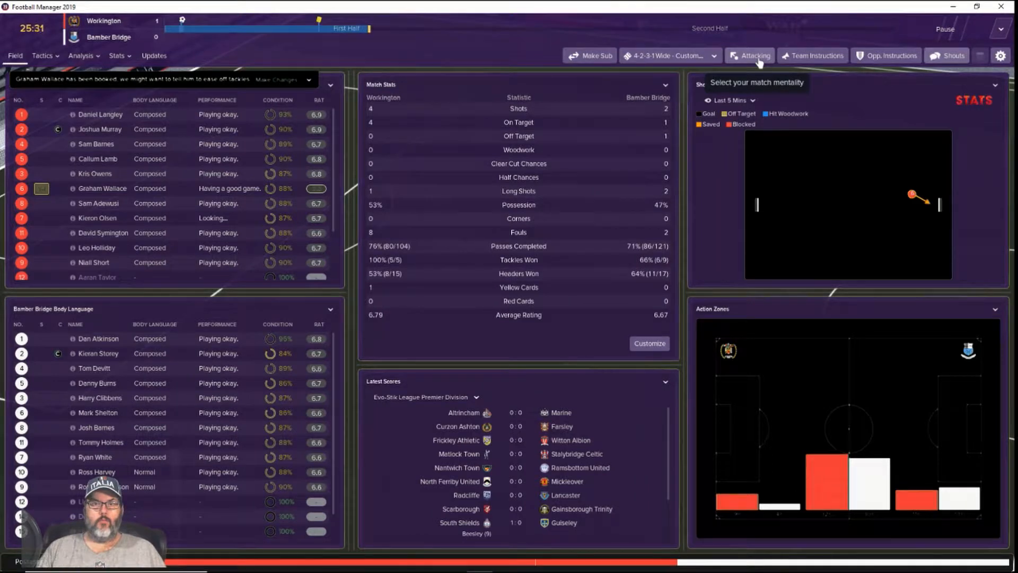
{"action": "left_click", "coordinate": [753, 56]}
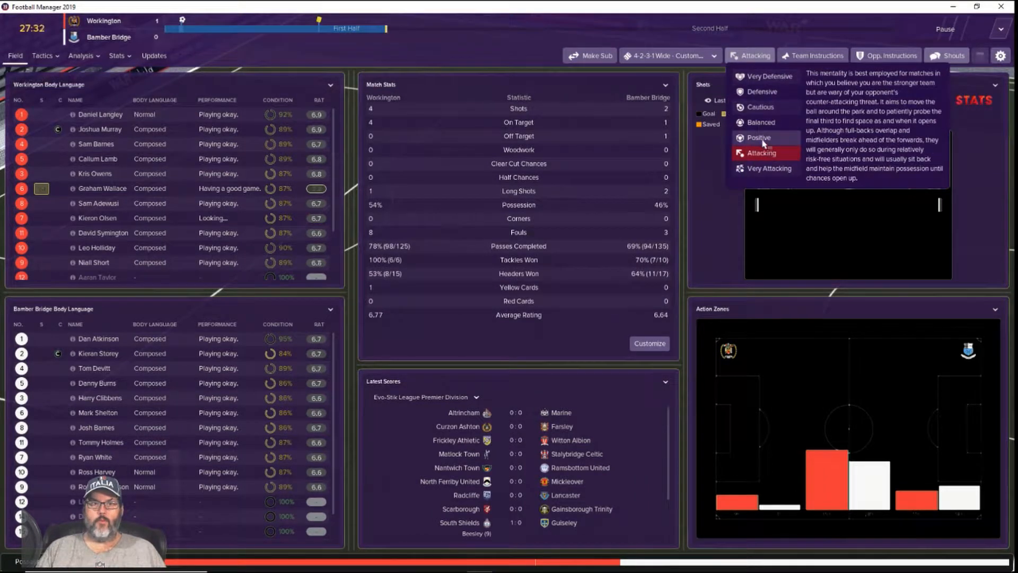
{"action": "left_click", "coordinate": [758, 138]}
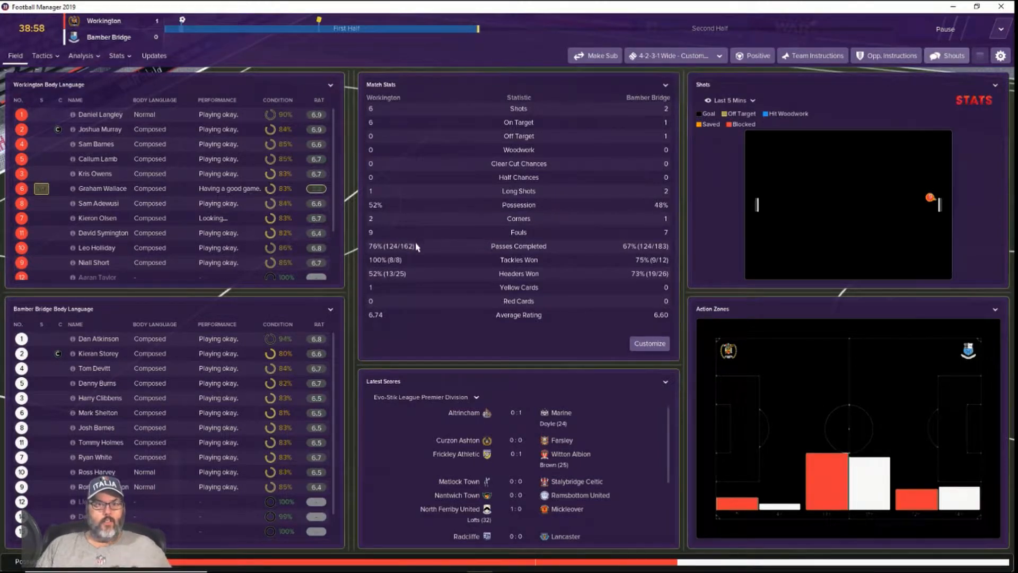
{"action": "left_click", "coordinate": [14, 55]}
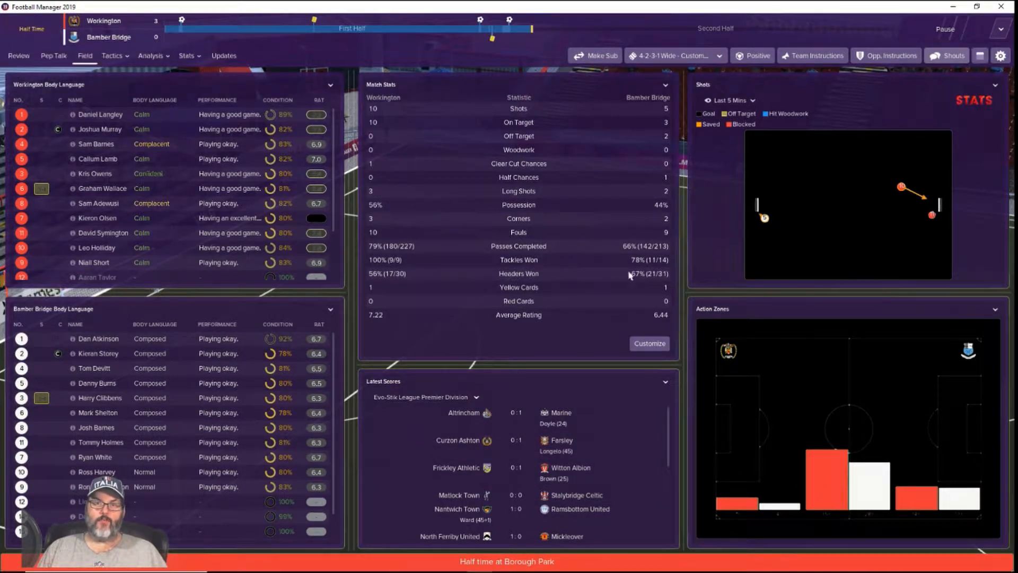
- Set the team's in-possession instruction to Work Ball Into Box
{"action": "left_click", "coordinate": [18, 55]}
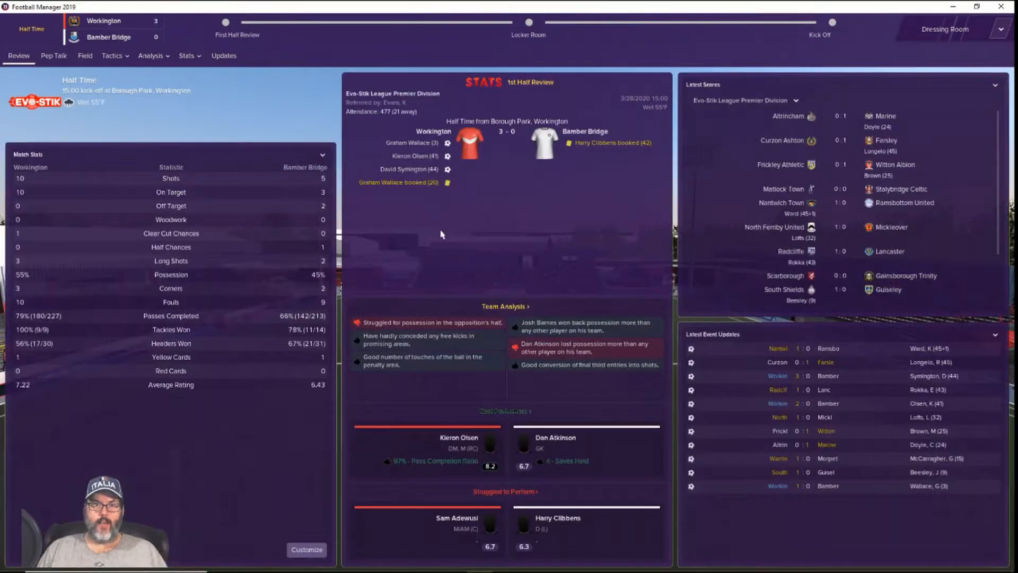
{"action": "left_click", "coordinate": [113, 55]}
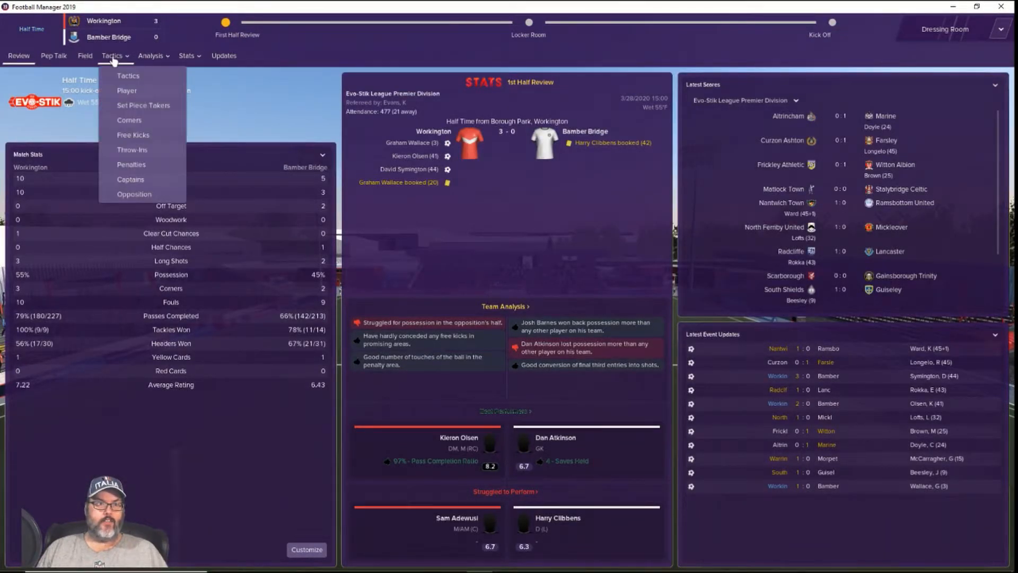
{"action": "left_click", "coordinate": [128, 76]}
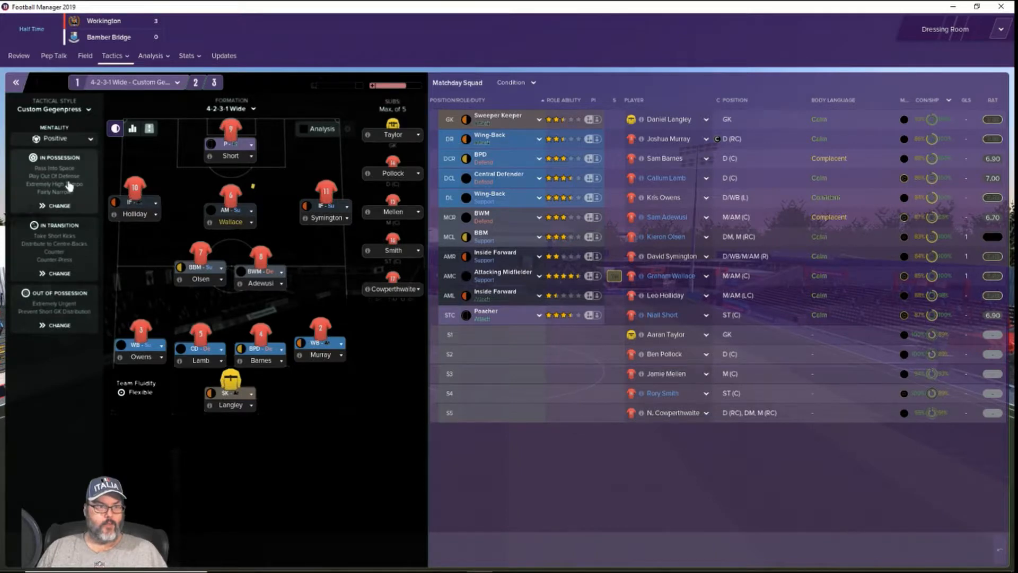
{"action": "left_click", "coordinate": [55, 205]}
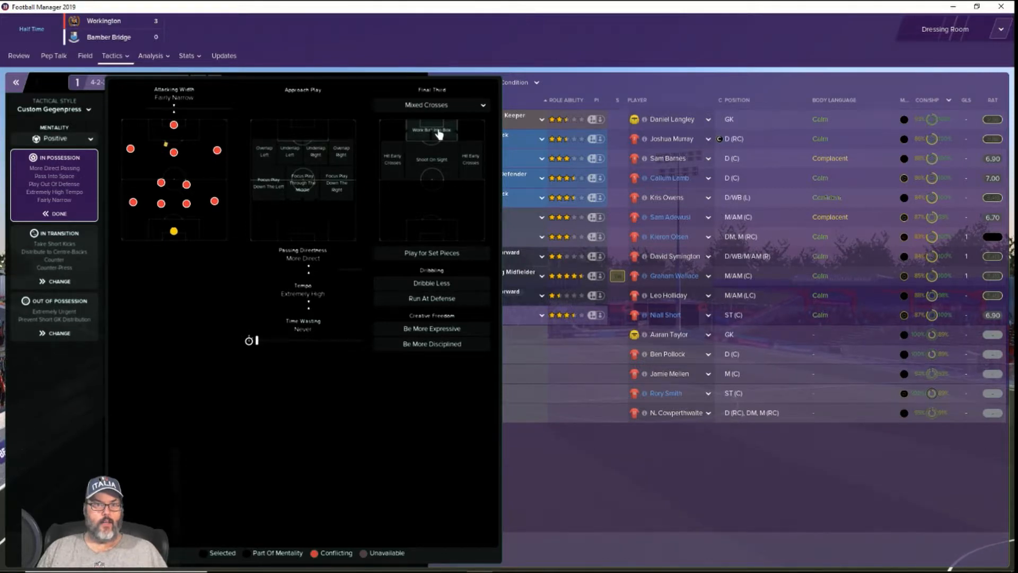
{"action": "left_click", "coordinate": [431, 130]}
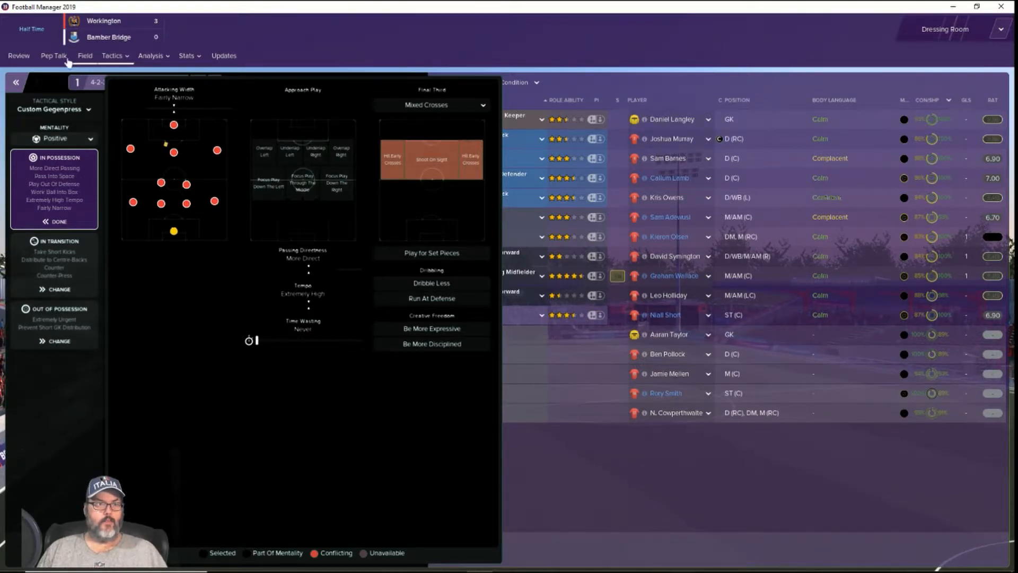
- Praise the whole squad at half-time, start the second half and skip the goal replay
{"action": "left_click", "coordinate": [53, 55]}
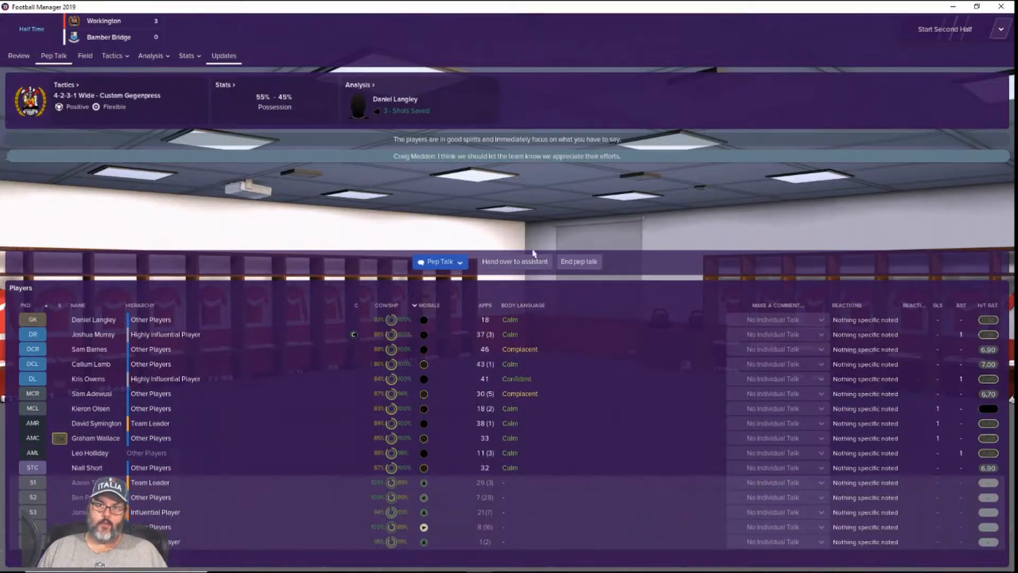
{"action": "left_click", "coordinate": [439, 261]}
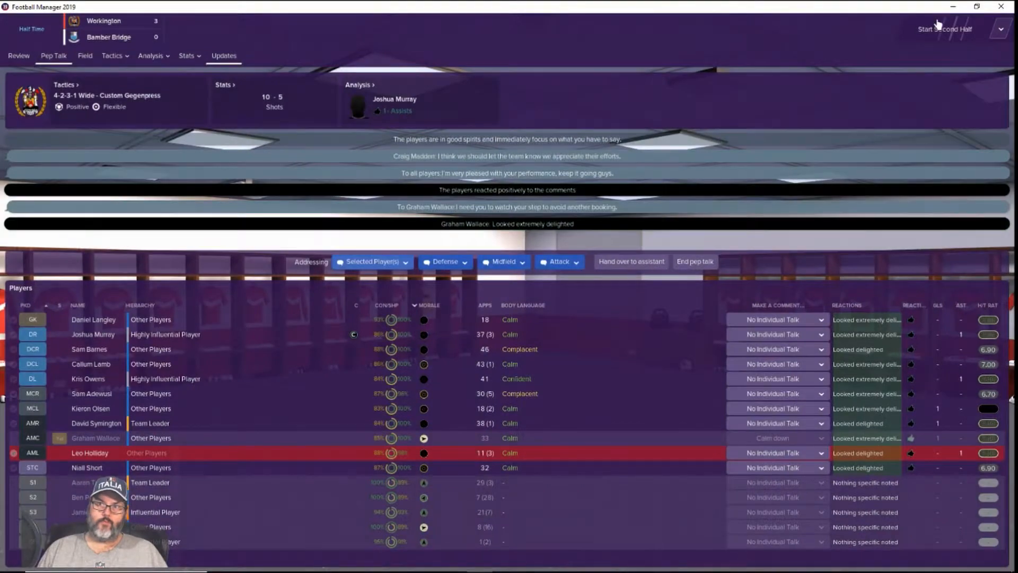
{"action": "left_click", "coordinate": [944, 28]}
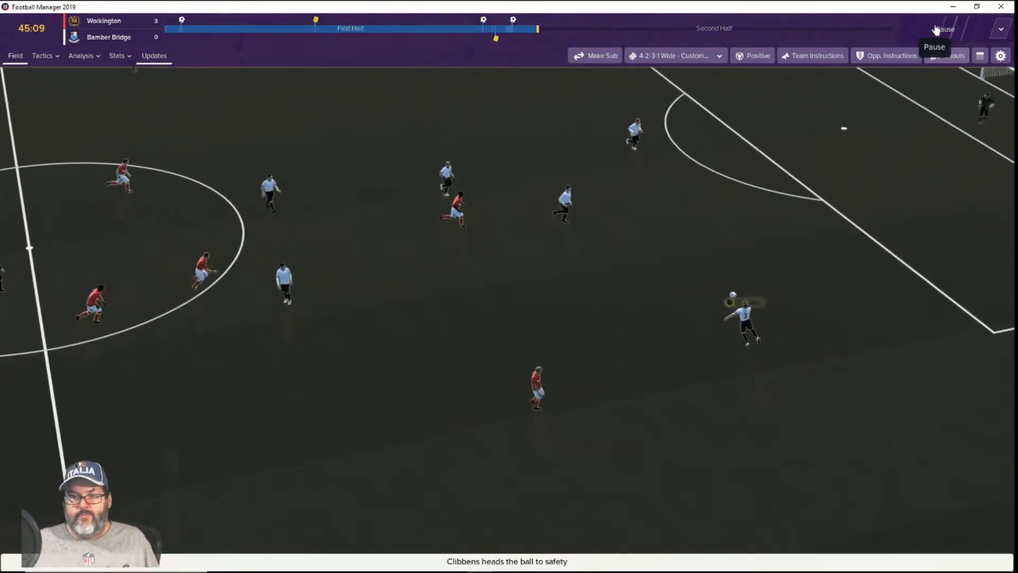
{"action": "left_click", "coordinate": [116, 55]}
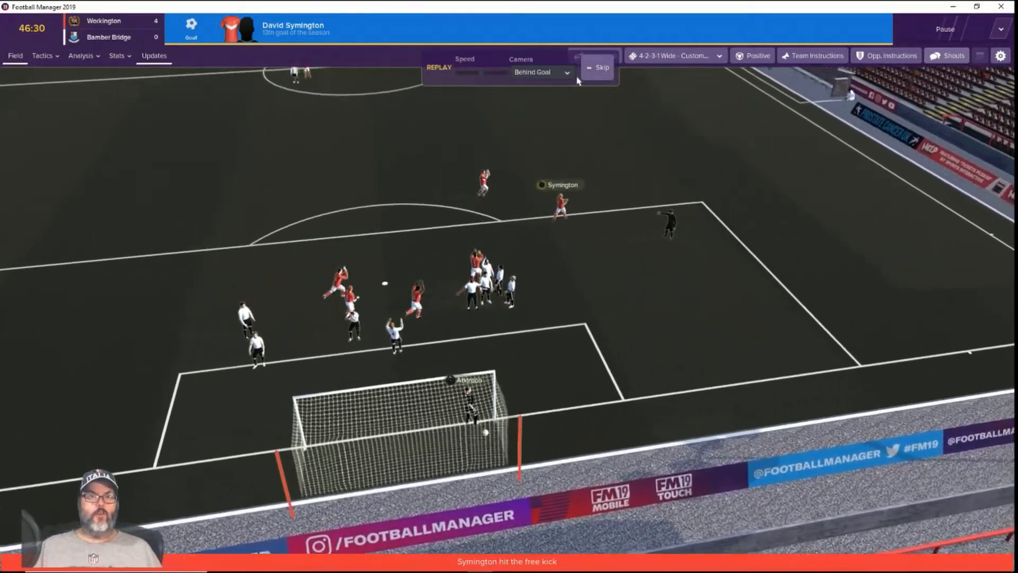
{"action": "left_click", "coordinate": [596, 67]}
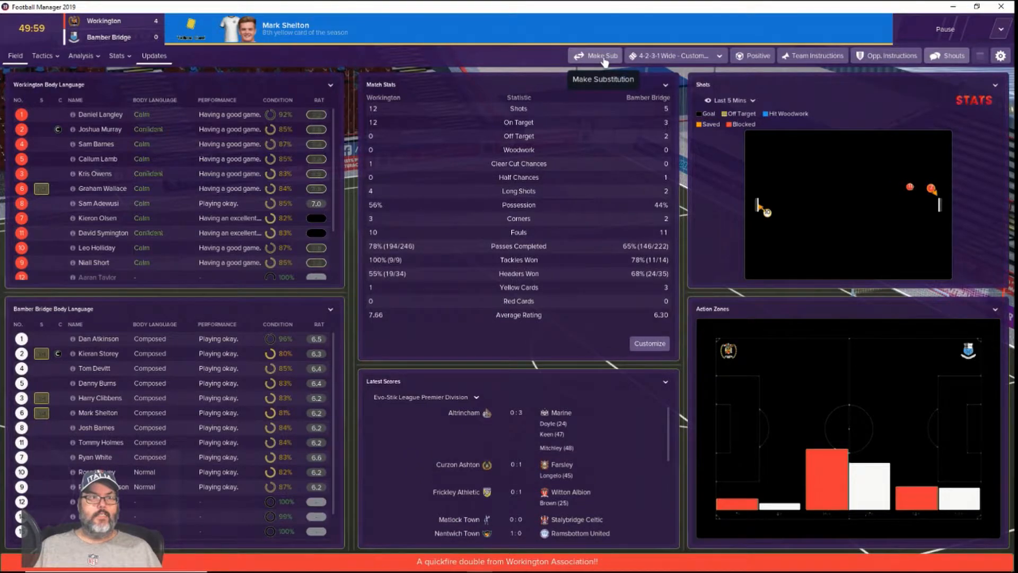
- Bring on Jamie Mellen and Rory Smith for Graham Wallace and Niall Short
{"action": "left_click", "coordinate": [593, 55]}
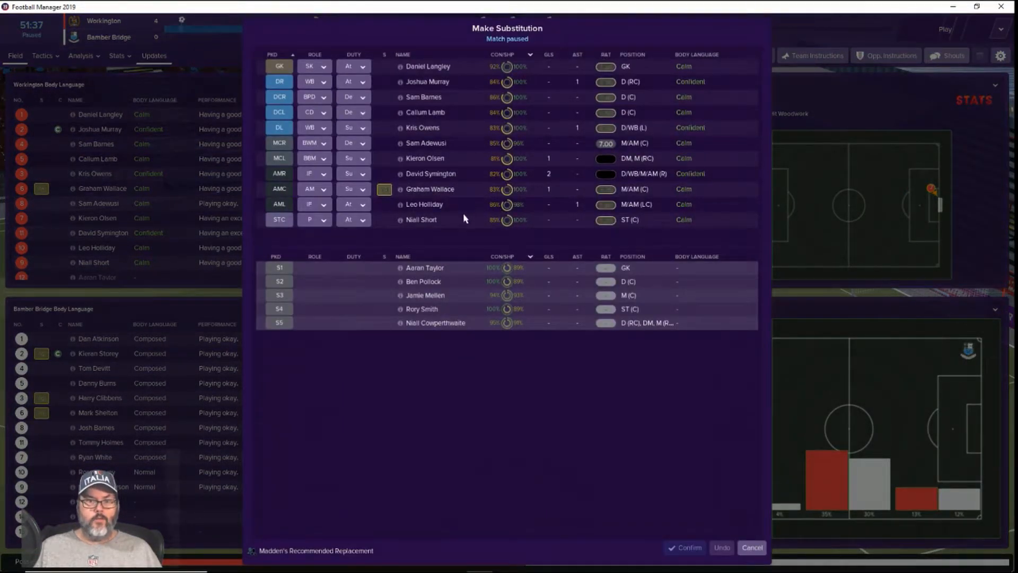
{"action": "left_click", "coordinate": [421, 219]}
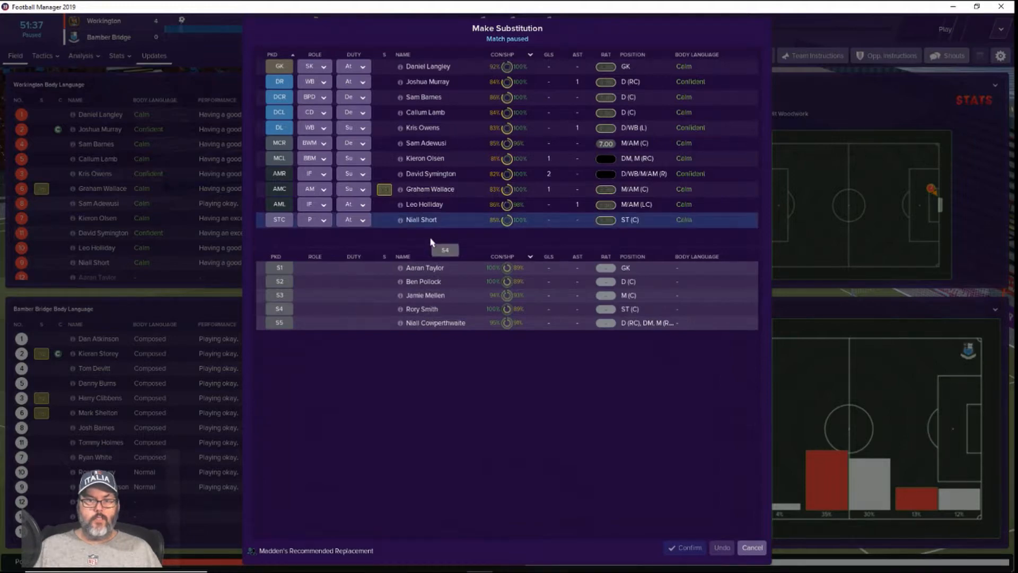
{"action": "left_click", "coordinate": [421, 309]}
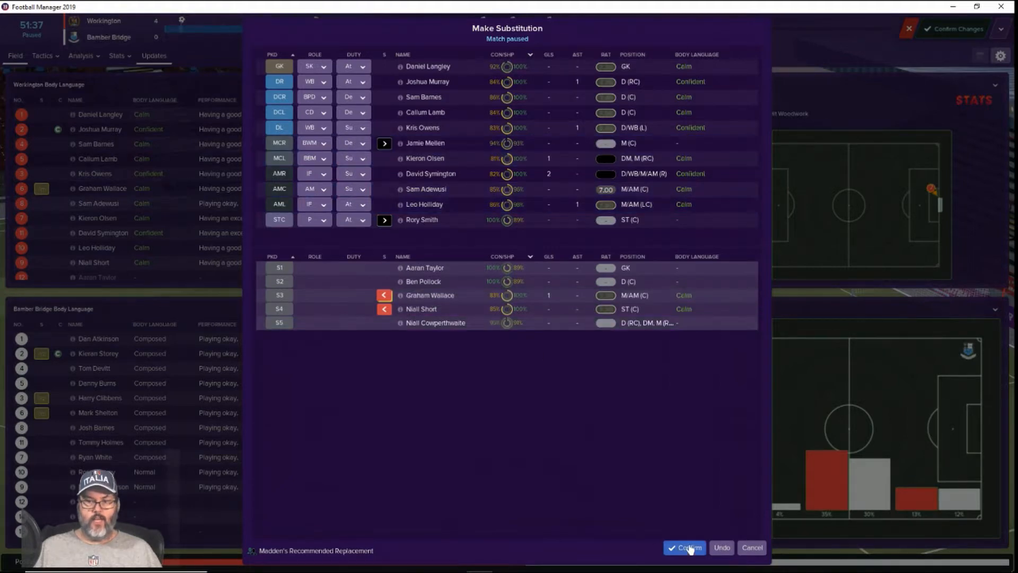
{"action": "left_click", "coordinate": [684, 547]}
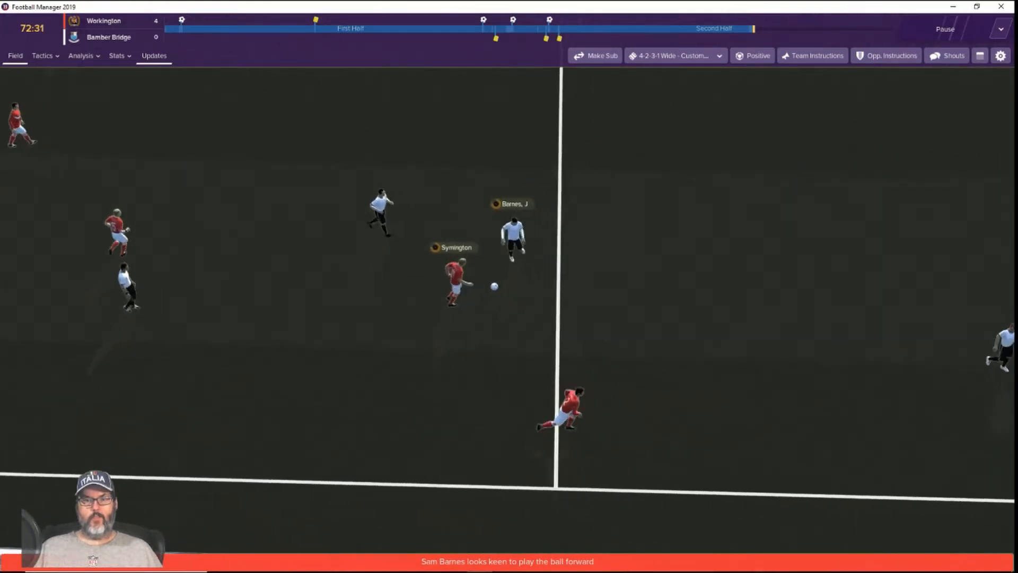
- Pause the match, then skip the fourth-goal replay to return to the live match screen
{"action": "left_click", "coordinate": [945, 29]}
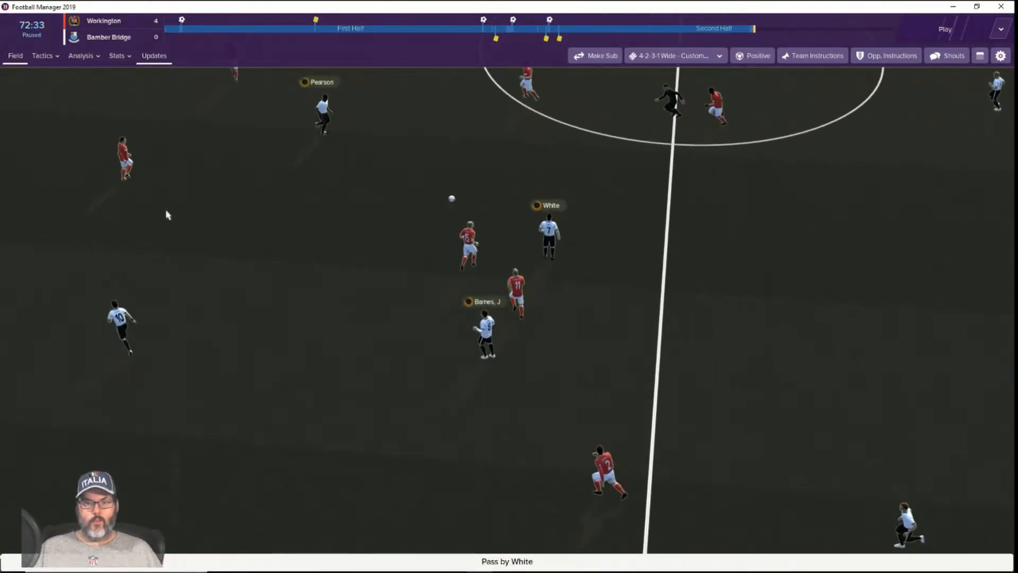
{"action": "left_click", "coordinate": [945, 29]}
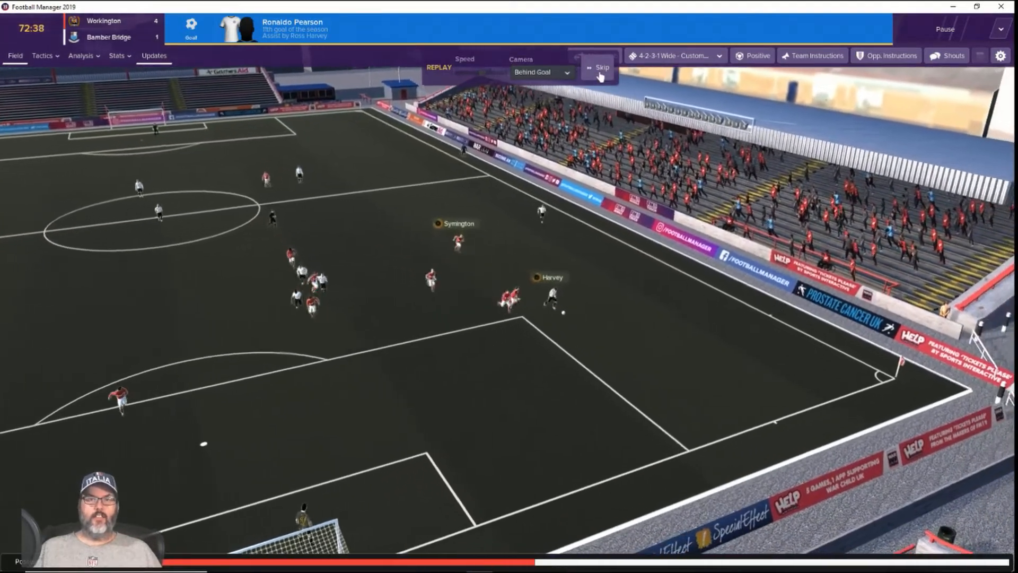
{"action": "left_click", "coordinate": [599, 67]}
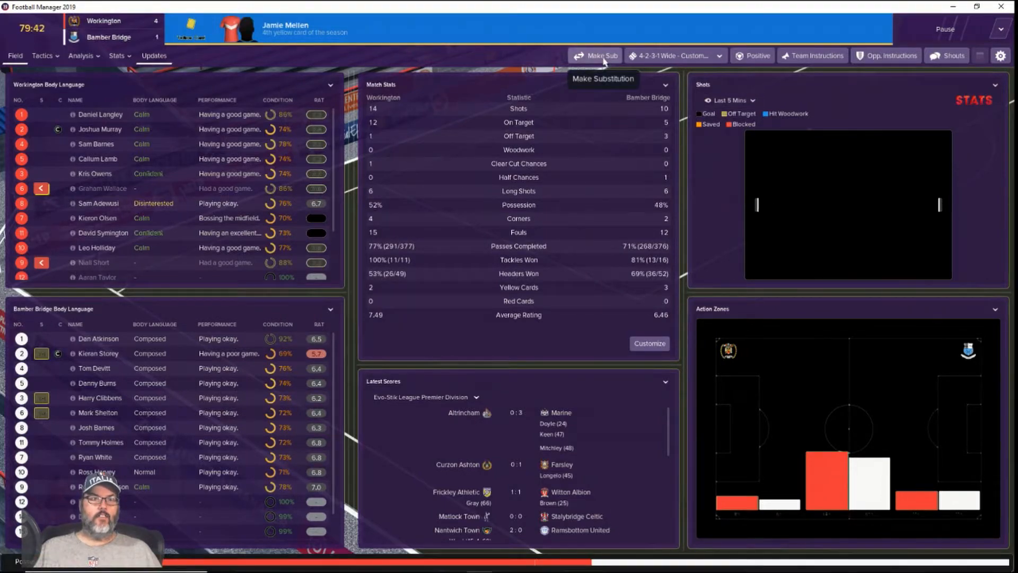
- Confirm Niall Cowperthwaite replacing Kieron Olsen in the MCL slot
{"action": "left_click", "coordinate": [594, 55]}
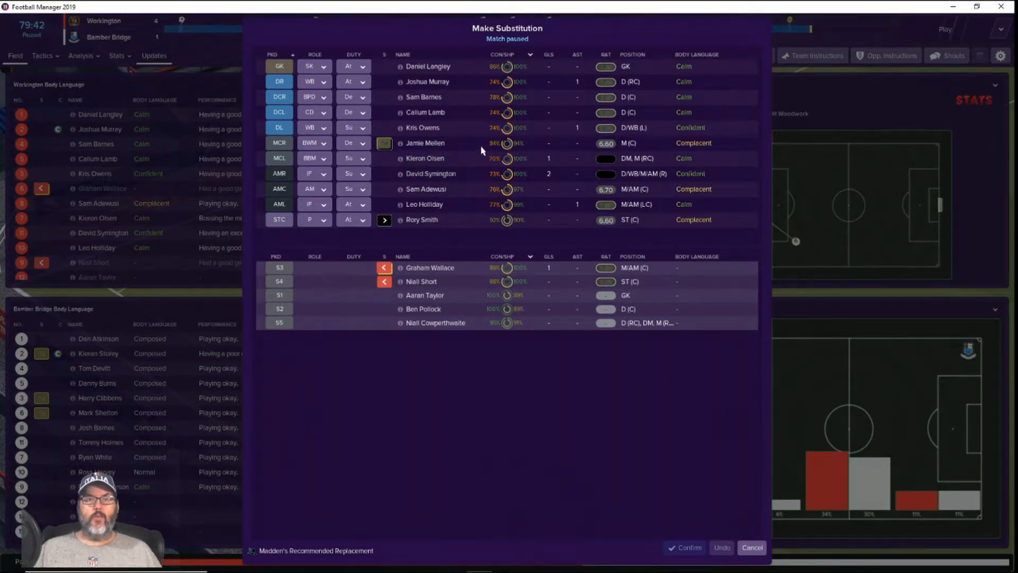
{"action": "mouse_move", "coordinate": [436, 331]}
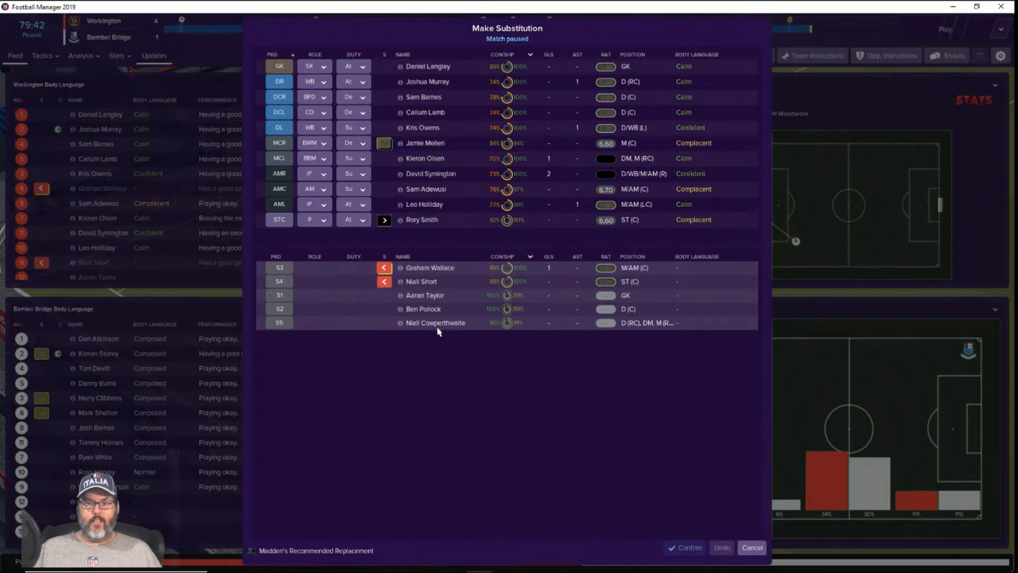
{"action": "mouse_move", "coordinate": [434, 328]}
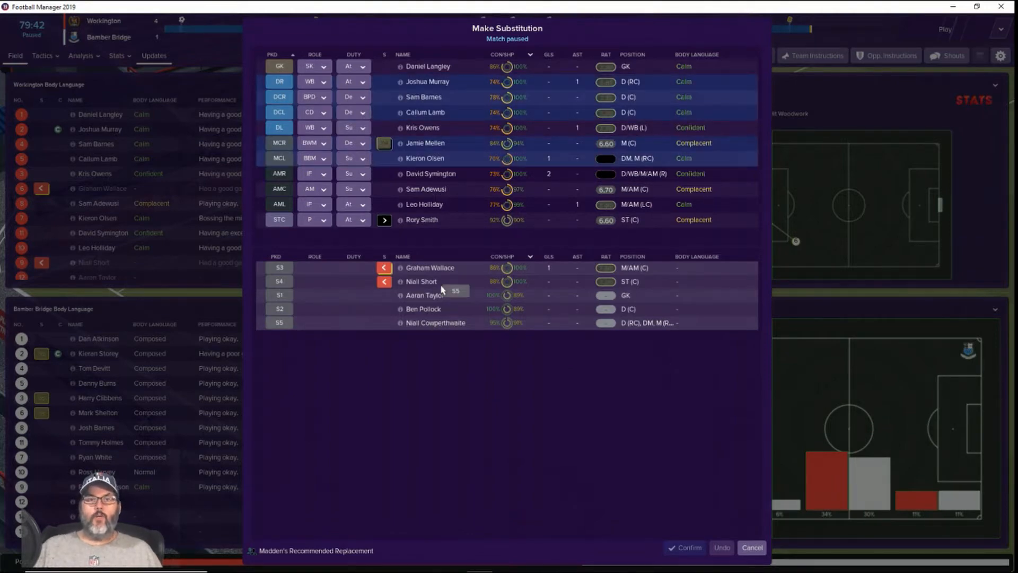
{"action": "mouse_move", "coordinate": [416, 165]}
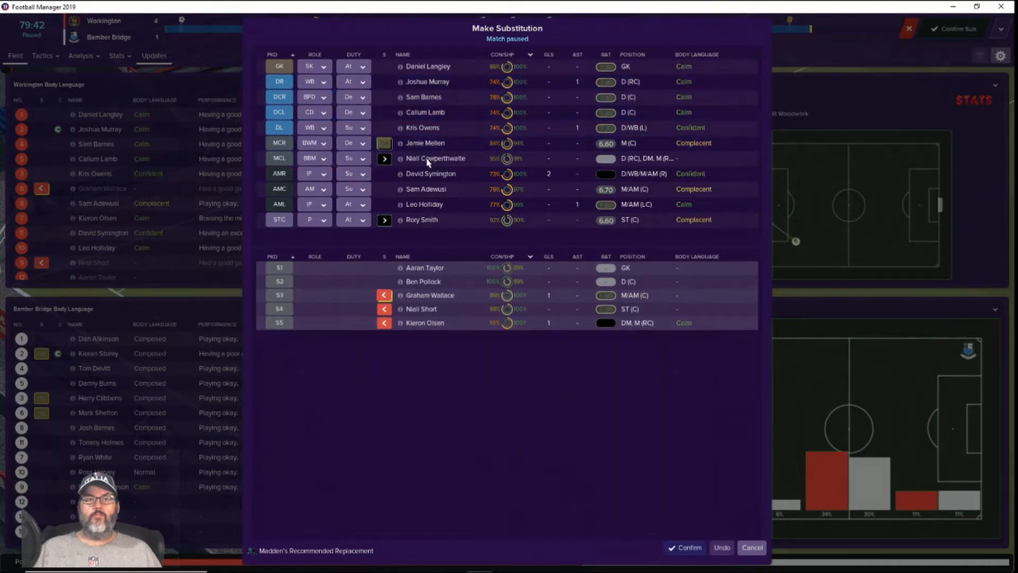
{"action": "left_click", "coordinate": [687, 547]}
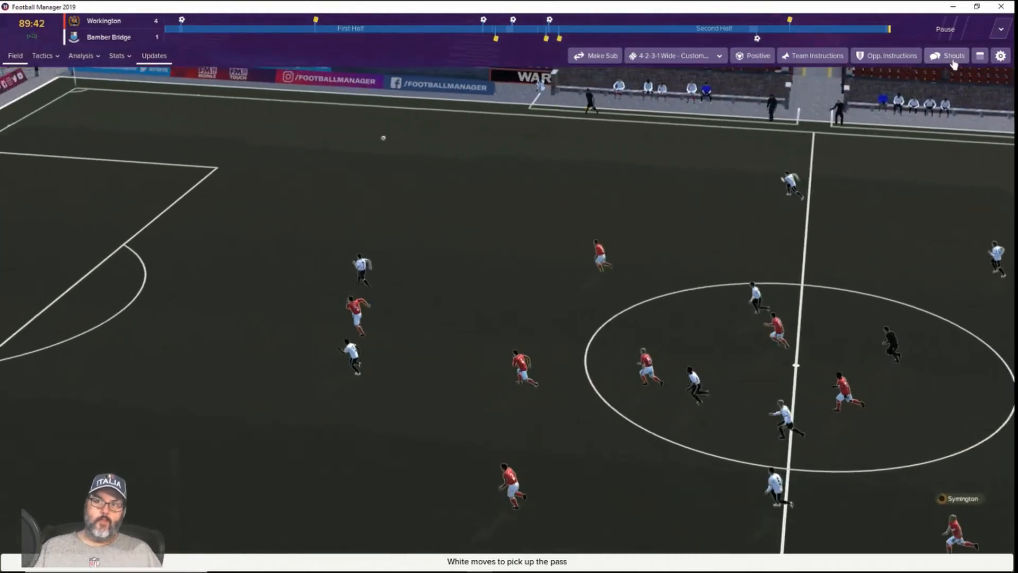
- Skip Bamber Bridge's goal replay and play on to the 4-2 full-time win
{"action": "left_click", "coordinate": [951, 56]}
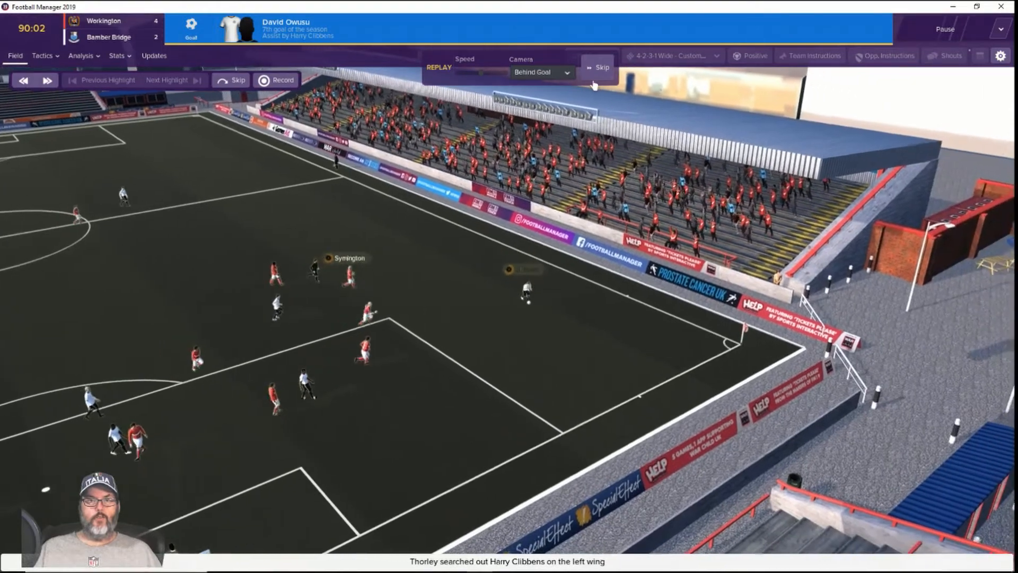
{"action": "left_click", "coordinate": [599, 68]}
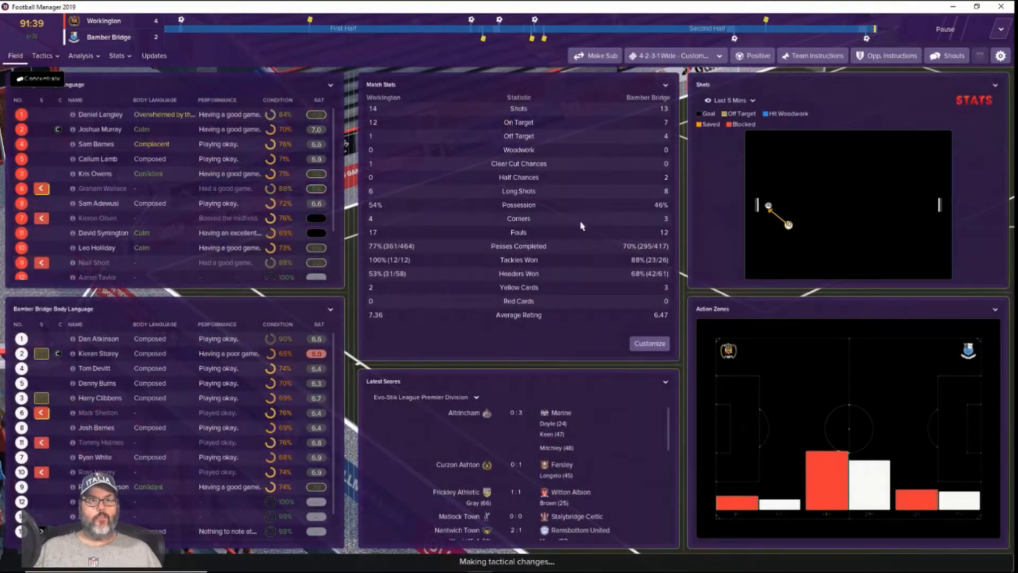
{"action": "left_click", "coordinate": [15, 56]}
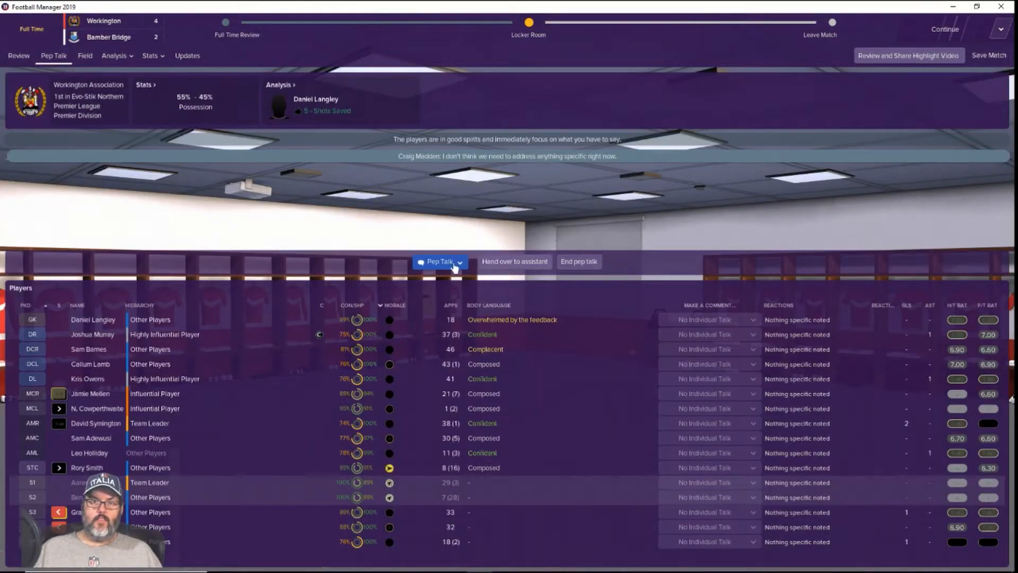
- Tell all players their second half wasn't acceptable, then finish the team talk
{"action": "left_click", "coordinate": [440, 260]}
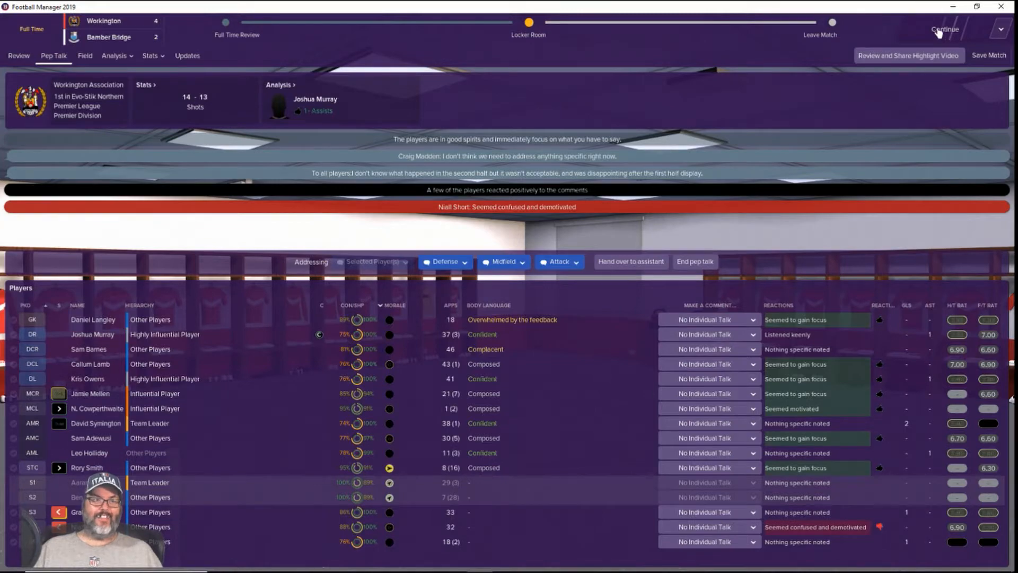
{"action": "left_click", "coordinate": [945, 29]}
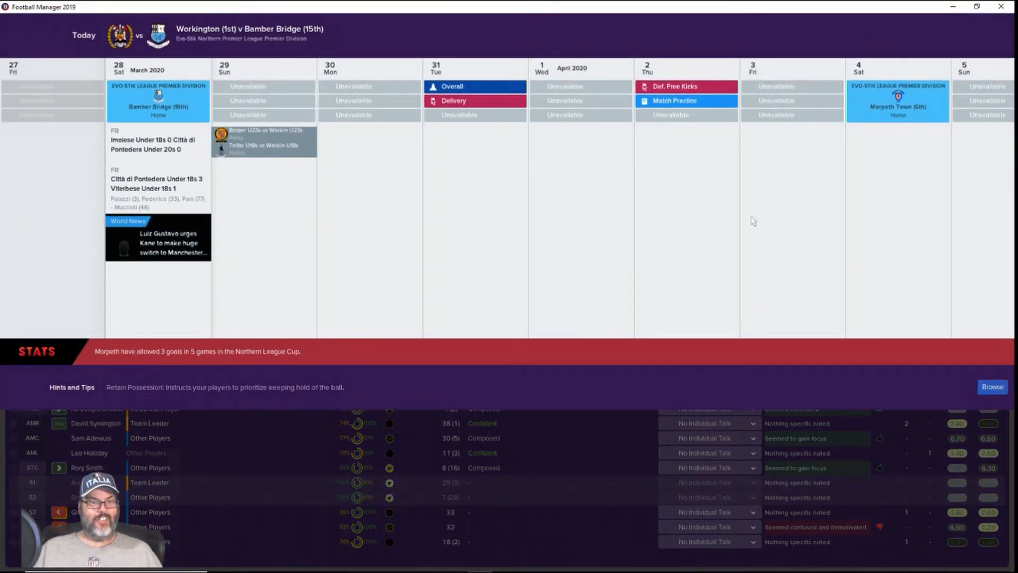
{"action": "mouse_move", "coordinate": [617, 281]}
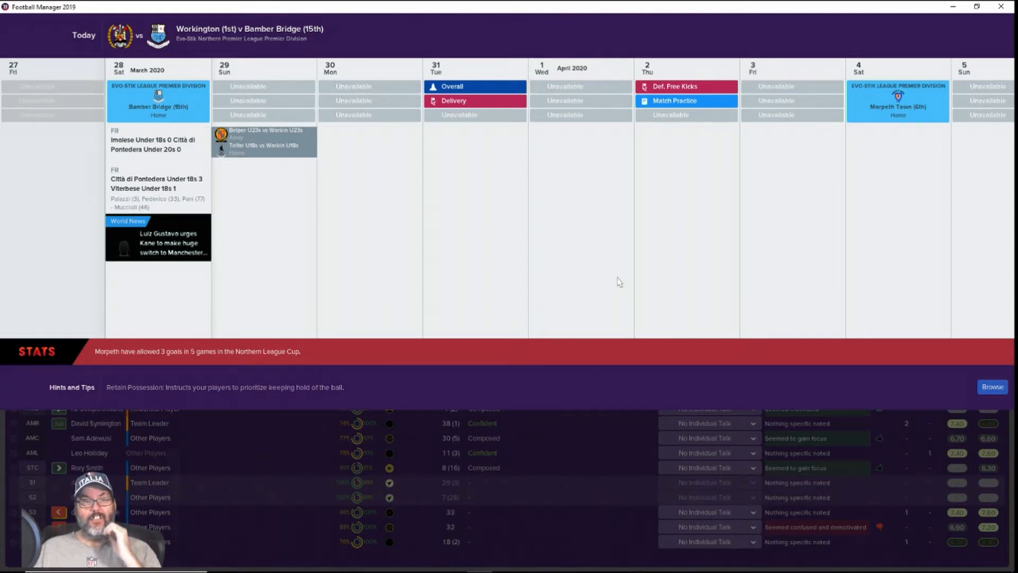
{"action": "mouse_move", "coordinate": [550, 274]}
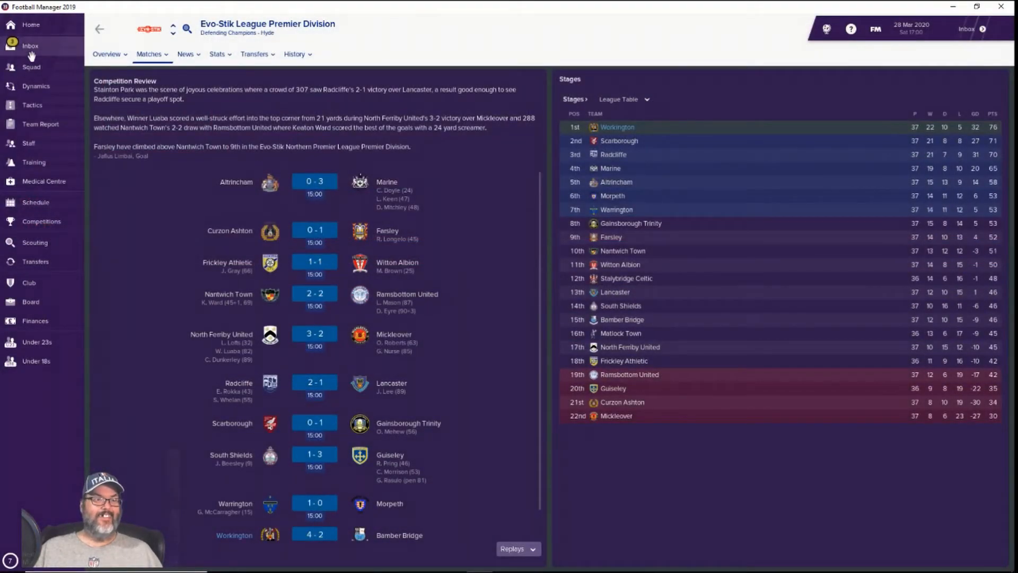
- Praise Symington's two-goal performance via the inbox, then view the senior match schedule
{"action": "left_click", "coordinate": [30, 45]}
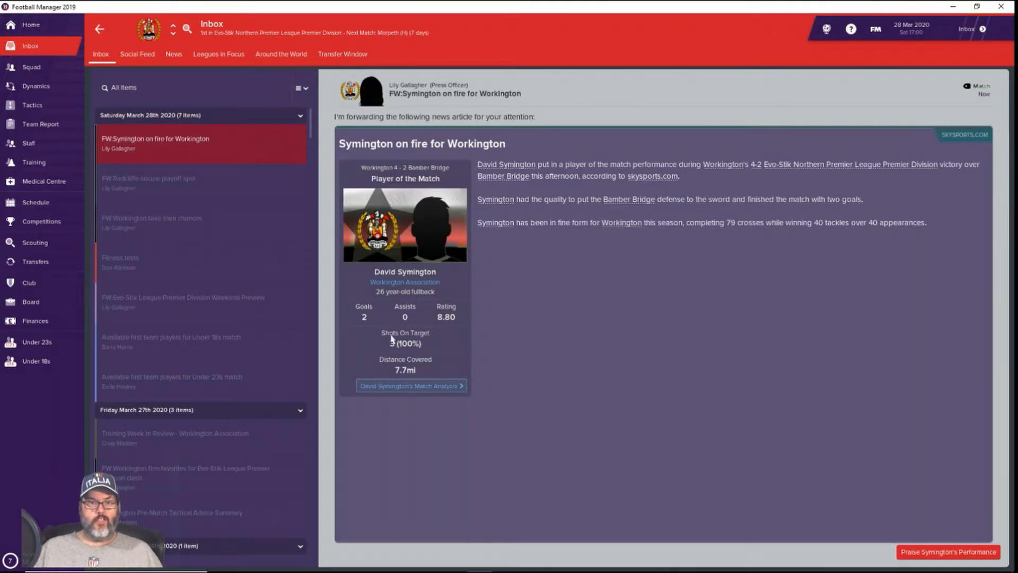
{"action": "mouse_move", "coordinate": [844, 520]}
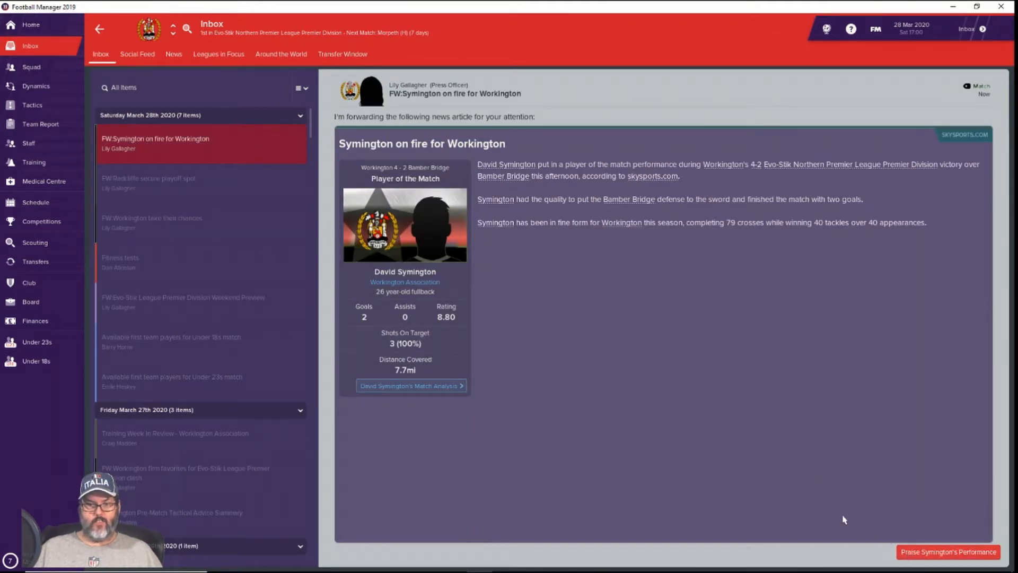
{"action": "left_click", "coordinate": [948, 551]}
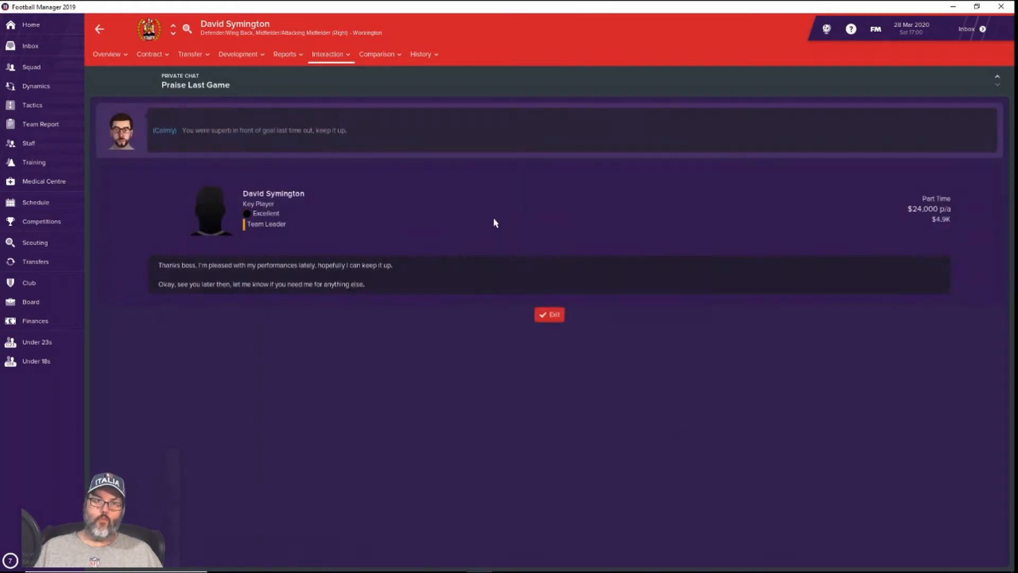
{"action": "left_click", "coordinate": [549, 314]}
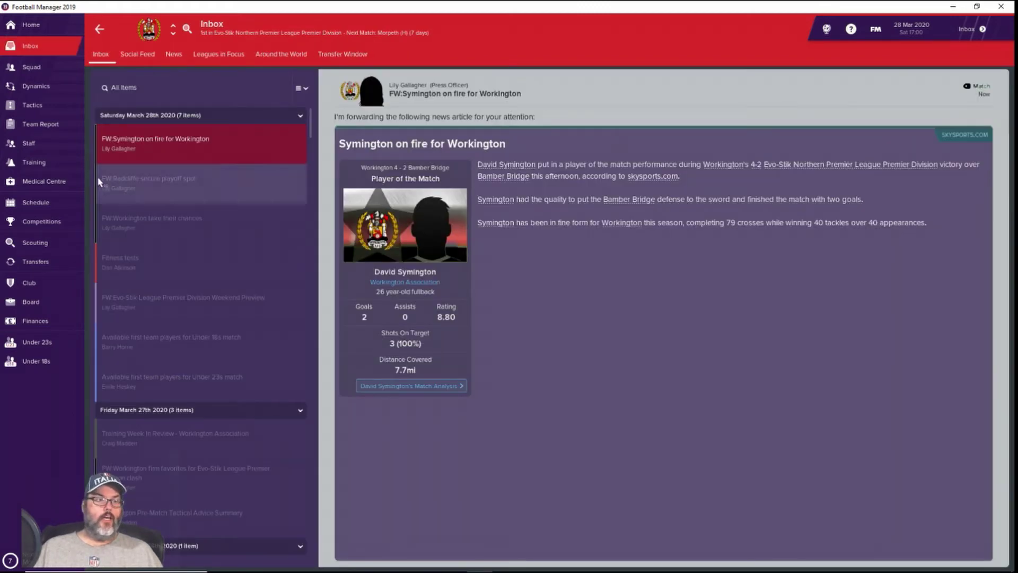
{"action": "left_click", "coordinate": [35, 202]}
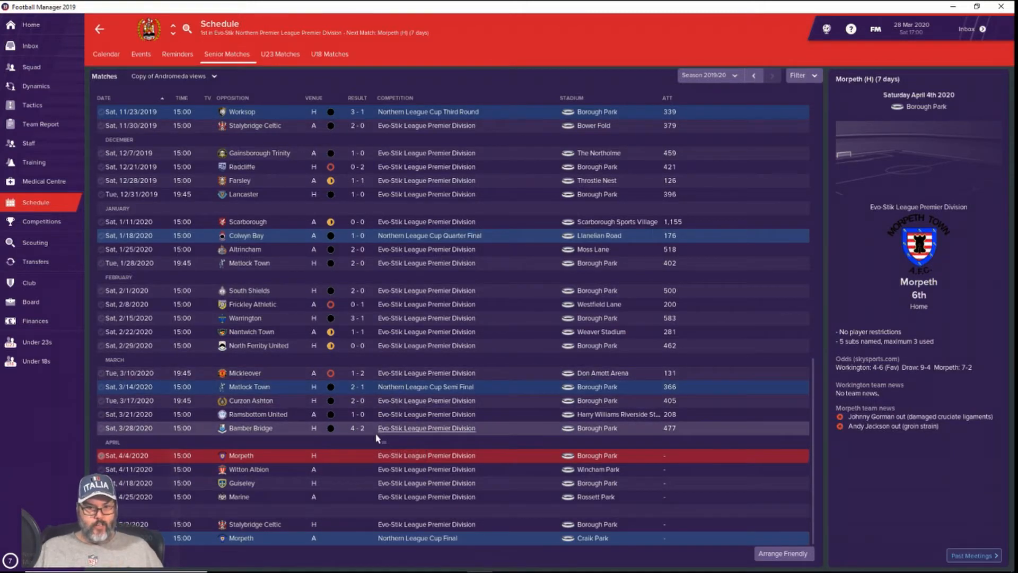
{"action": "mouse_move", "coordinate": [370, 522]}
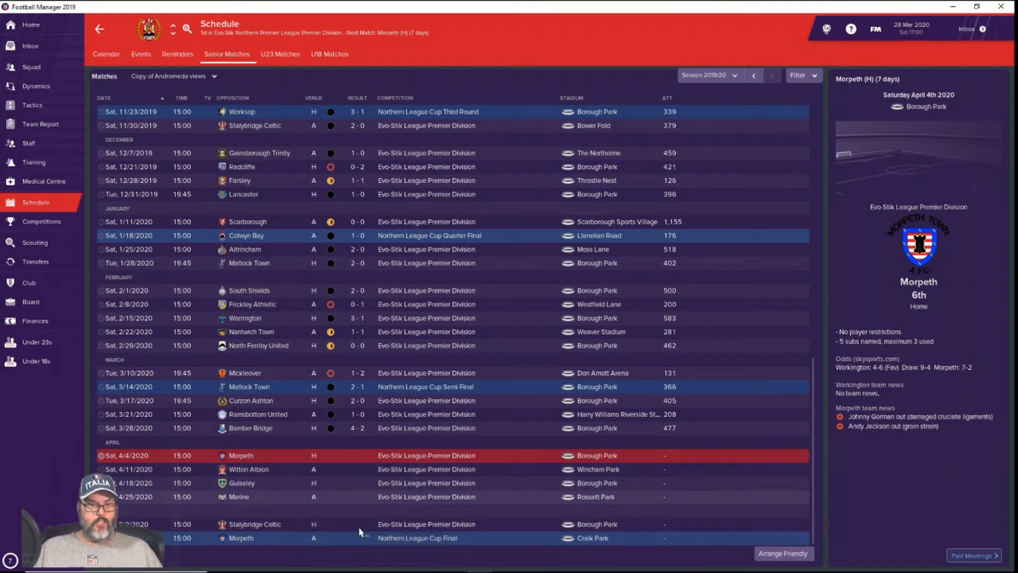
{"action": "mouse_move", "coordinate": [289, 525]}
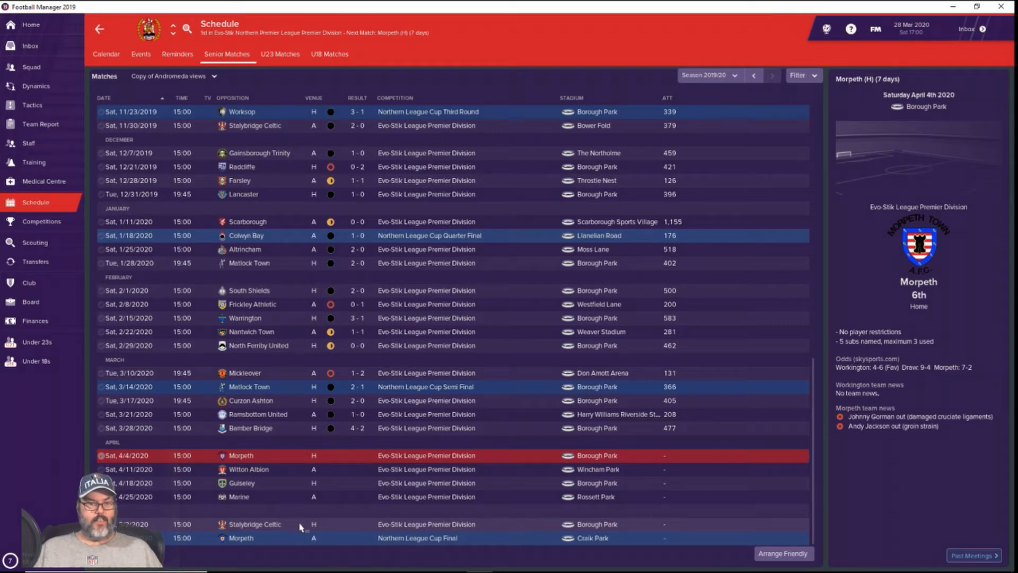
{"action": "mouse_move", "coordinate": [338, 527]}
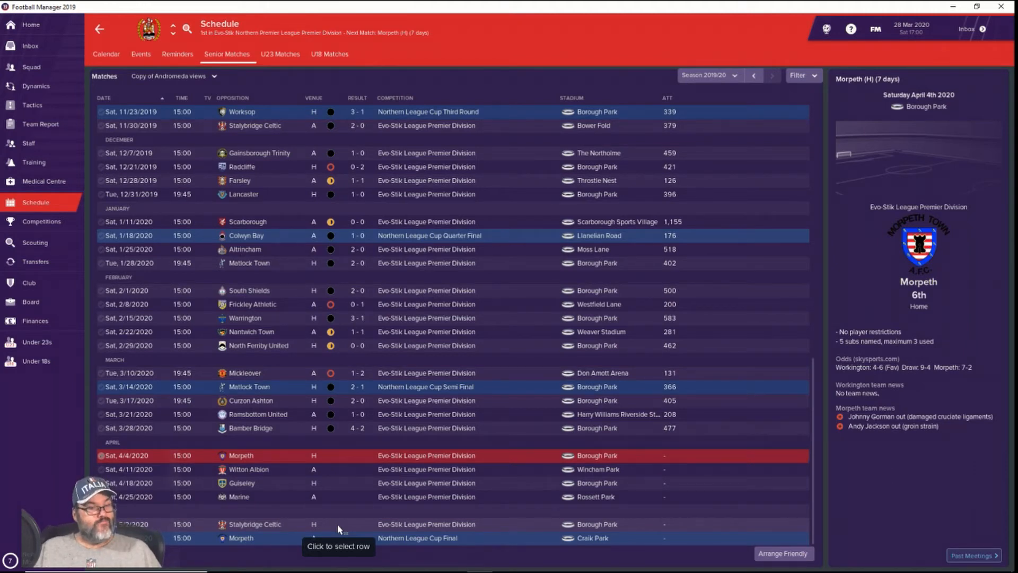
{"action": "mouse_move", "coordinate": [308, 466]}
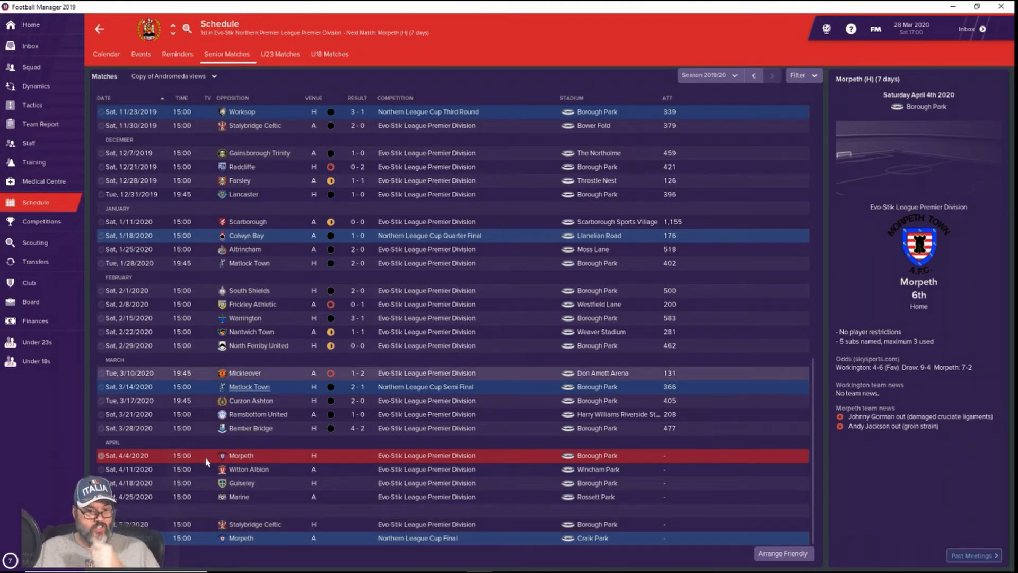
{"action": "mouse_move", "coordinate": [342, 498]}
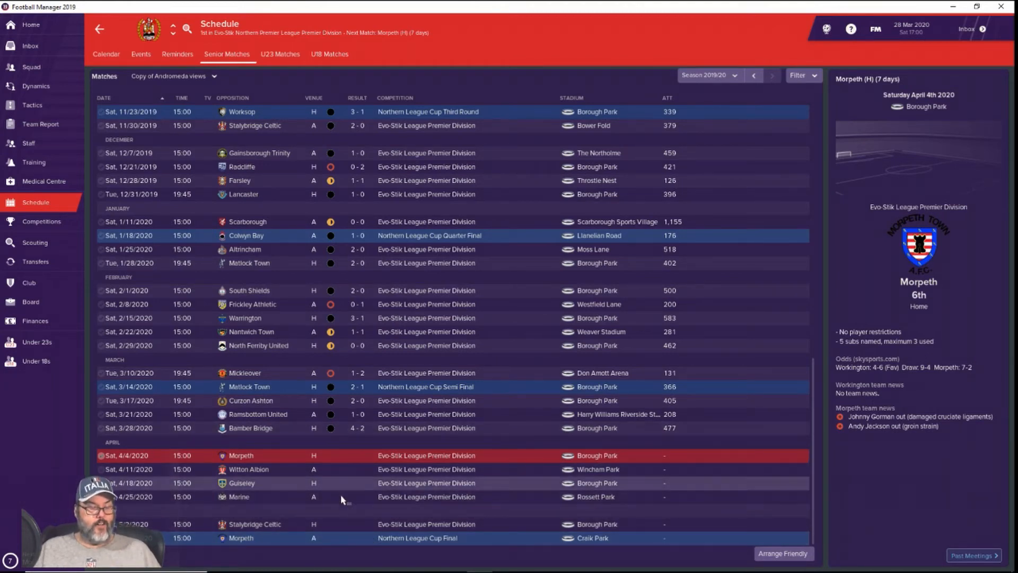
{"action": "mouse_move", "coordinate": [341, 499]}
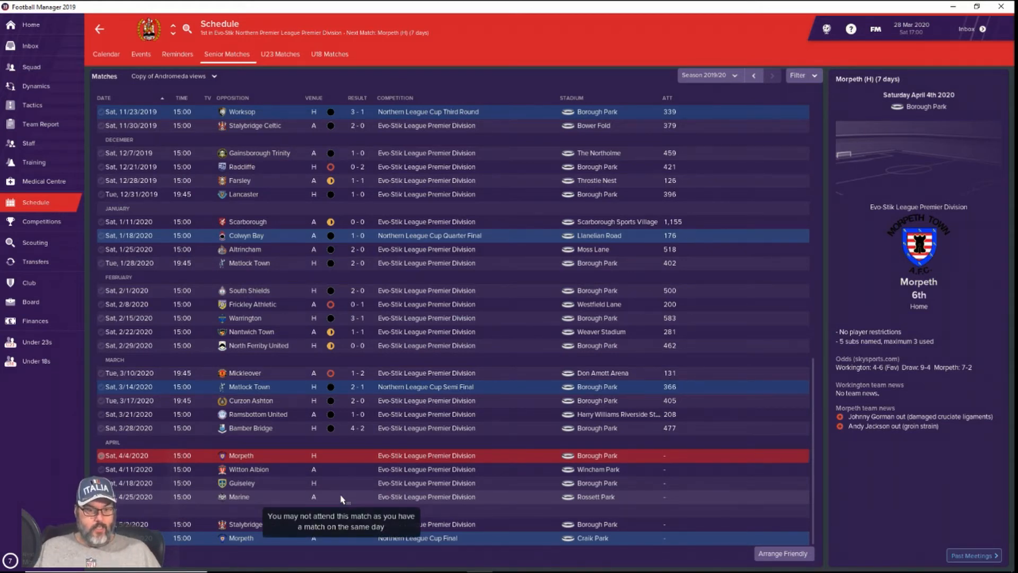
{"action": "mouse_move", "coordinate": [350, 533]}
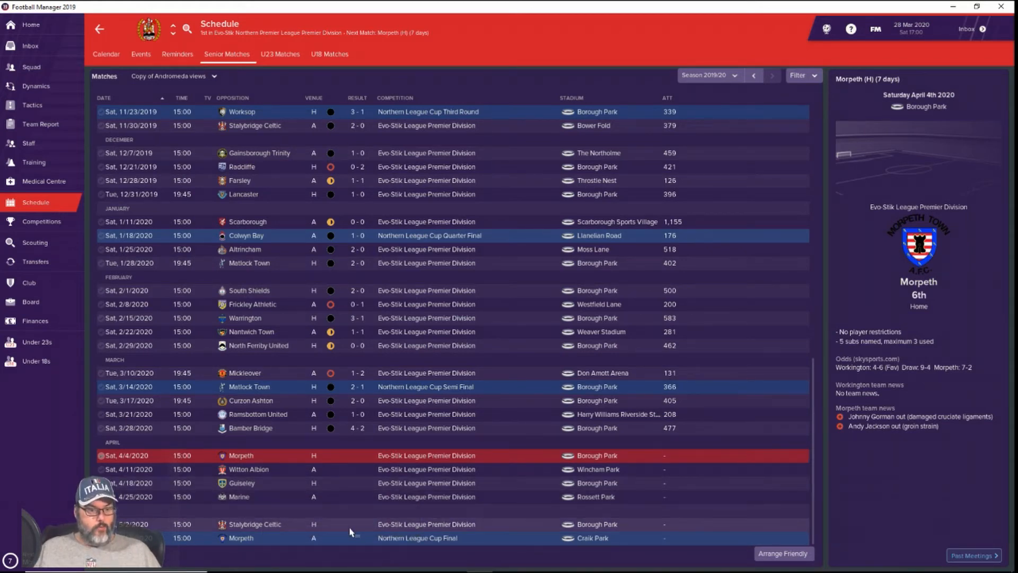
{"action": "mouse_move", "coordinate": [354, 538]}
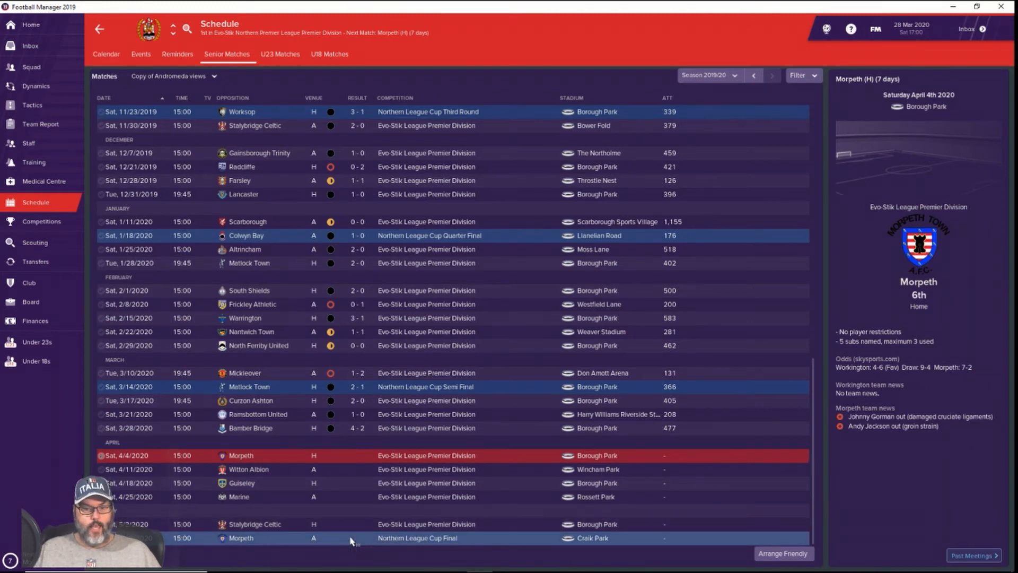
{"action": "mouse_move", "coordinate": [351, 538]}
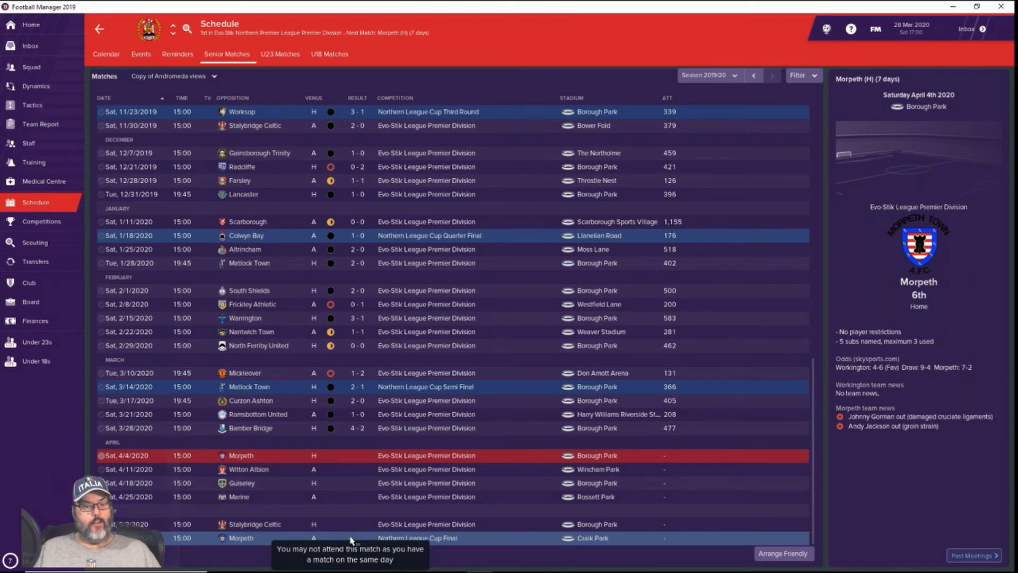
{"action": "mouse_move", "coordinate": [342, 304]}
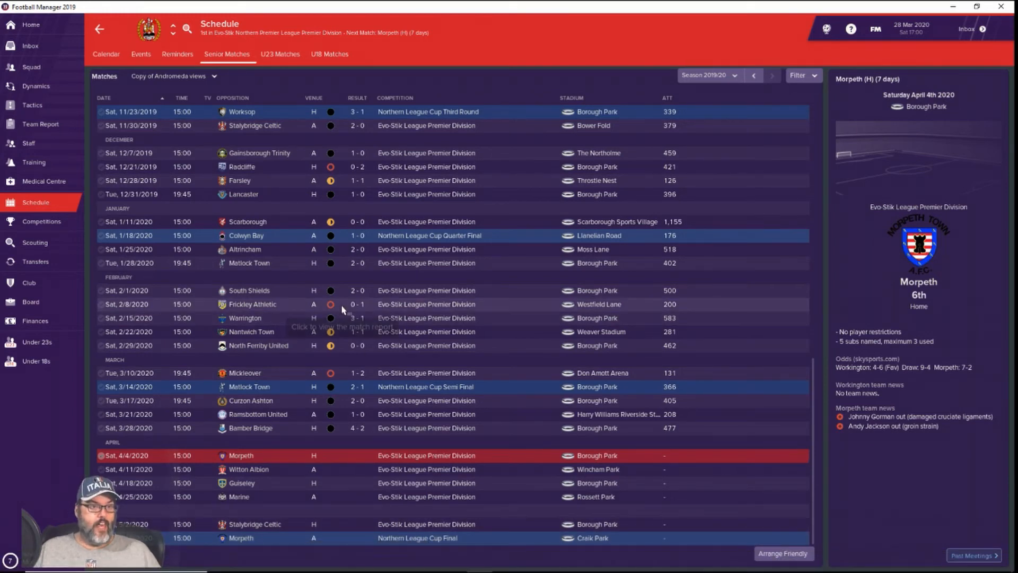